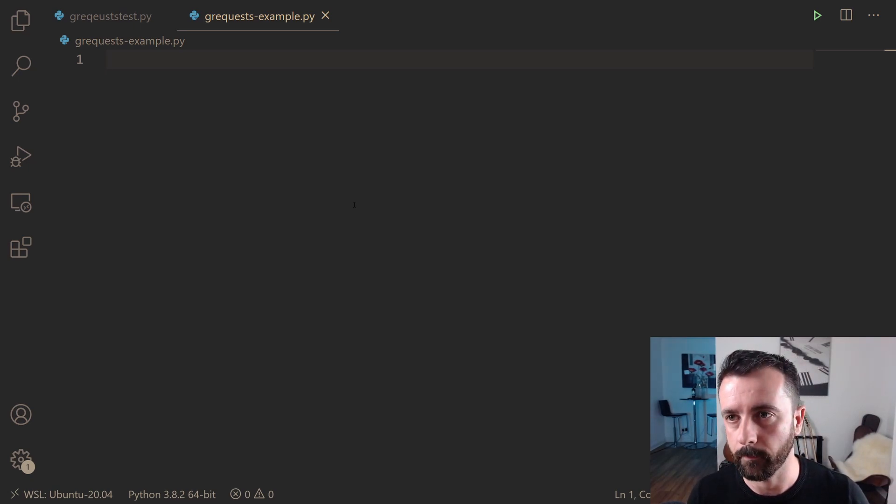
Step: Bring up the earlier greqeuststest.py books-scraper script for reference
left_click(109, 16)
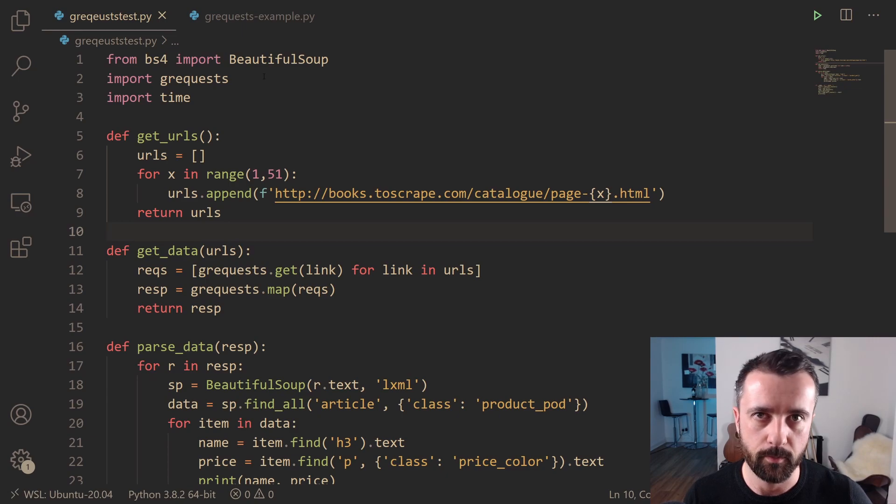
mouse_move(195, 79)
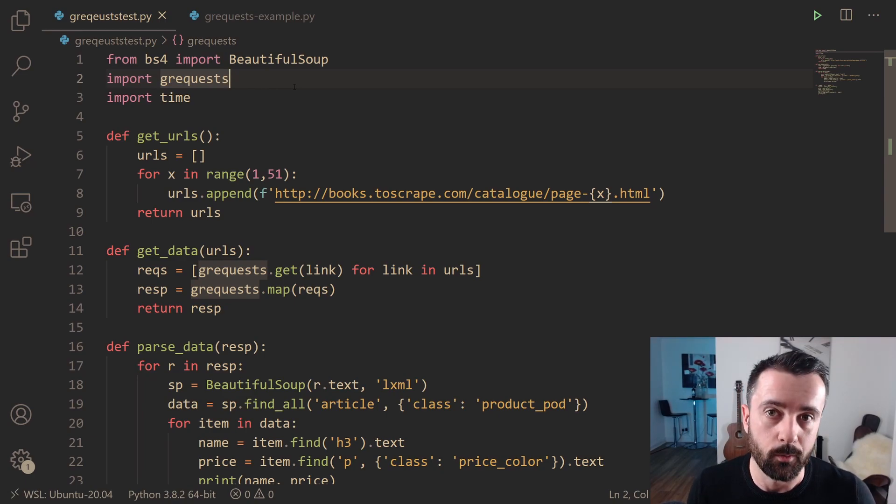
left_click(177, 97)
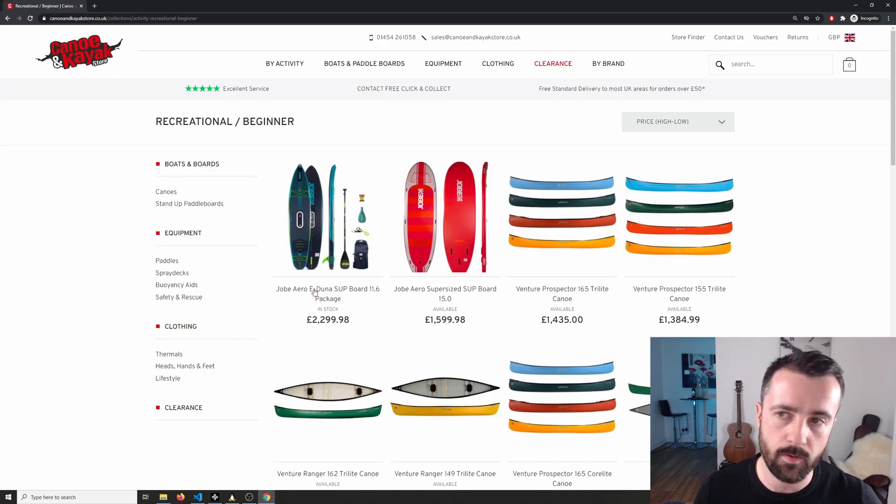
mouse_move(856, 145)
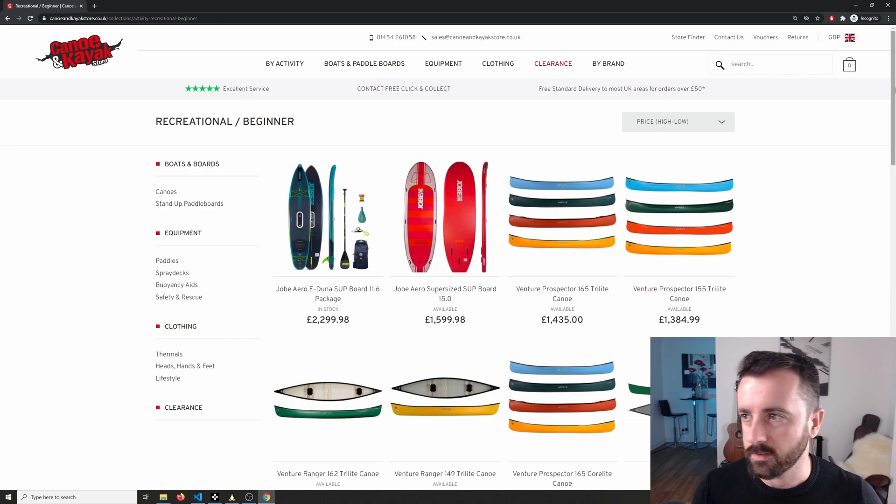
Step: Go to page 2 of the canoe store's recreational/beginner product listing
scroll("down", 3)
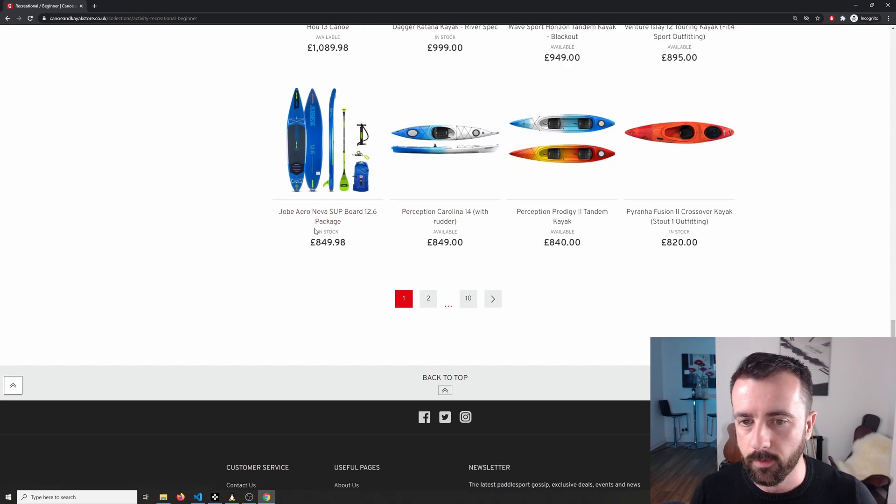
mouse_move(679, 216)
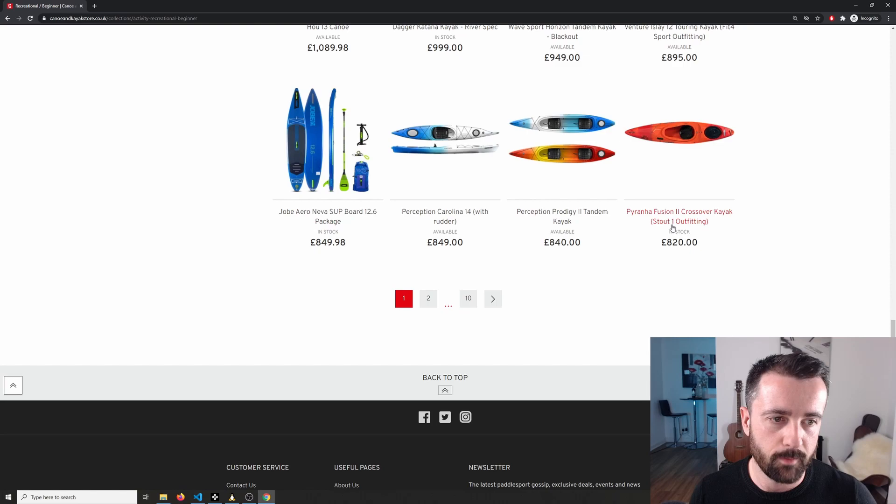
mouse_move(422, 258)
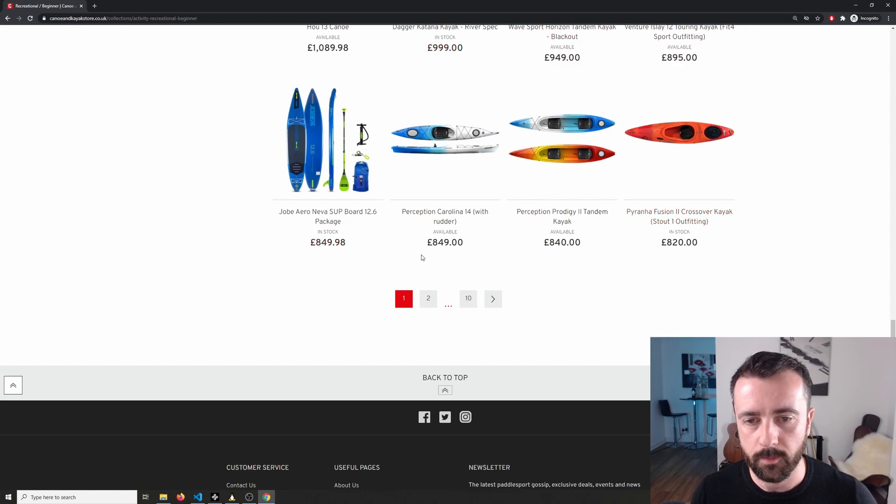
scroll("up", 3)
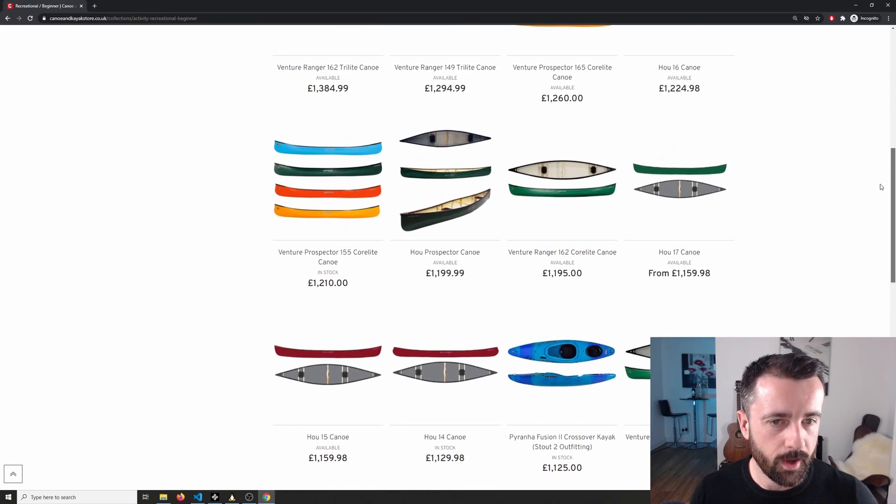
scroll("down", 3)
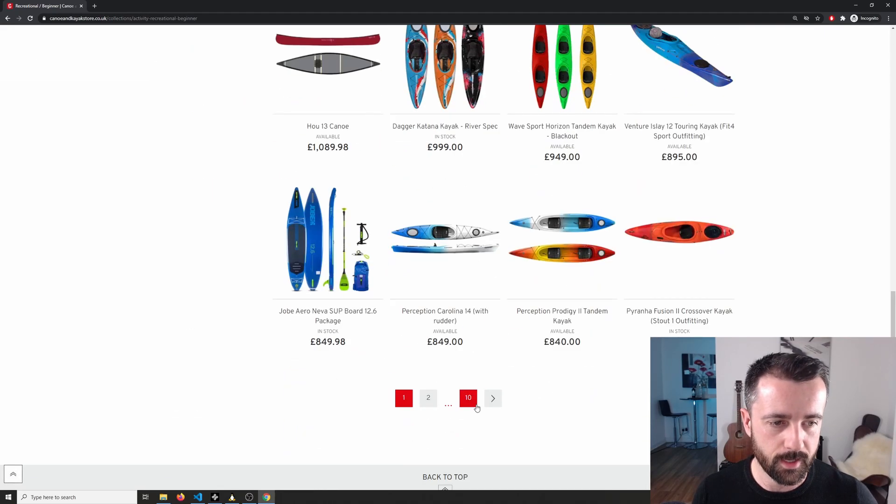
left_click(428, 398)
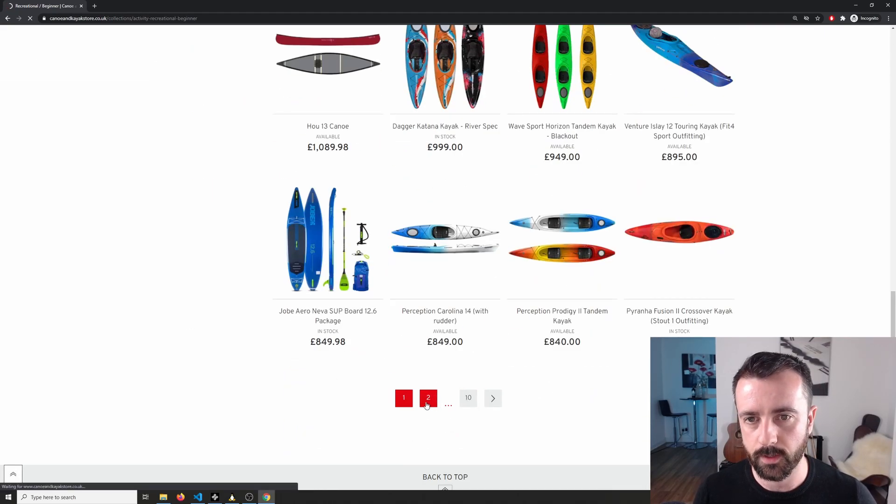
left_click(428, 398)
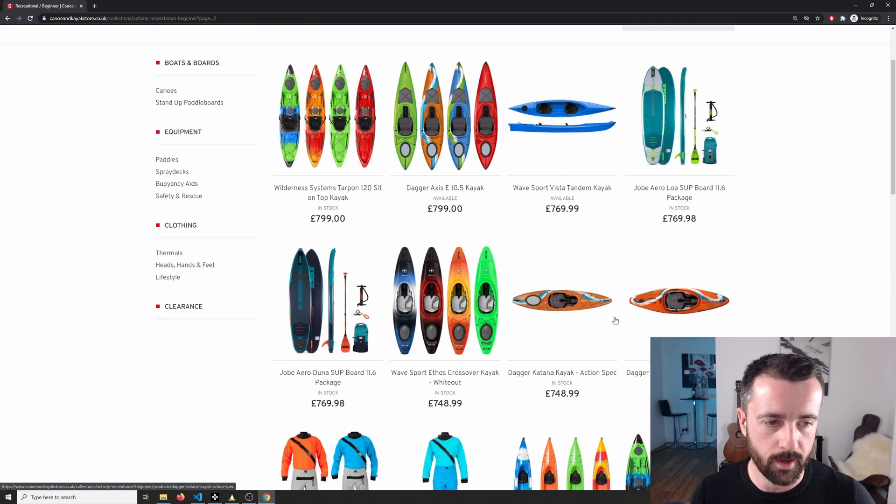
scroll("down", 3)
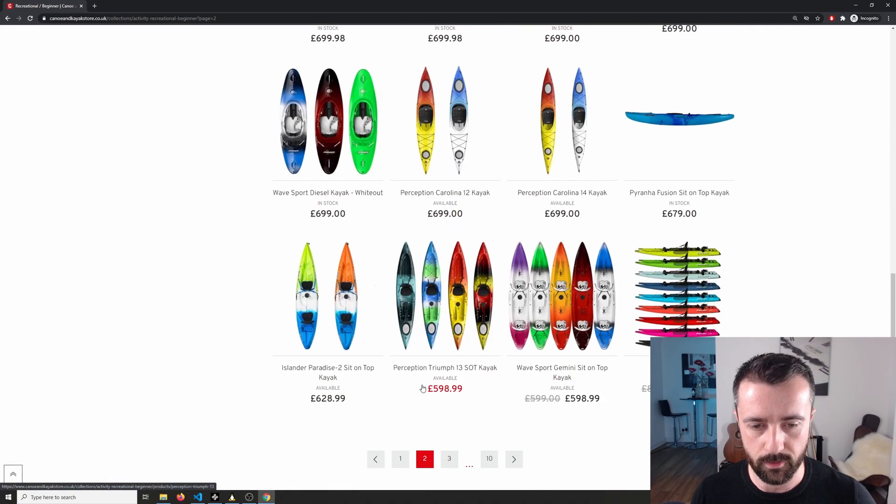
mouse_move(581, 399)
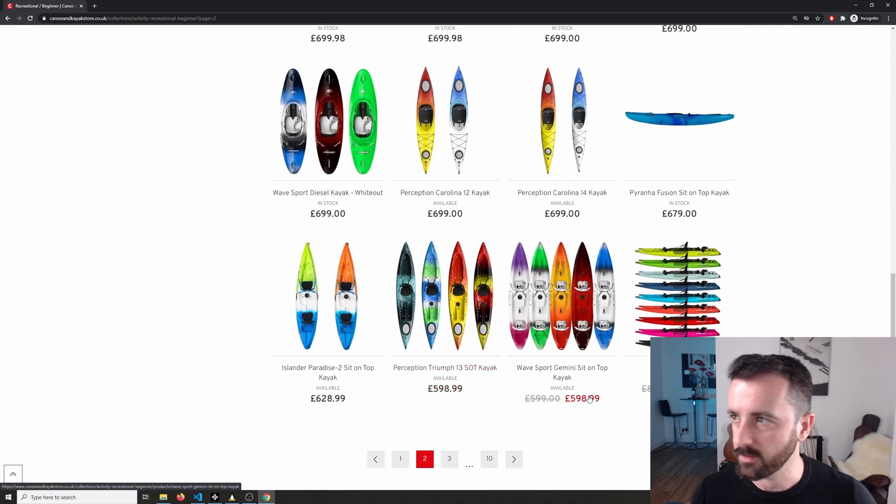
mouse_move(399, 458)
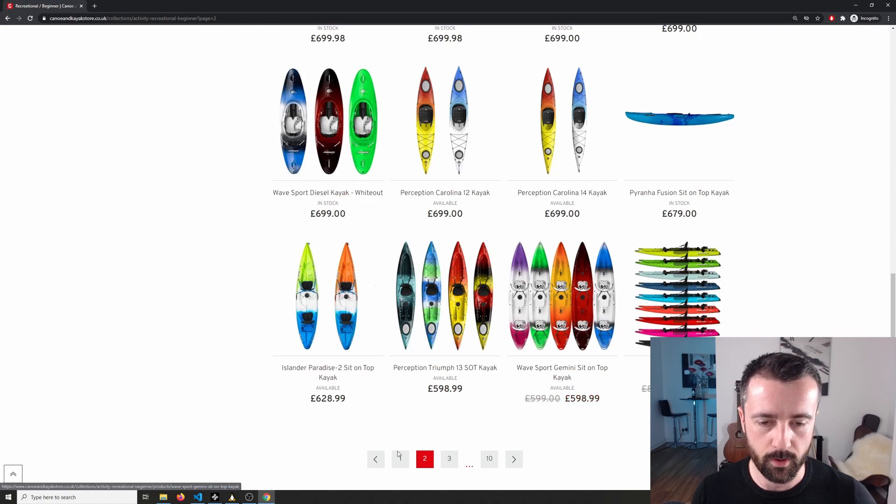
left_click(401, 459)
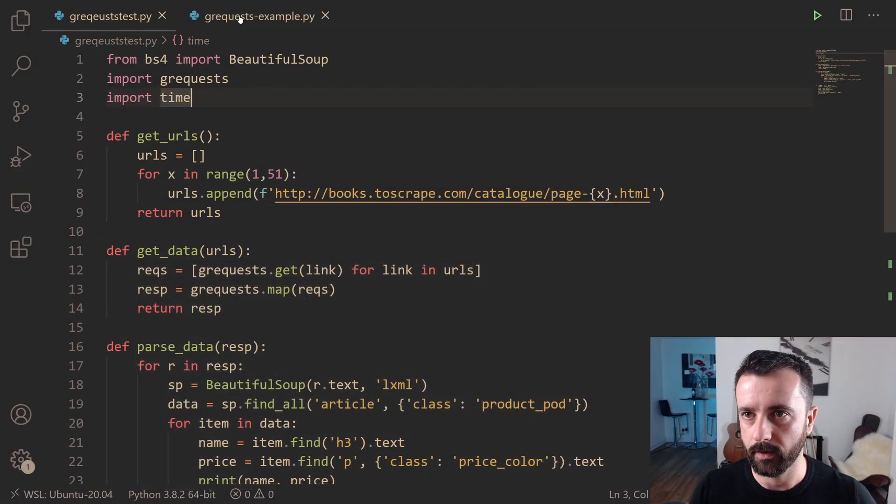
Step: Add BeautifulSoup and grequests imports and paste get_urls from the test script into grequests-example.py
left_click(258, 16)
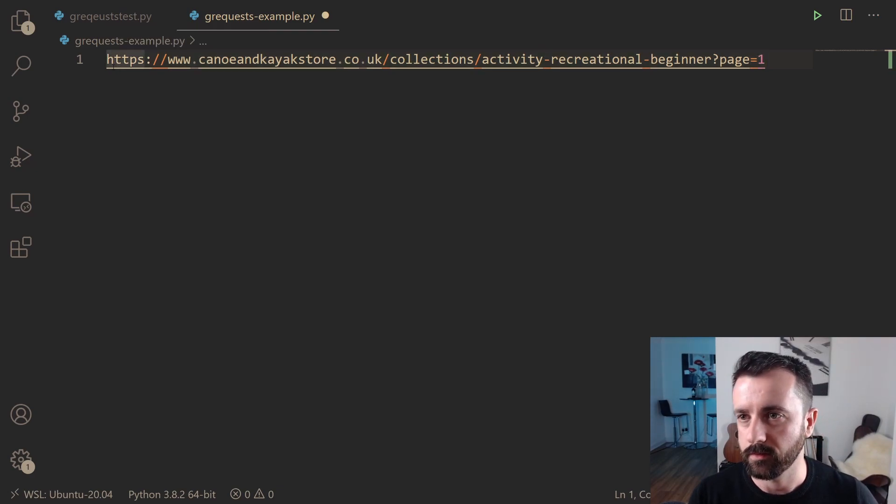
left_click(111, 16)
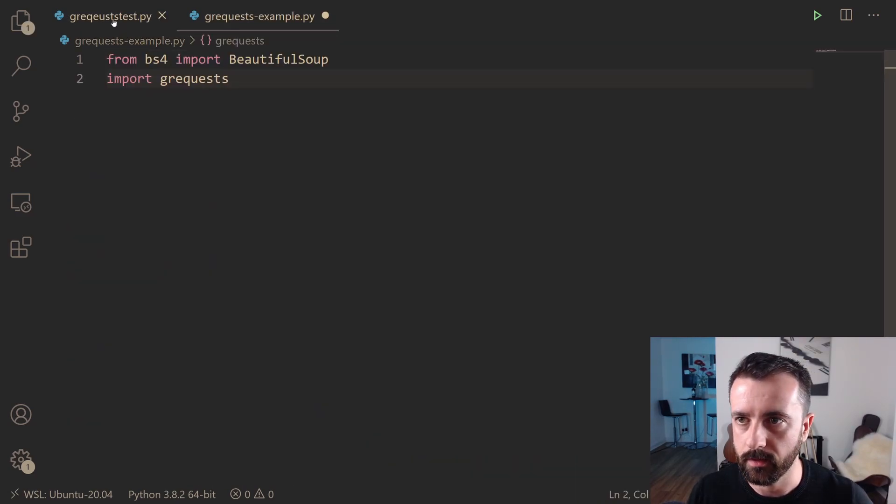
left_click(110, 16)
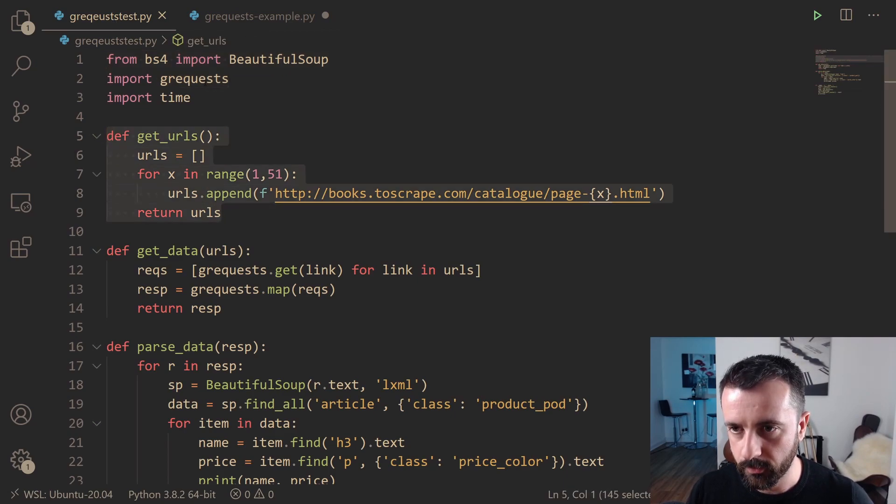
left_click(259, 16)
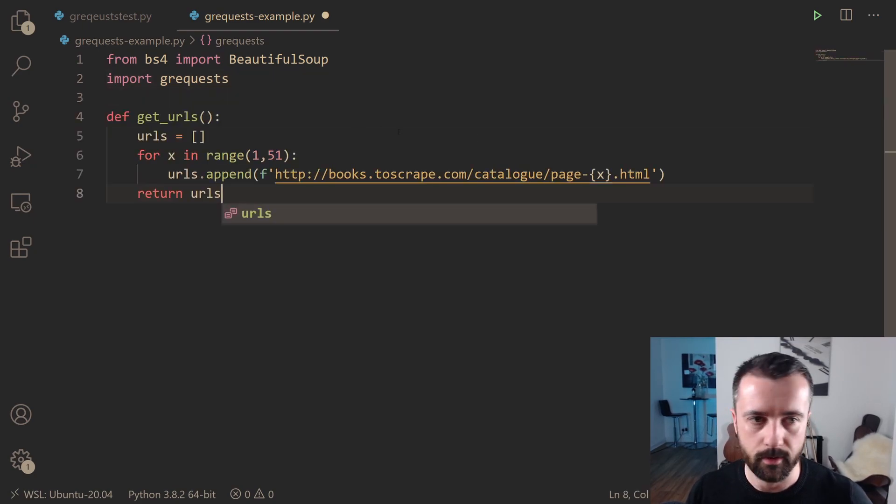
key("Escape")
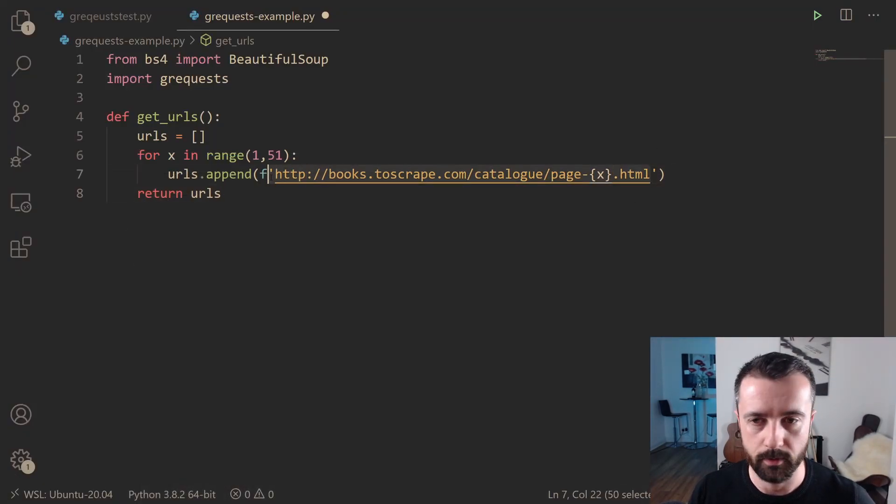
Step: Point get_urls at the canoe store listing URL with ?page={x} for range(1,5) and save
type("https://www.canoeandkayakstore.co.uk/collections/activity-recreational-beginner?page=1")
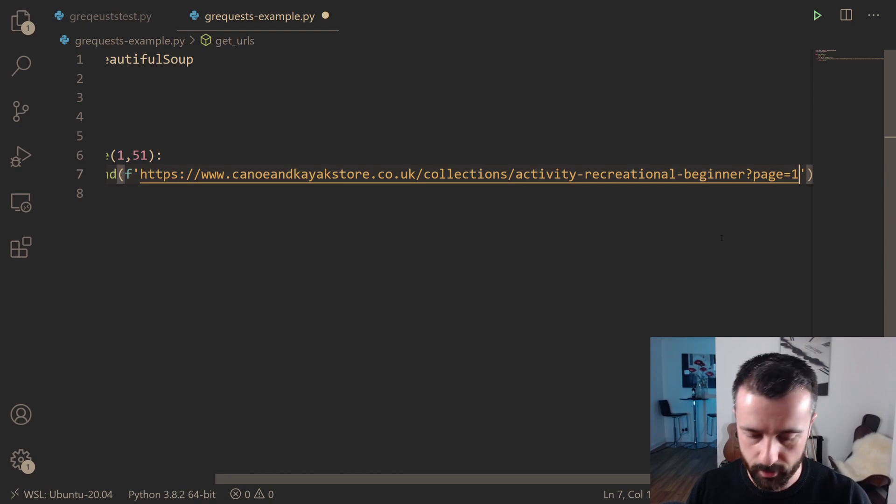
type("{x}")
left_click(452, 193)
type("return urls")
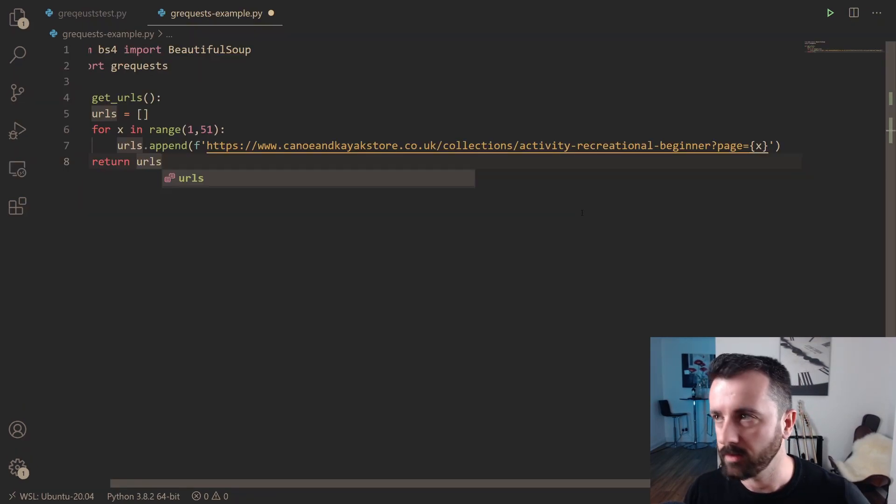
scroll("left", 3)
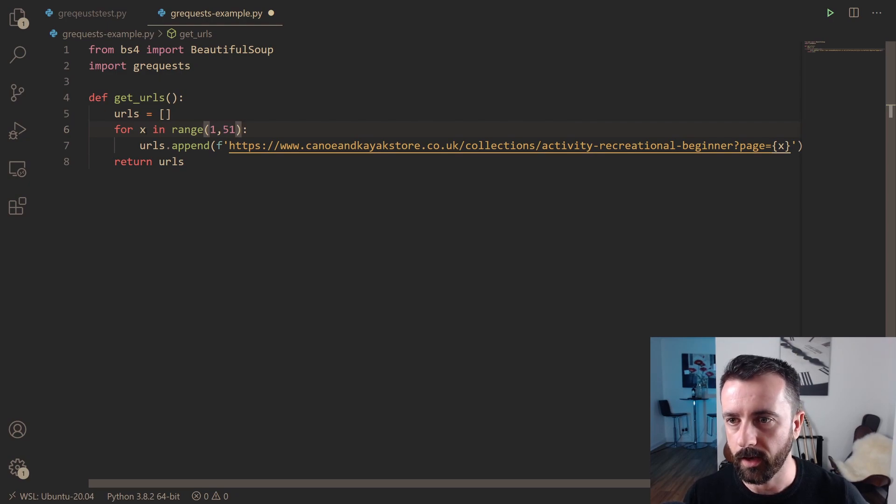
mouse_move(188, 129)
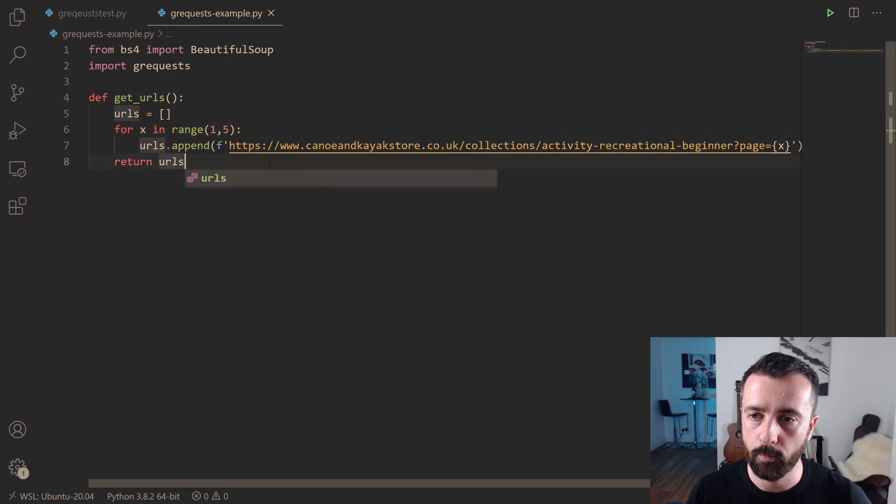
key("Return")
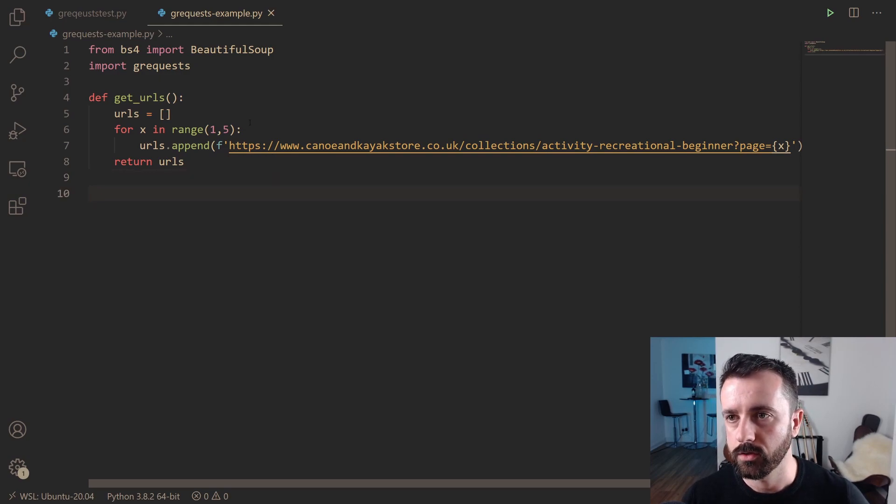
Step: Copy the get_data grequests function from the test script into grequests-example.py
left_click(92, 13)
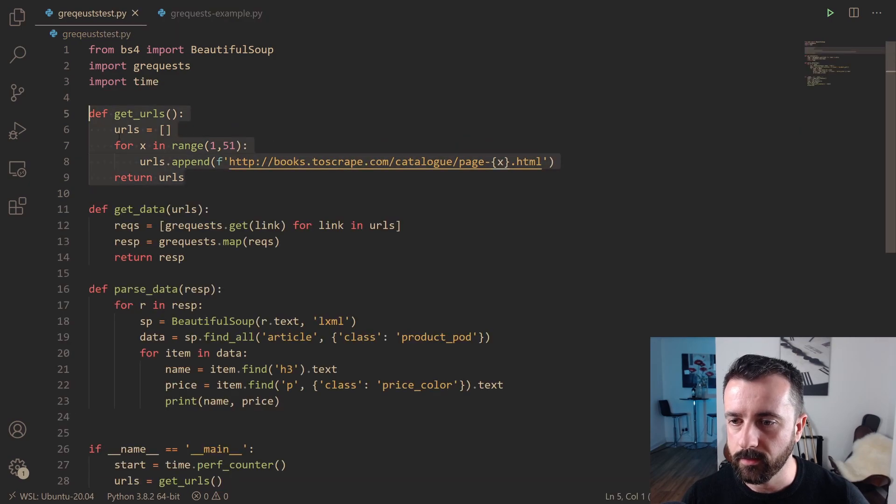
left_click(89, 208)
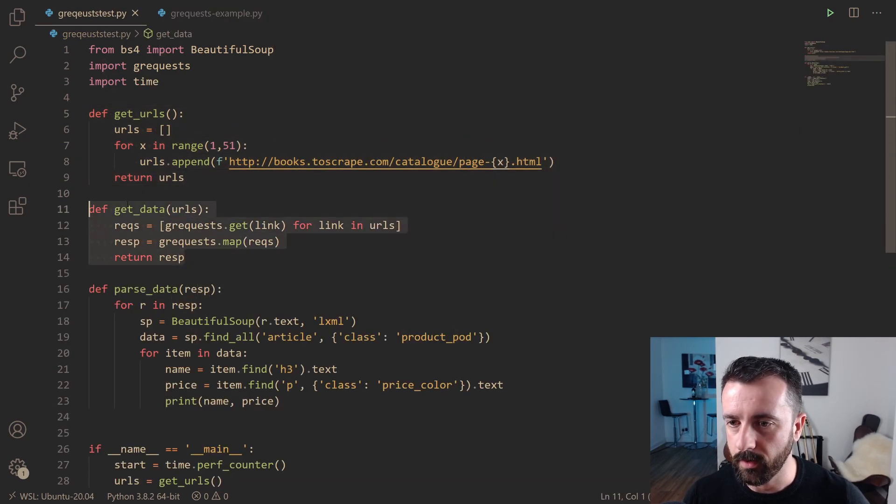
left_click(216, 13)
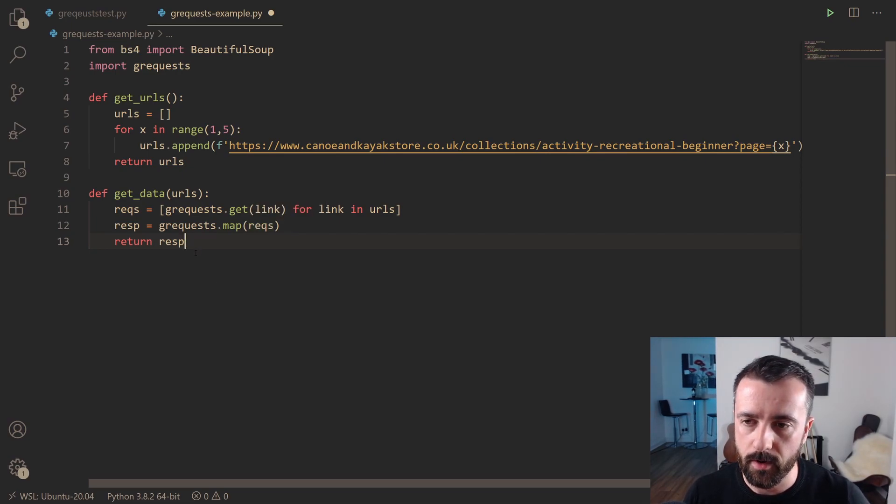
Step: Add urls = get_urls() and print(get_data(urls)), briefly trying range 8 before restoring 5
key("Return")
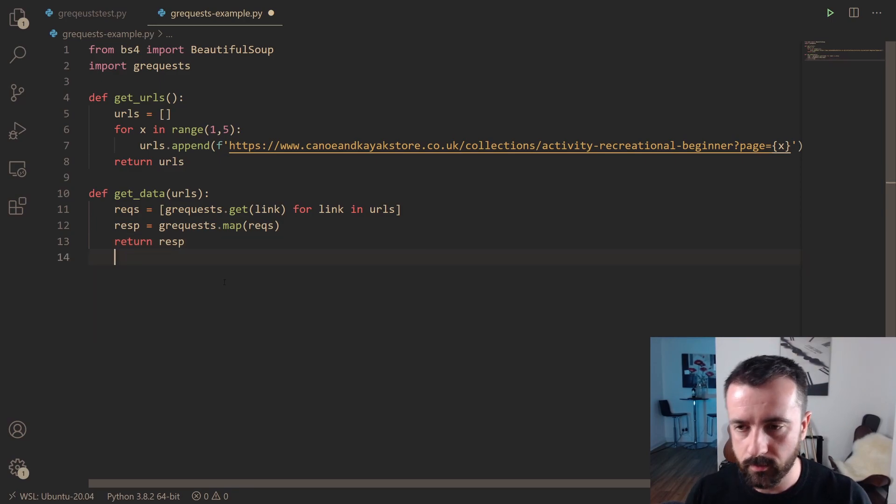
key("Enter")
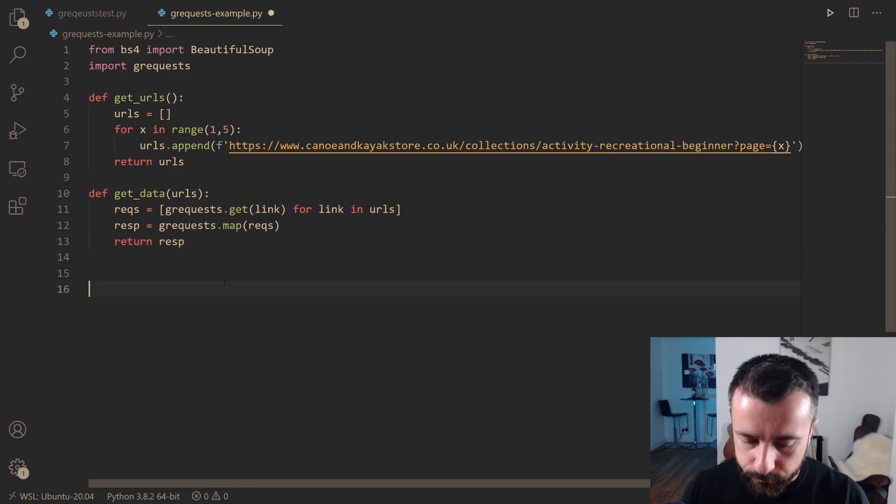
type("print(")
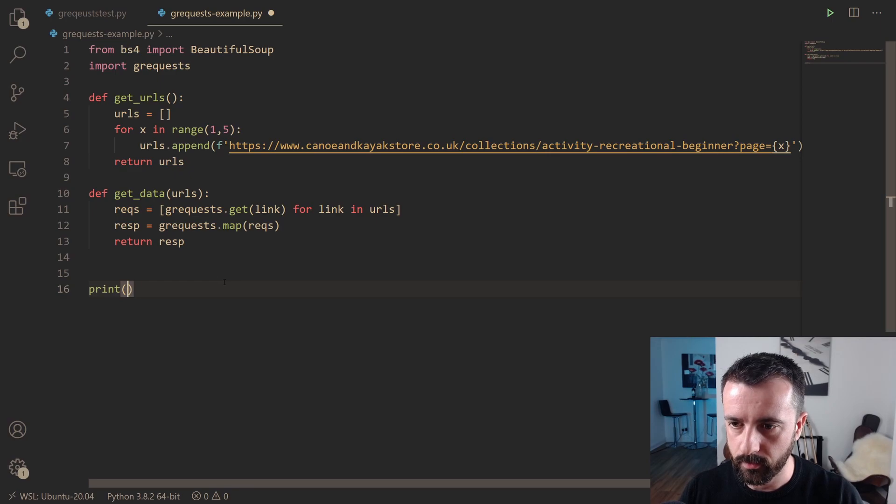
type("get_data(")
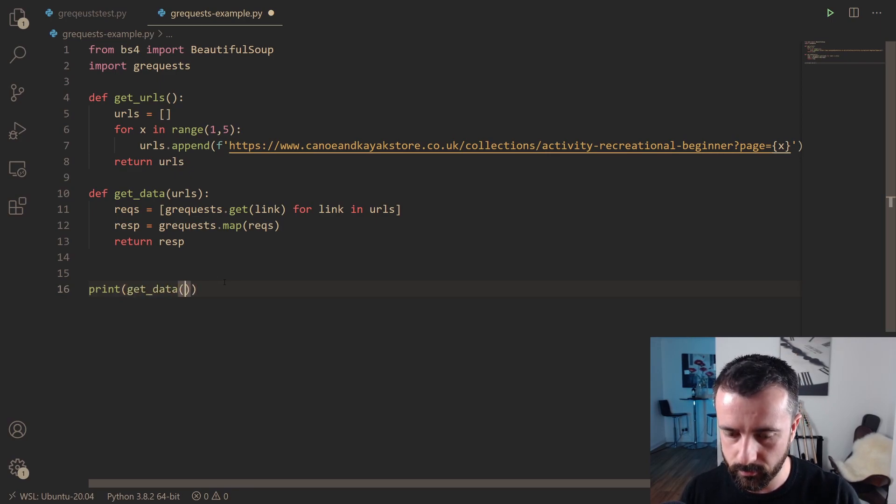
type("urls")
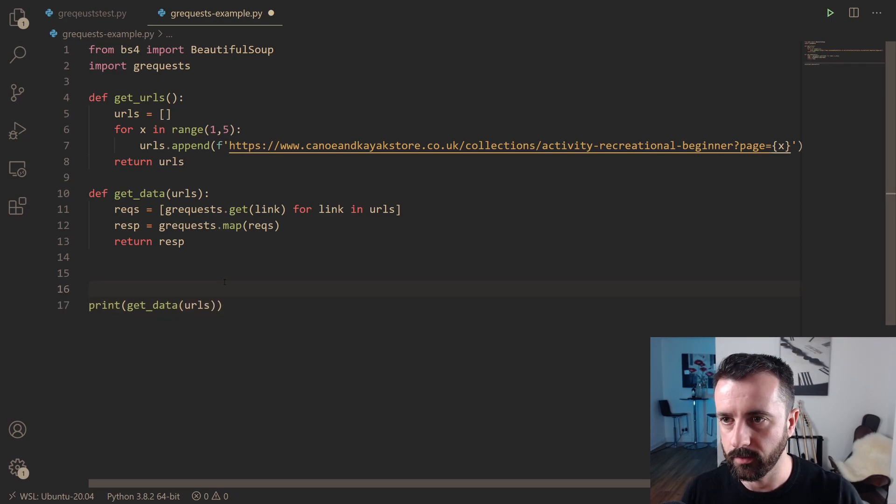
type("urls")
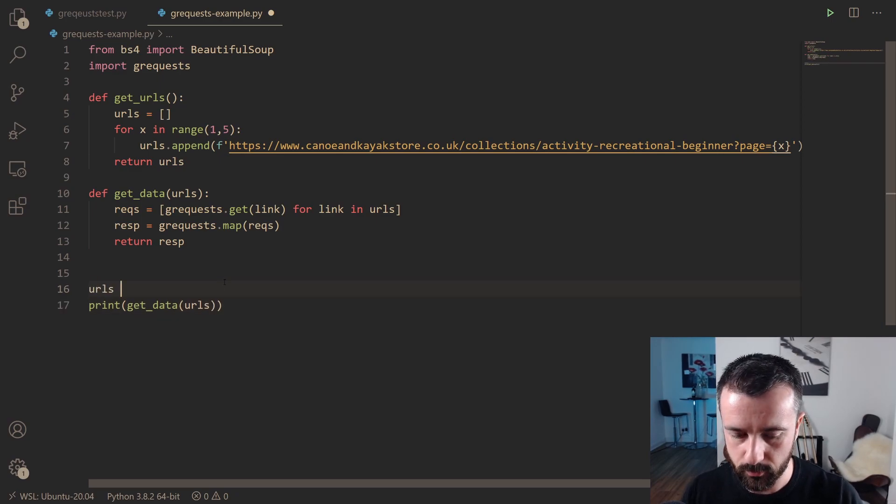
type("= get_ru")
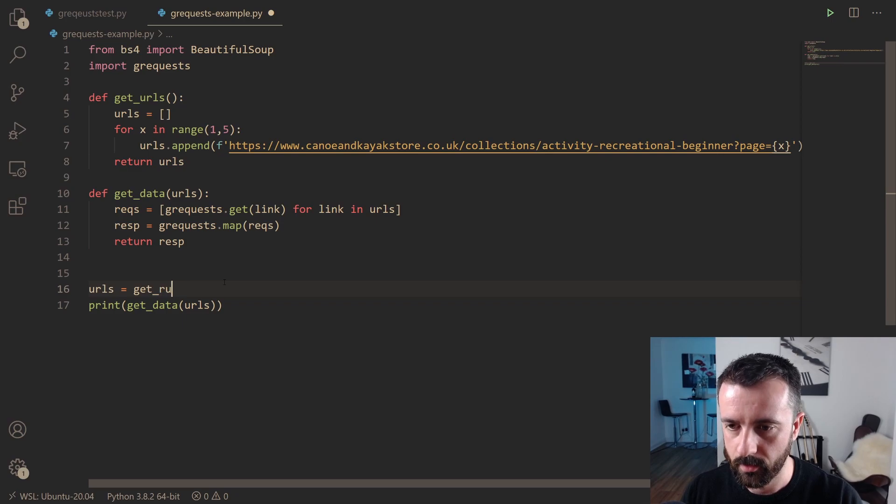
type("rls")
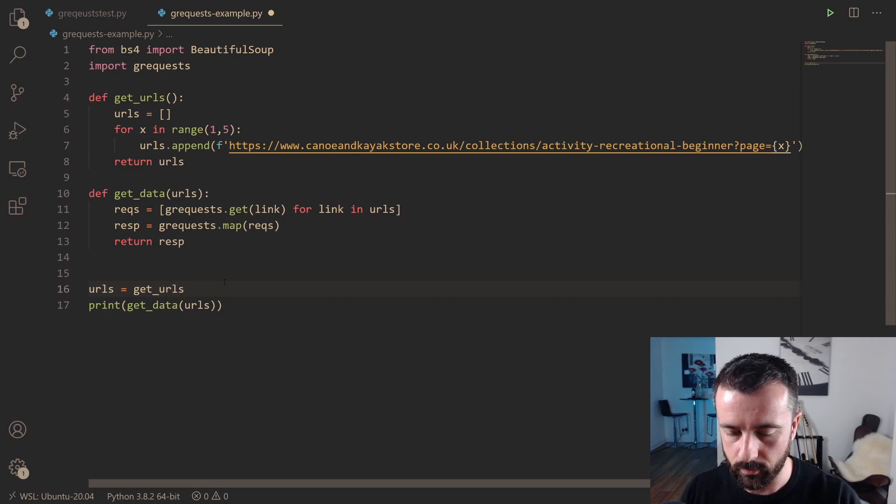
type("()")
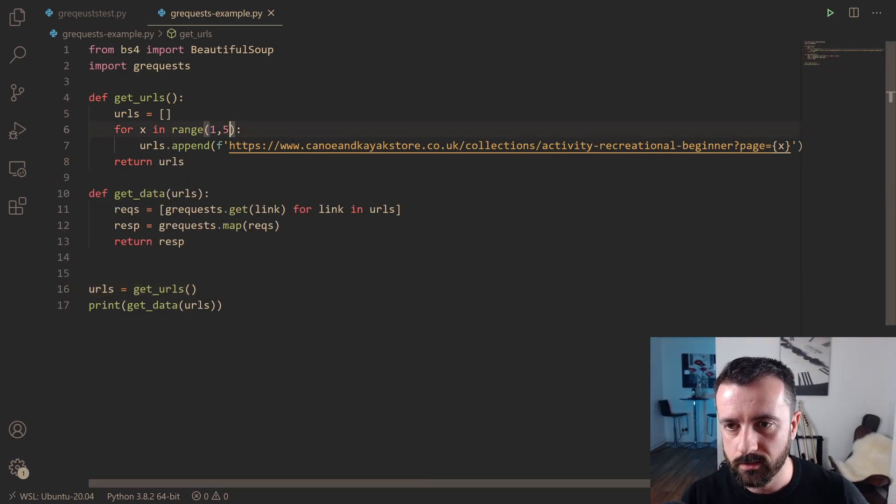
type("8")
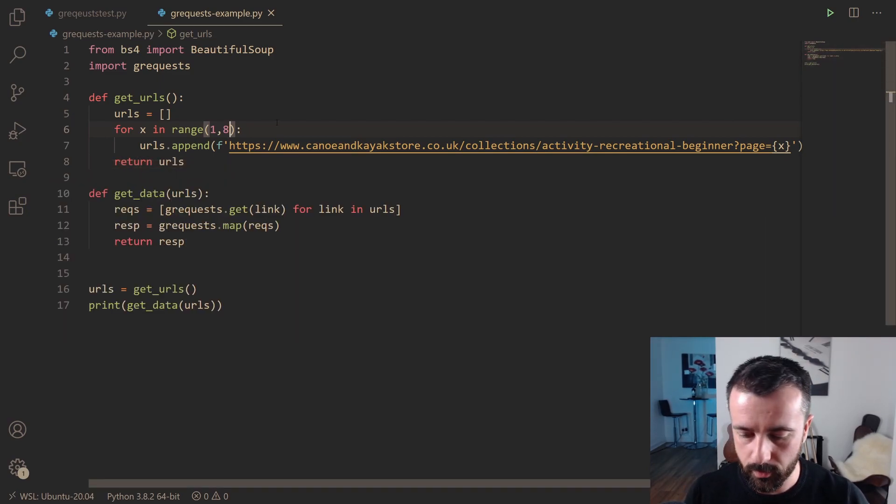
type("5")
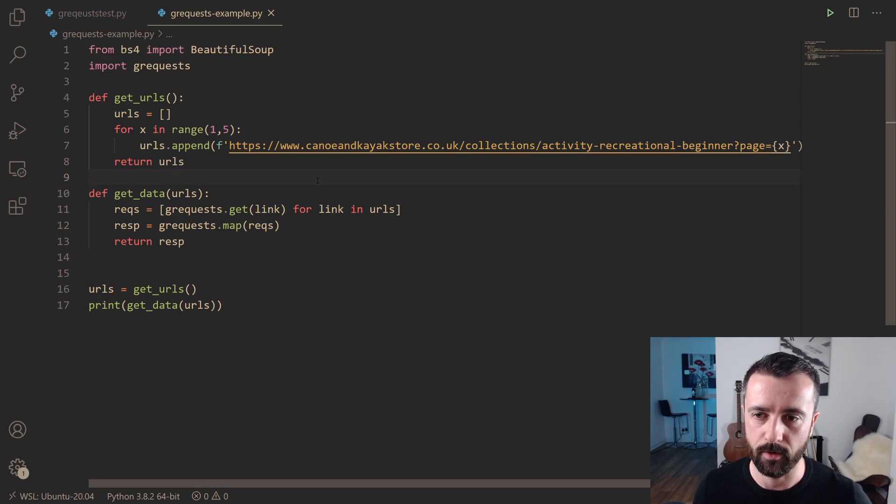
mouse_move(248, 309)
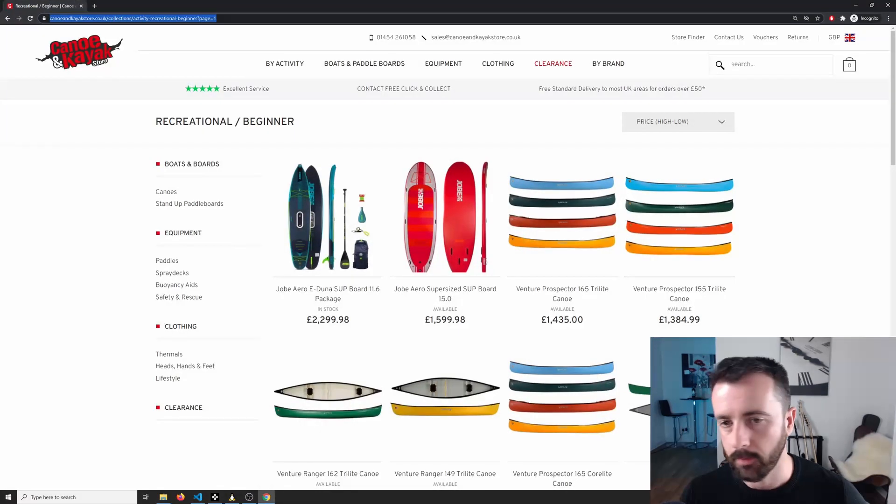
Step: Bring up Chrome DevTools beside the beginner canoe listing page
right_click(805, 162)
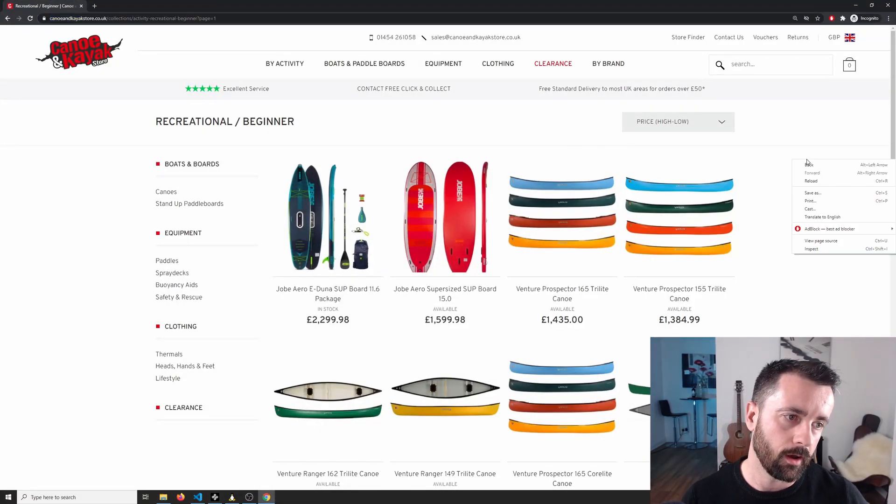
mouse_move(811, 248)
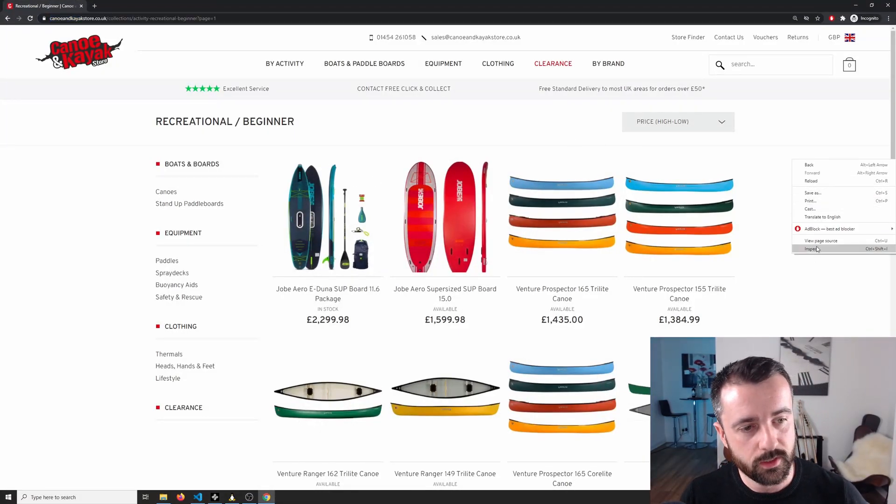
left_click(816, 249)
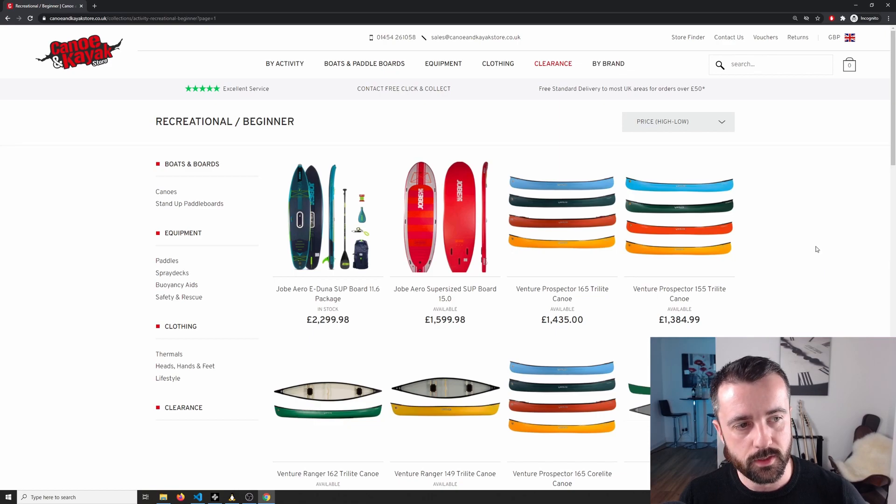
key("F12")
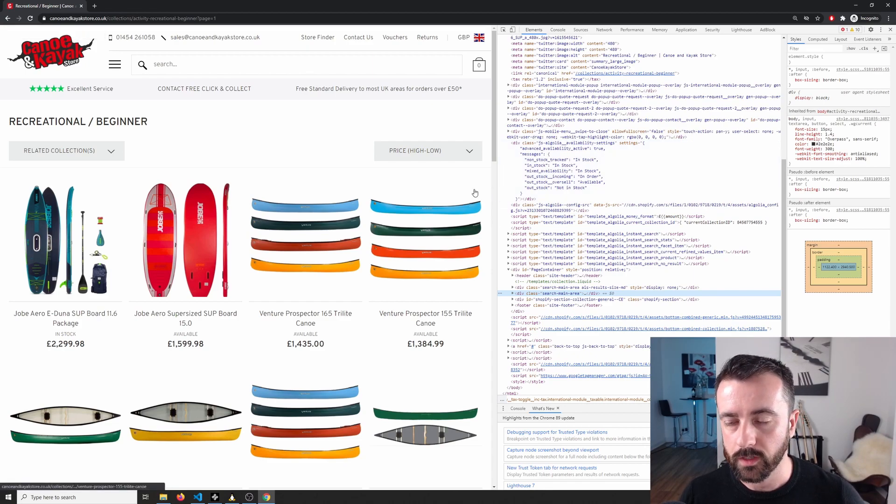
mouse_move(302, 125)
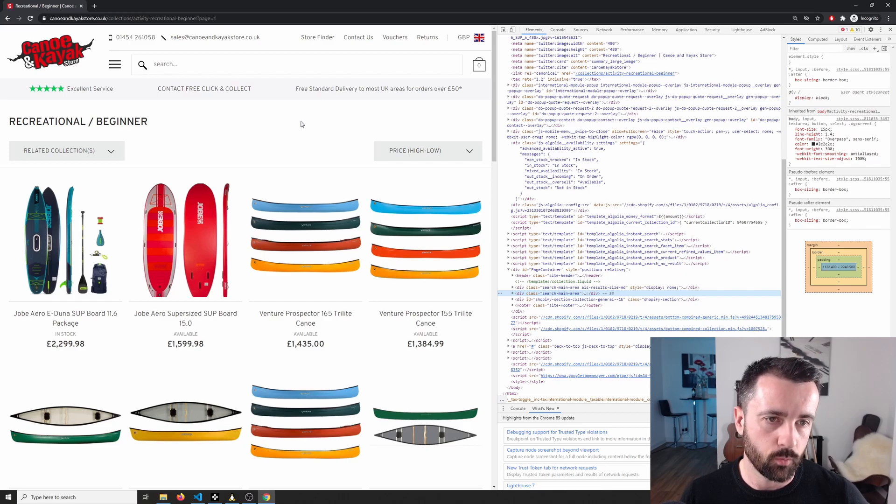
Step: View the listing page's raw source in a new tab
right_click(301, 124)
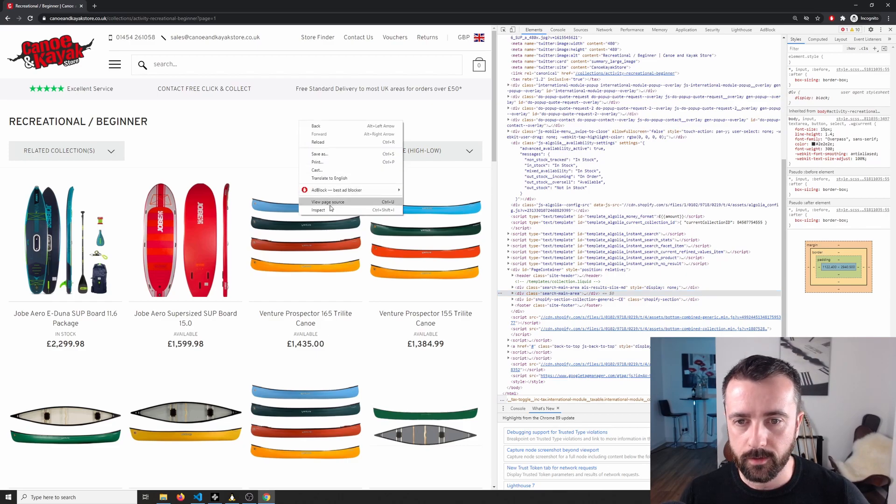
left_click(327, 202)
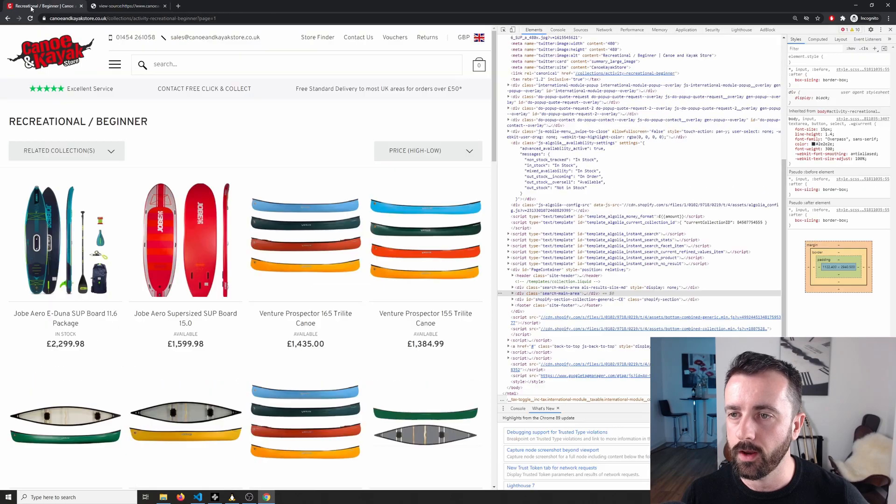
mouse_move(106, 82)
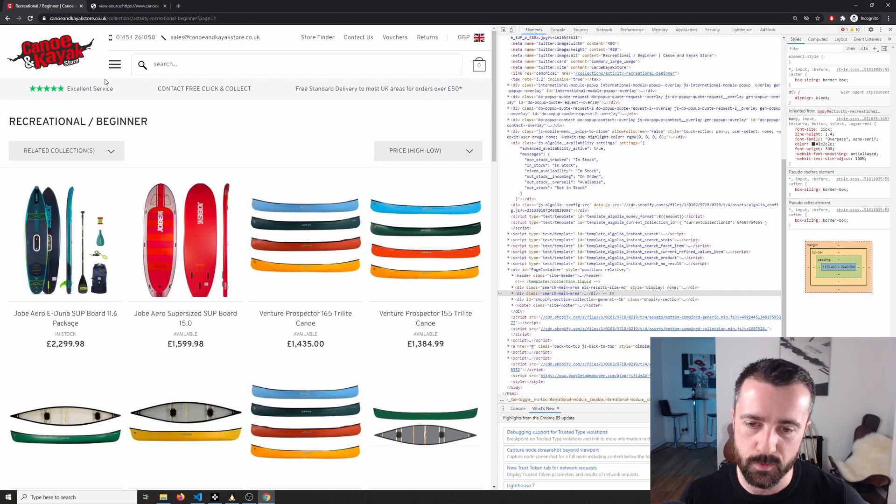
mouse_move(167, 98)
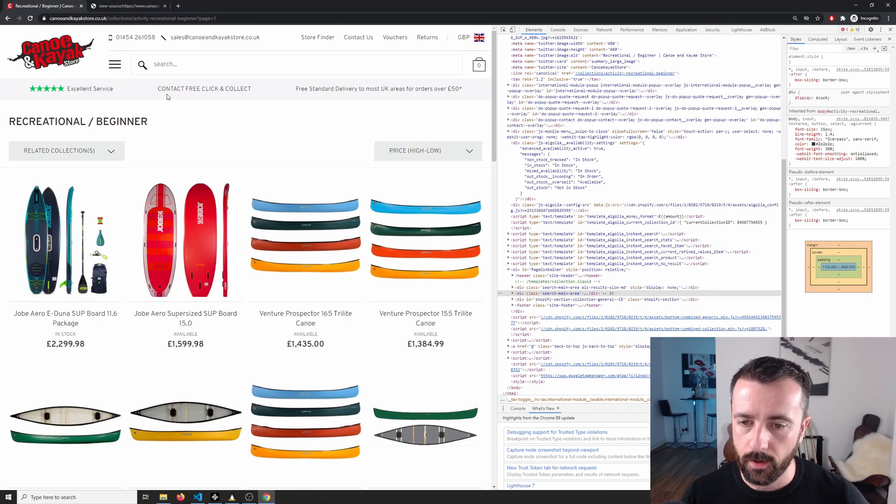
left_click(126, 6)
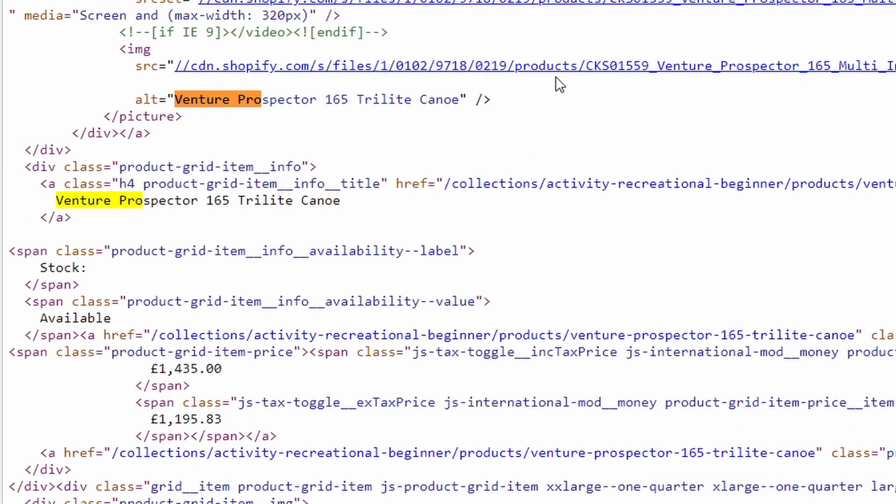
mouse_move(36, 171)
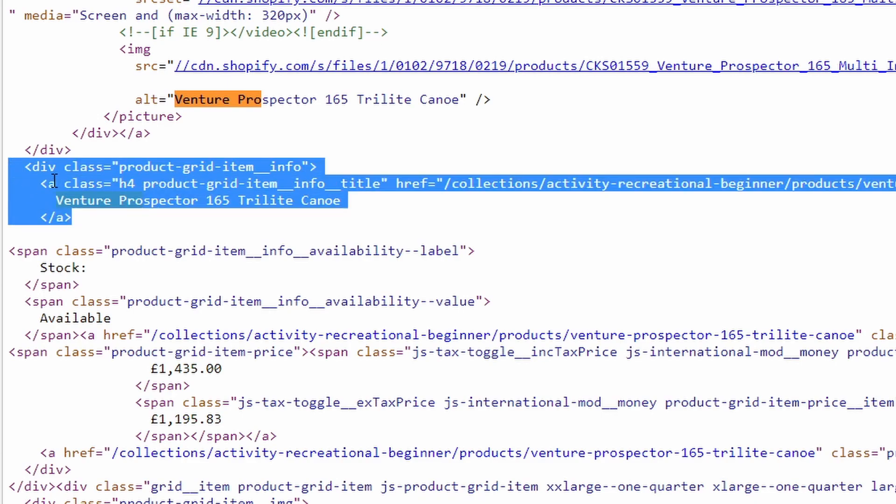
mouse_move(257, 172)
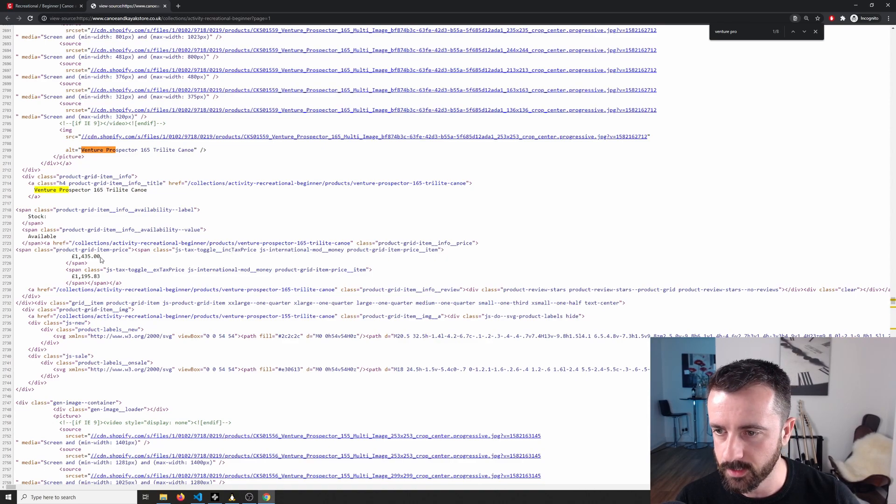
Step: Locate the Venture Prospector 165 canoe's title, availability and price markup in the source
double_click(86, 256)
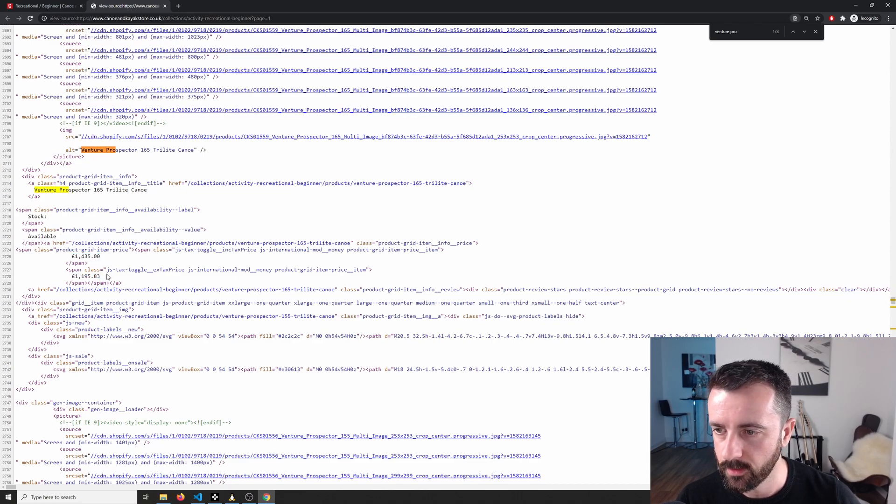
key("ctrl+plus")
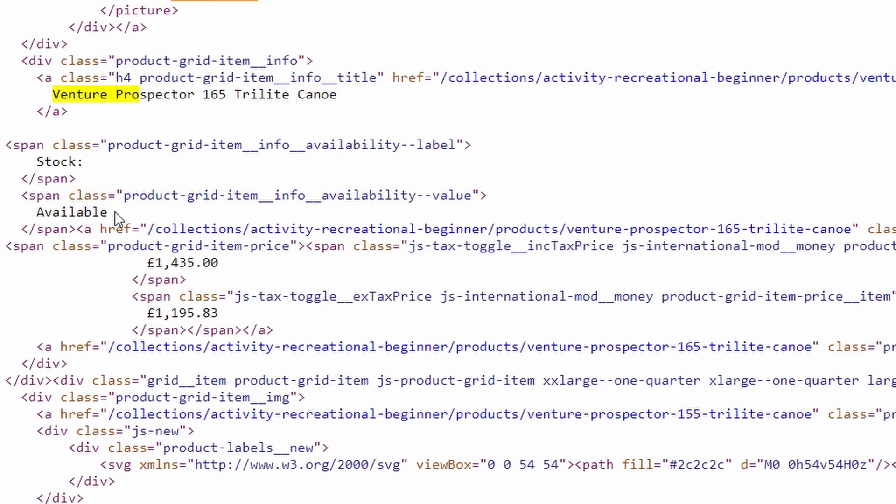
mouse_move(32, 161)
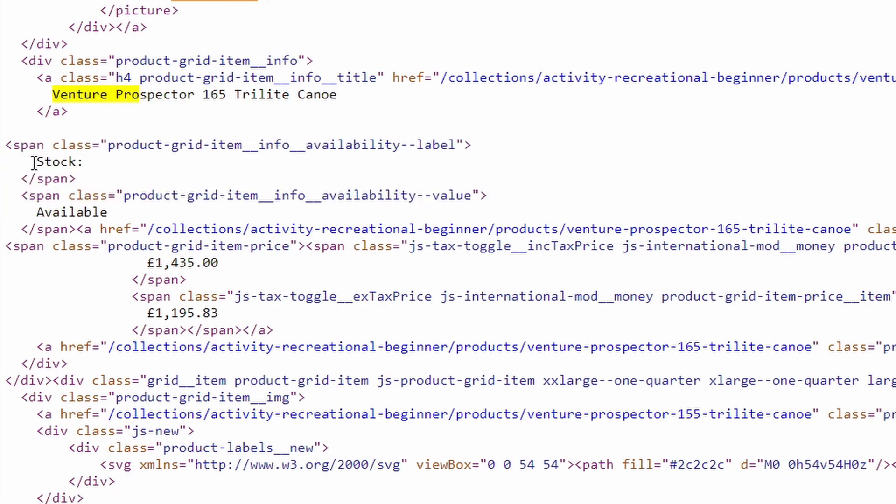
mouse_move(313, 262)
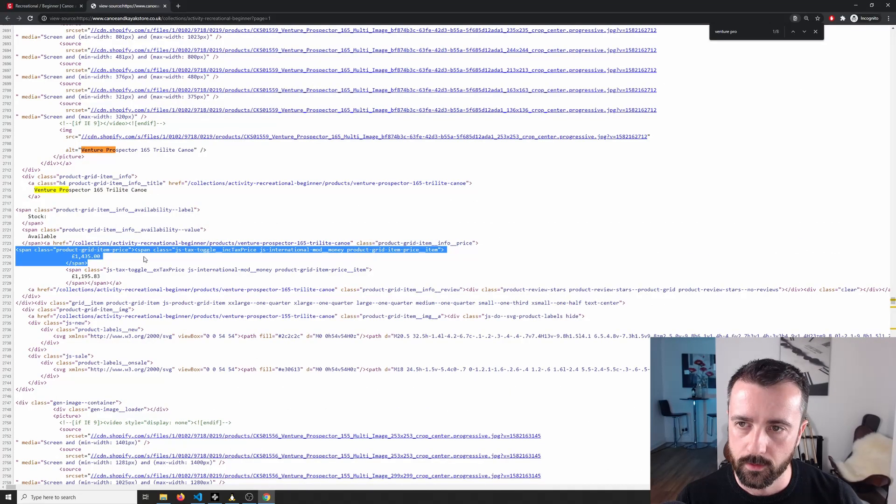
mouse_move(68, 129)
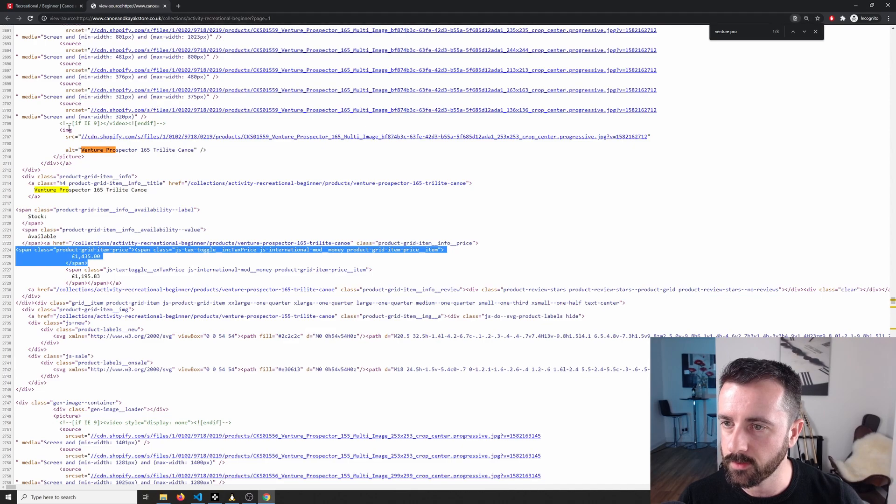
double_click(92, 176)
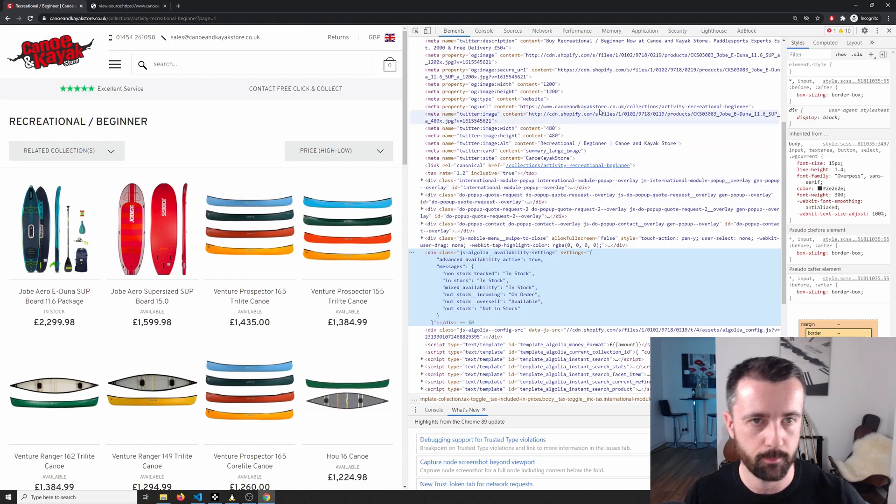
Step: Expand the product list down to the first product-grid-item__info block with title and In Stock status
scroll("down", 3)
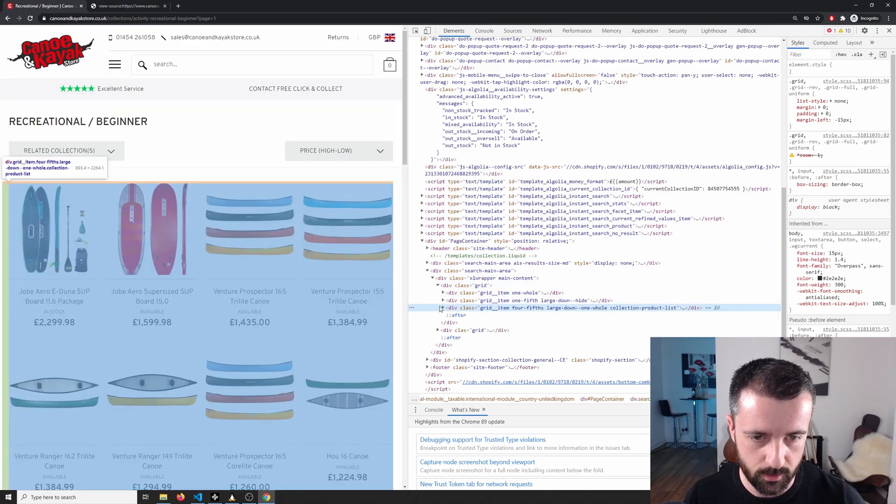
left_click(439, 307)
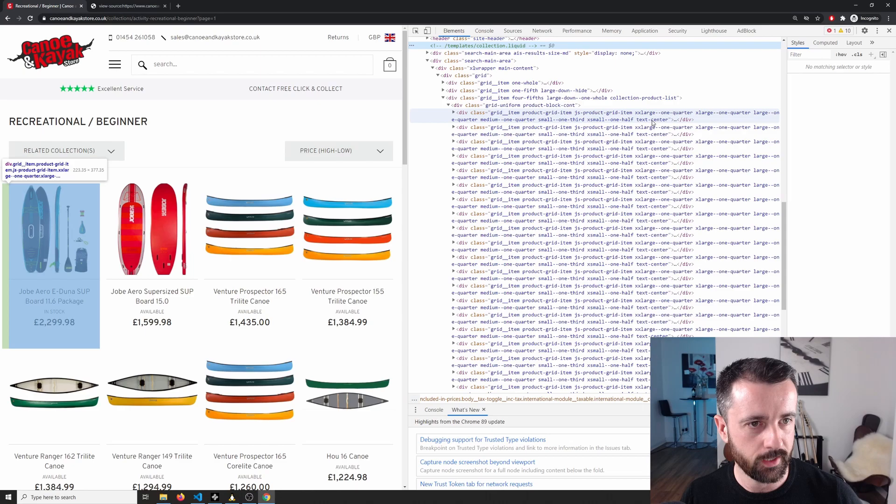
left_click(455, 112)
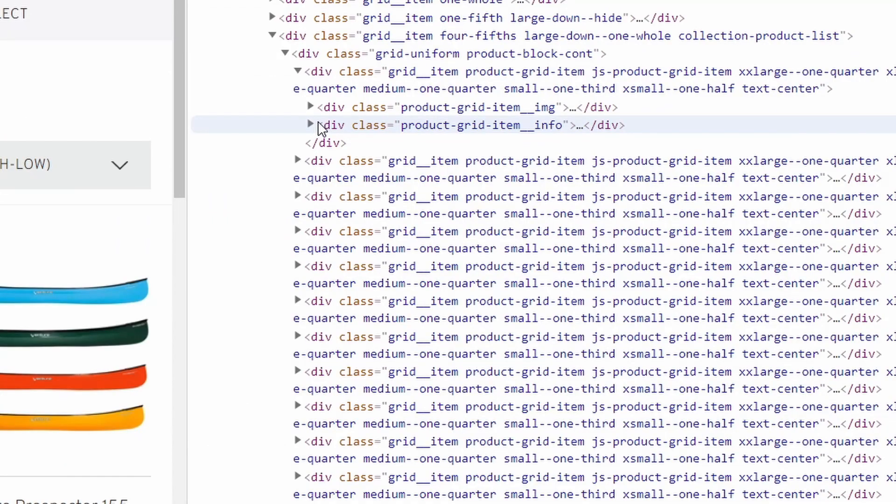
left_click(309, 125)
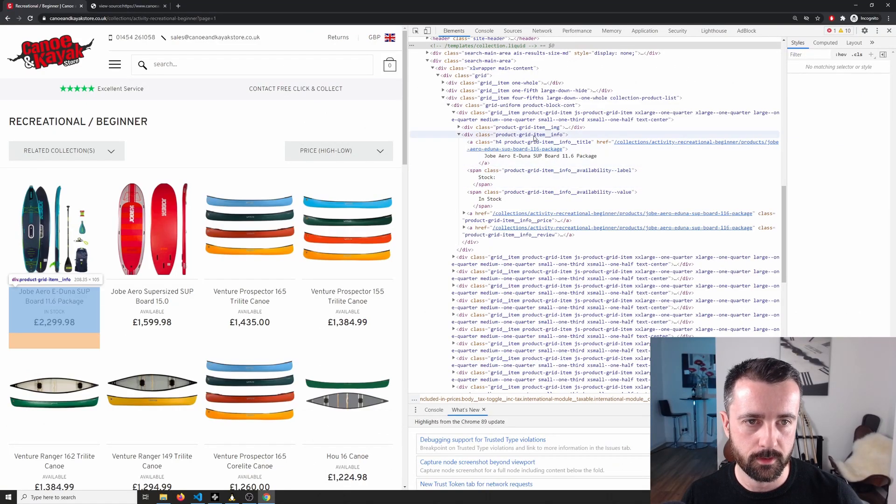
left_click(517, 135)
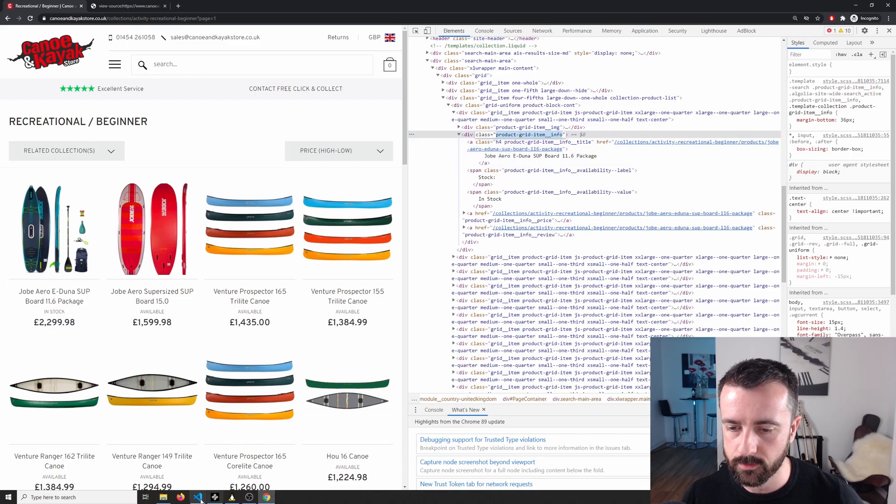
Step: Begin def parse(resp): with a for r in resp loop
left_click(198, 497)
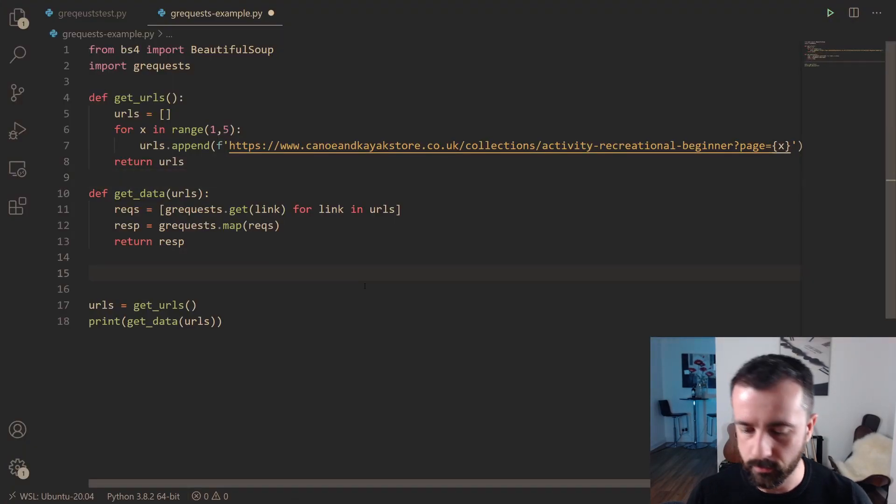
type("def")
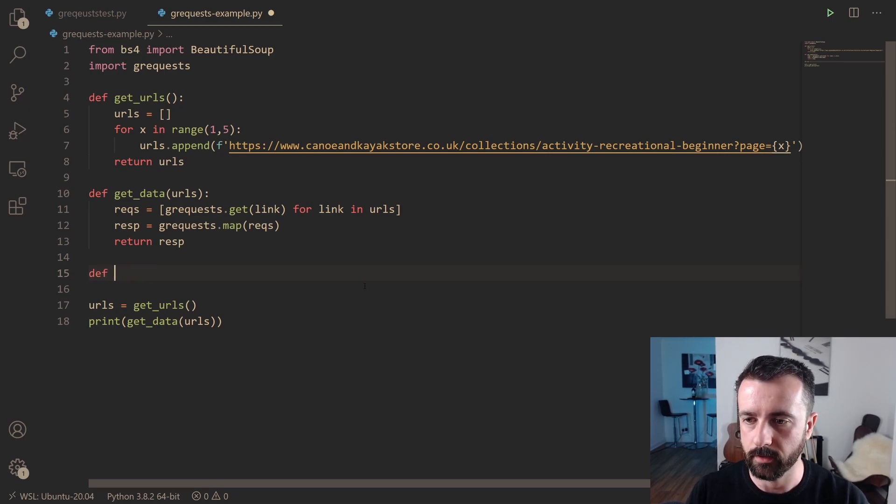
type("parse")
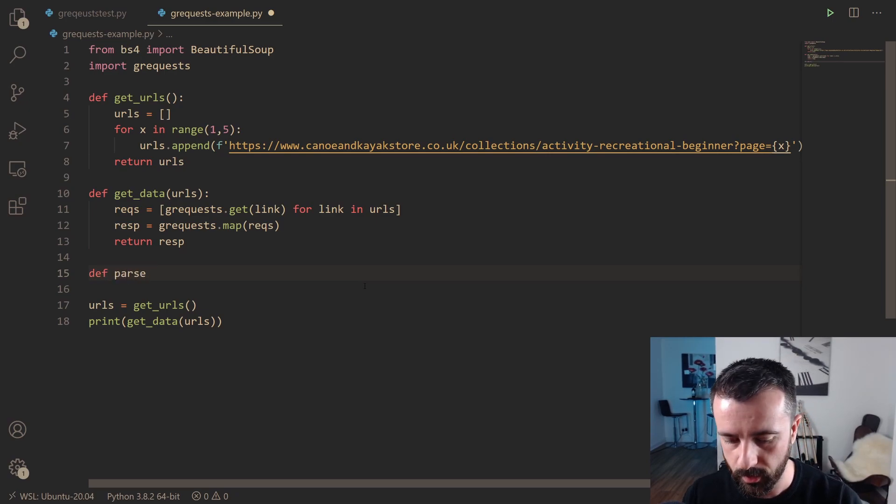
type("(resp):")
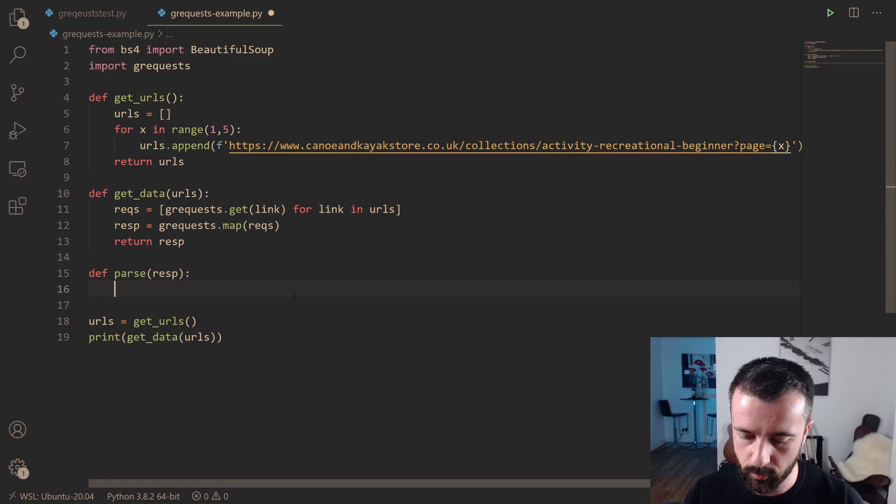
type("for r in")
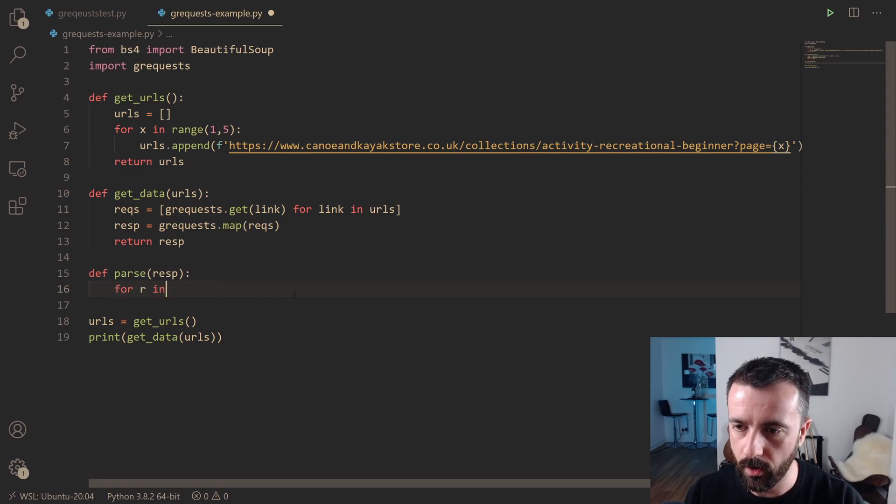
type("resp")
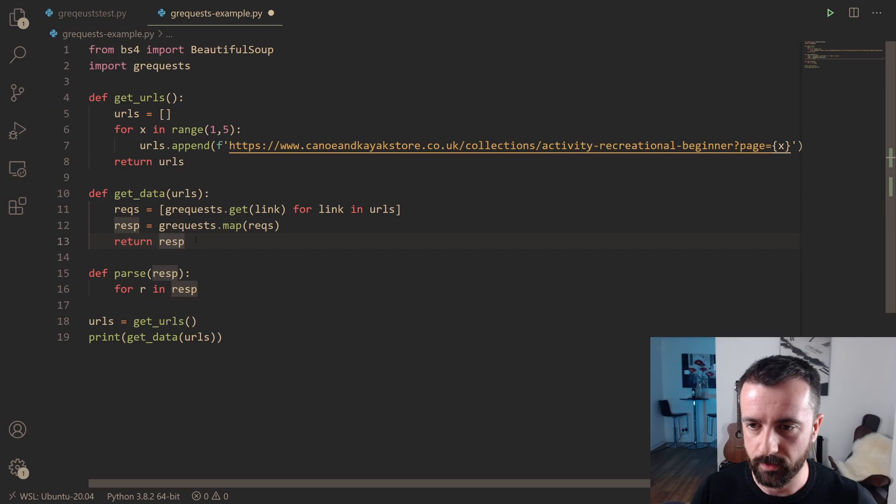
Step: Inside the loop build sp = BeautifulSoup(r.text, 'lxml') for each response
left_click(198, 289)
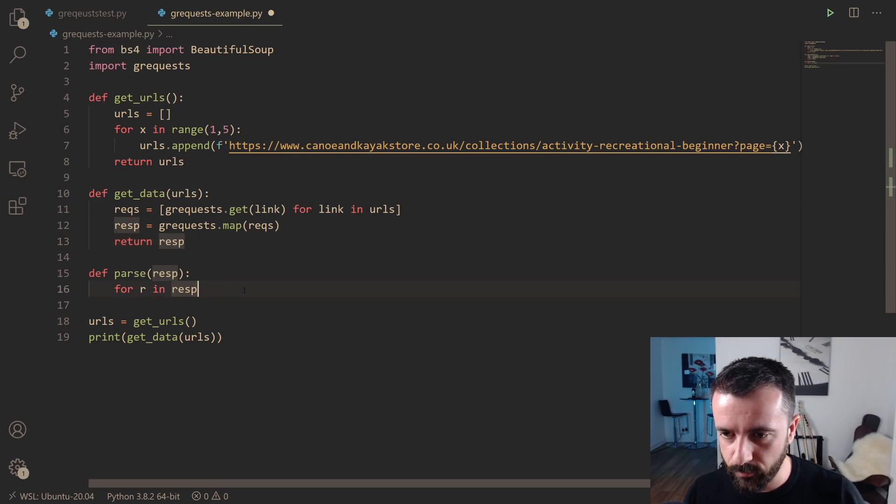
type(":")
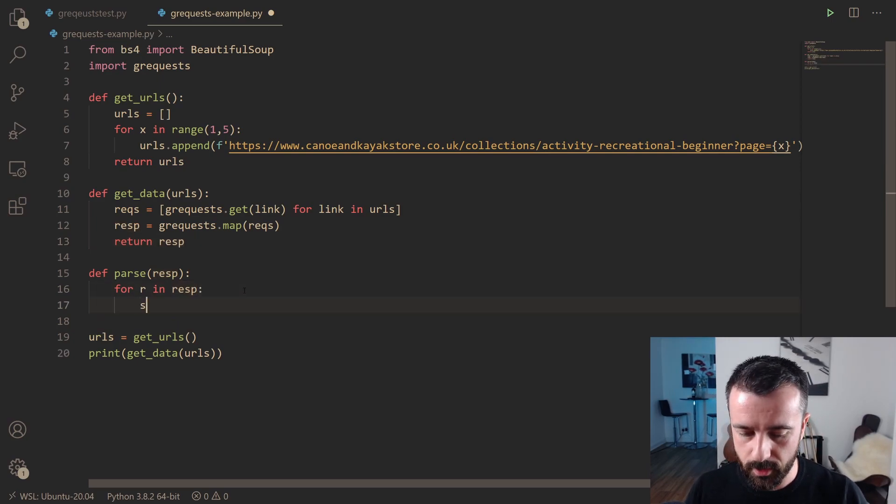
type("p = Bea")
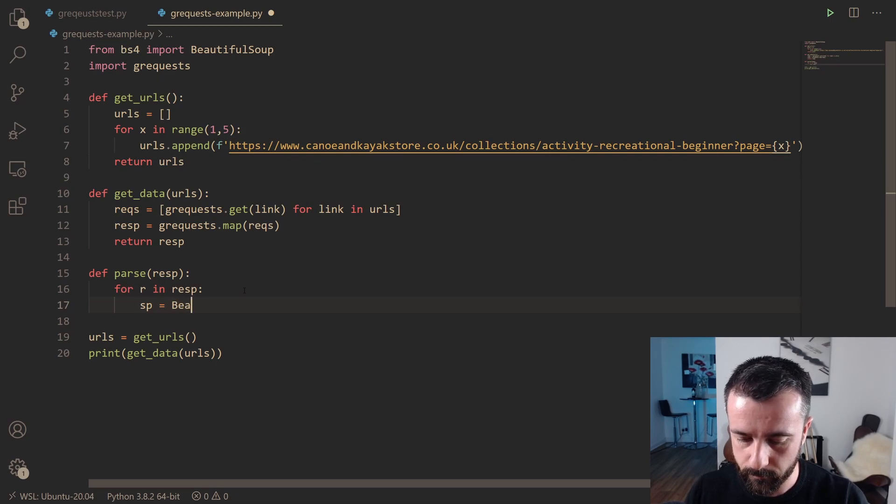
type("utifulSoup")
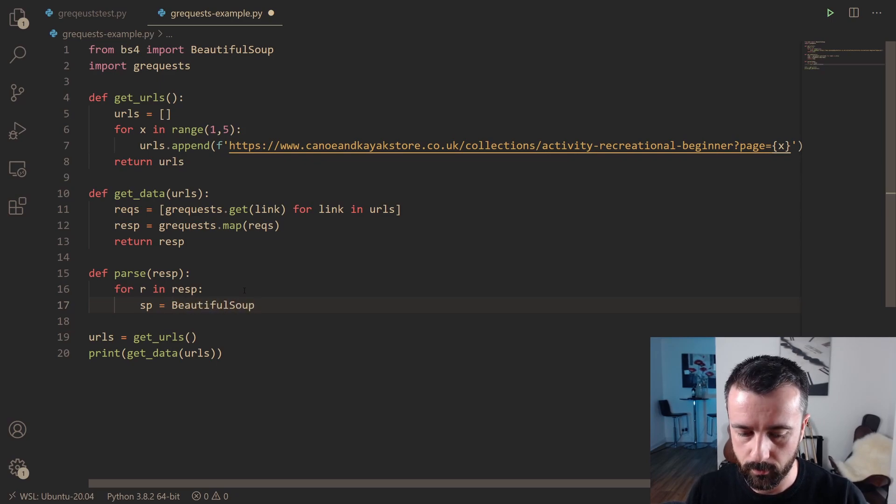
type("(r.text,")
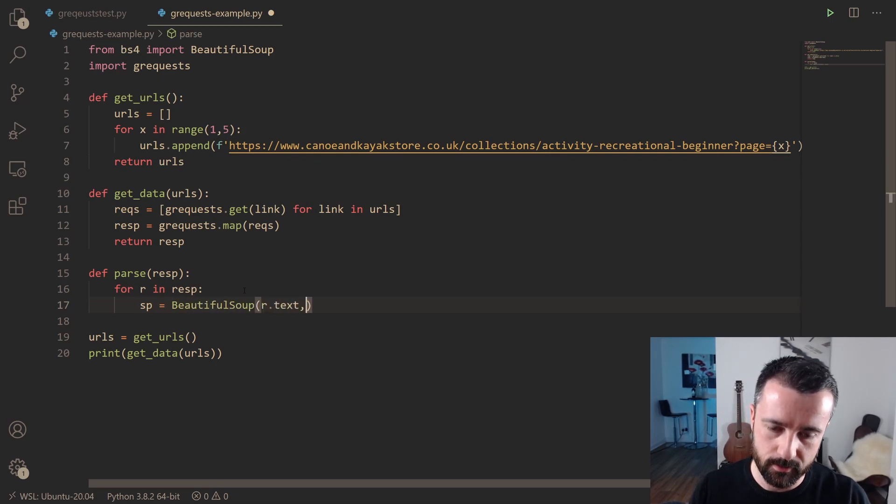
type("''")
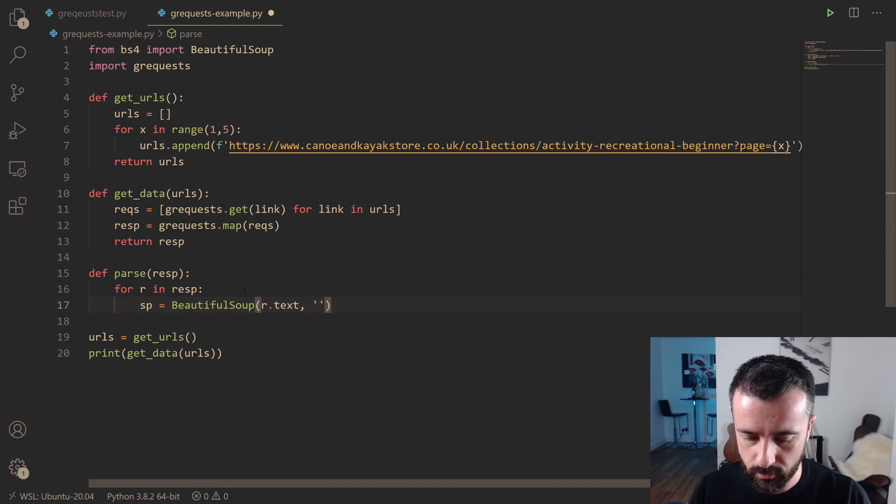
type("lmx")
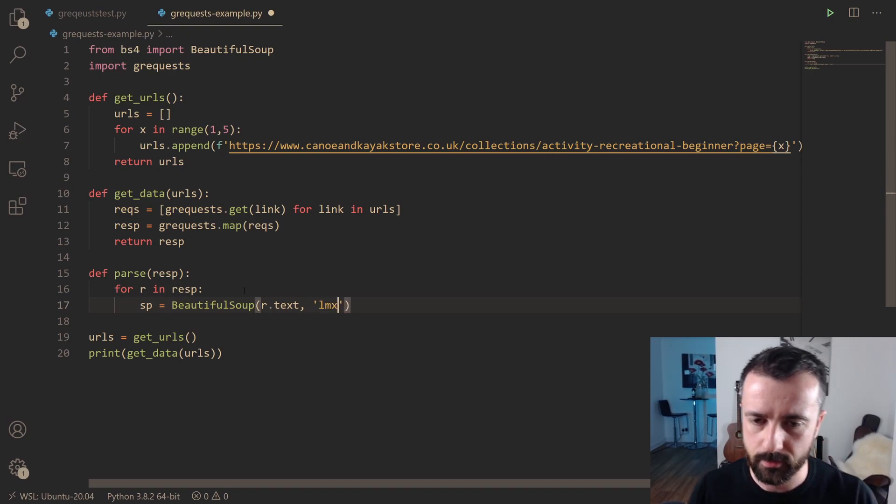
left_click(92, 13)
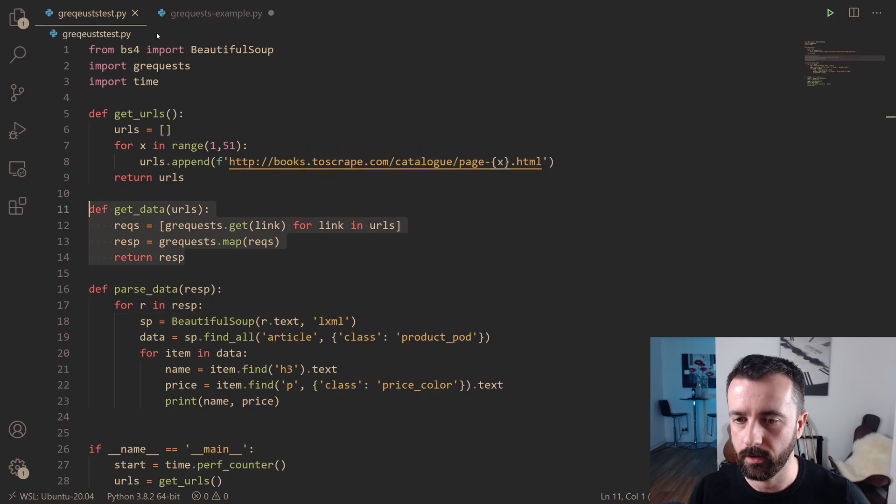
left_click(217, 14)
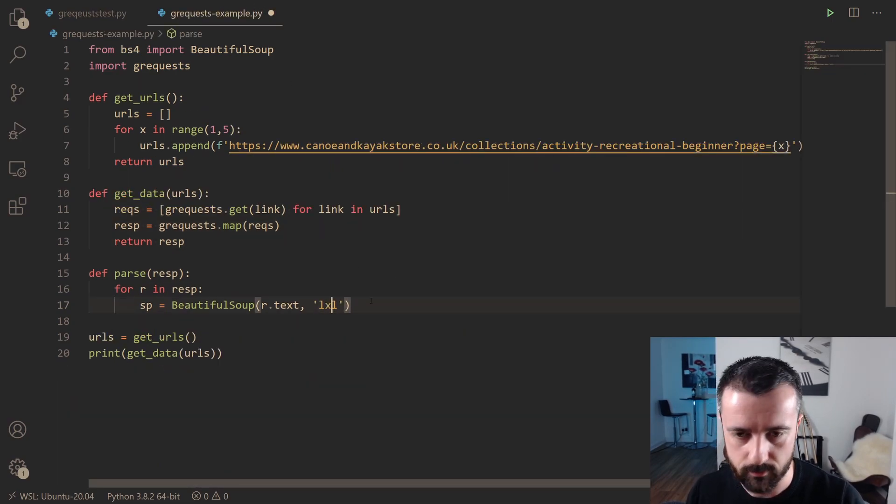
type("ml")
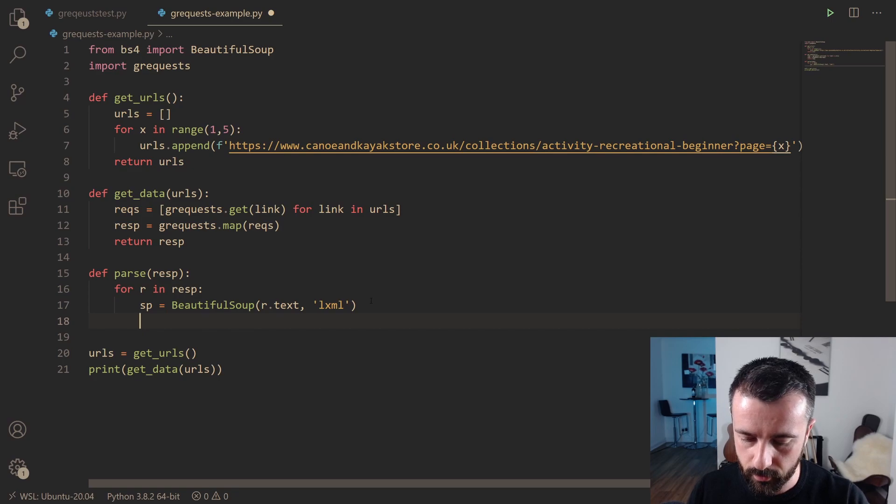
Step: Collect product = sp.find_all('div', {'class': 'product-grid-item__info'})
type("product")
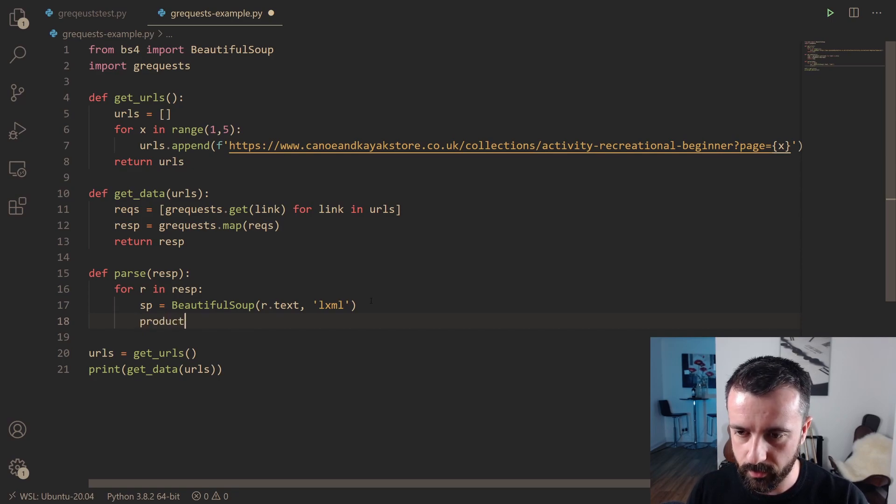
type("=")
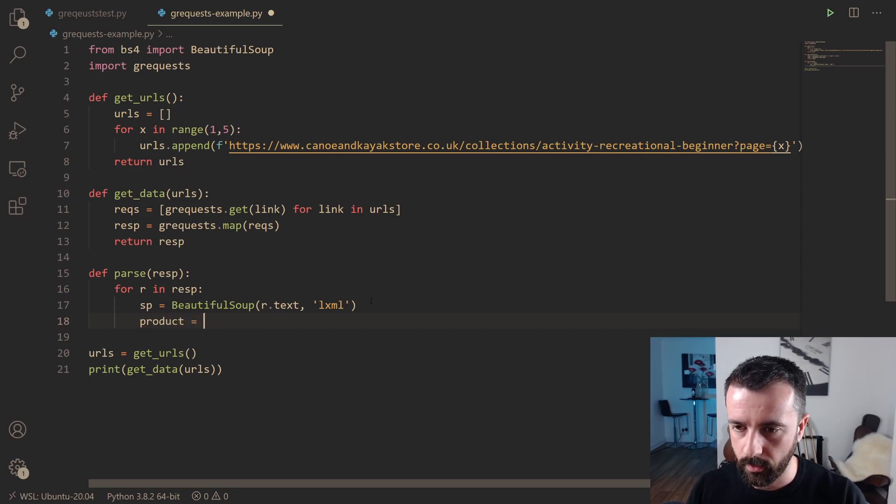
type("sp.find(")
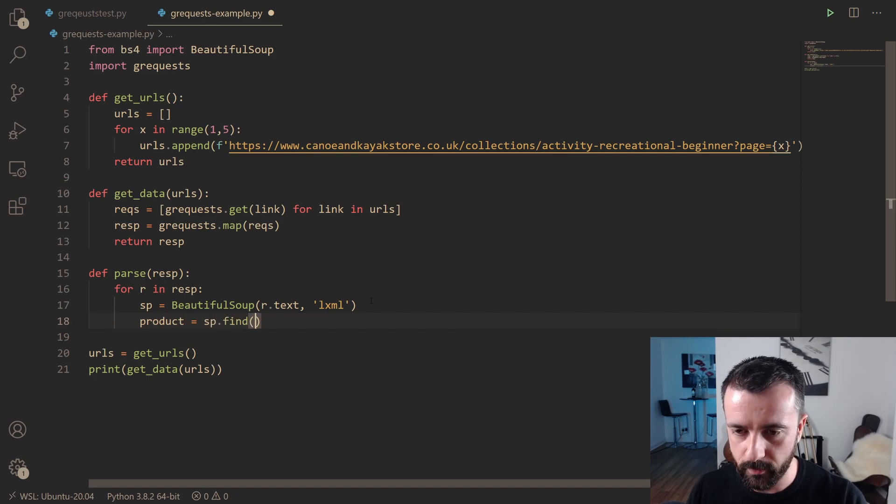
type("_all")
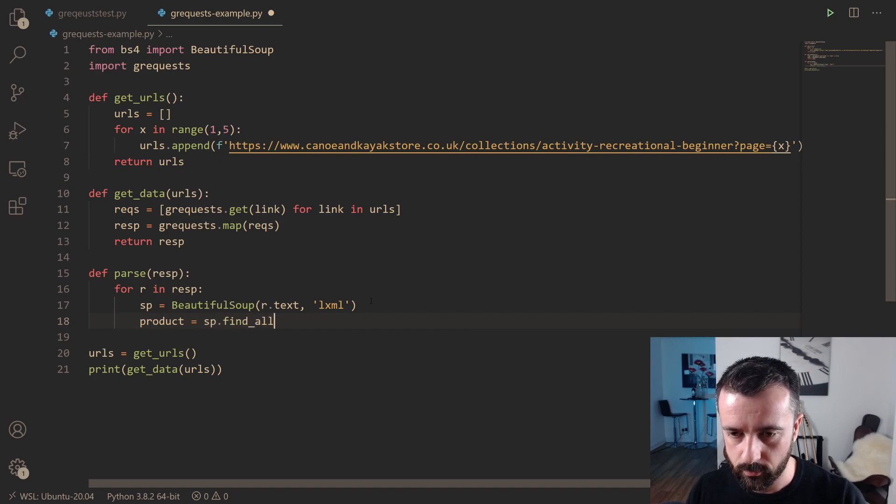
type("('div'")
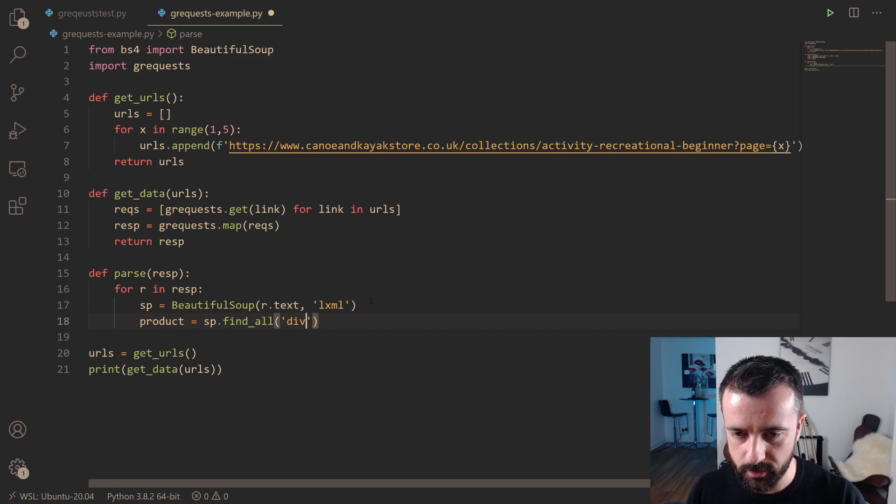
type(", {'class': 'product-grid-item__info")
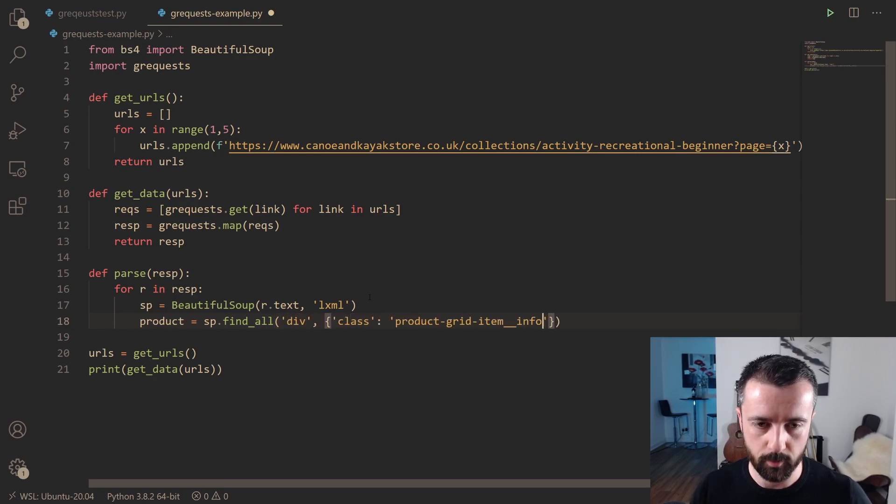
scroll("down", 3)
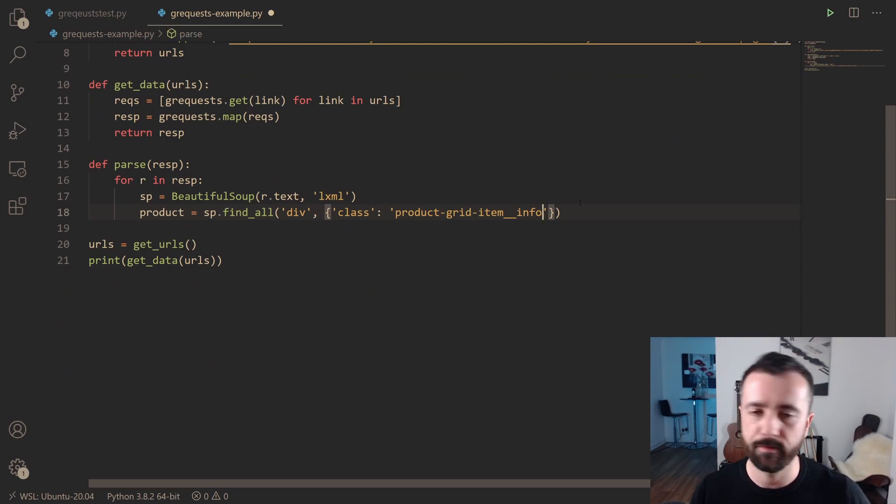
mouse_move(162, 212)
type("fp")
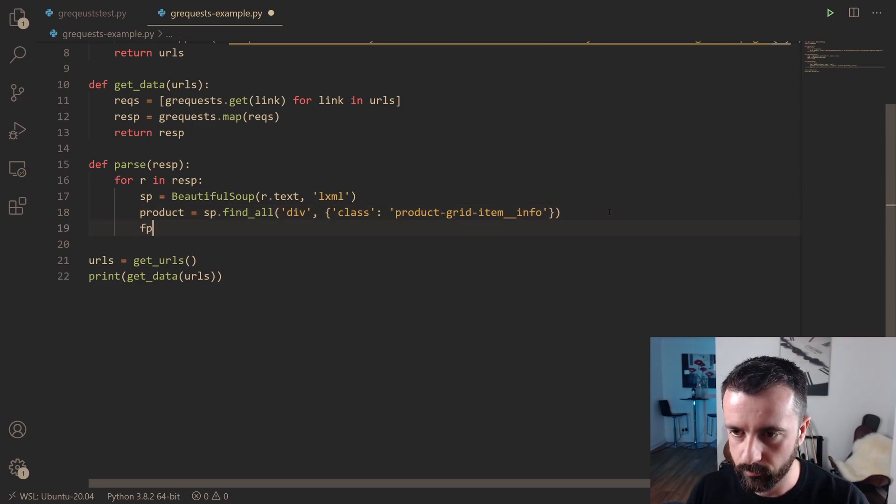
Step: Print each item's find_all('a')[0].text.strip() and start assigning the fetched responses for parse
type("or item in pro")
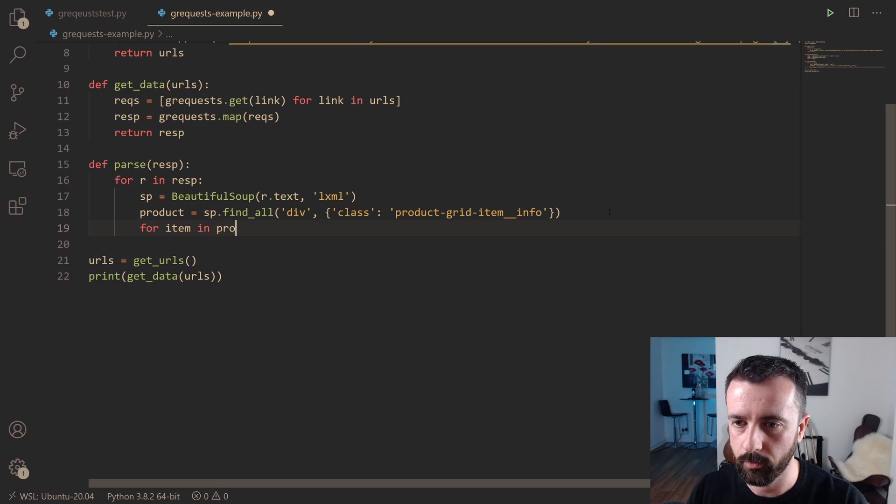
type("duct:")
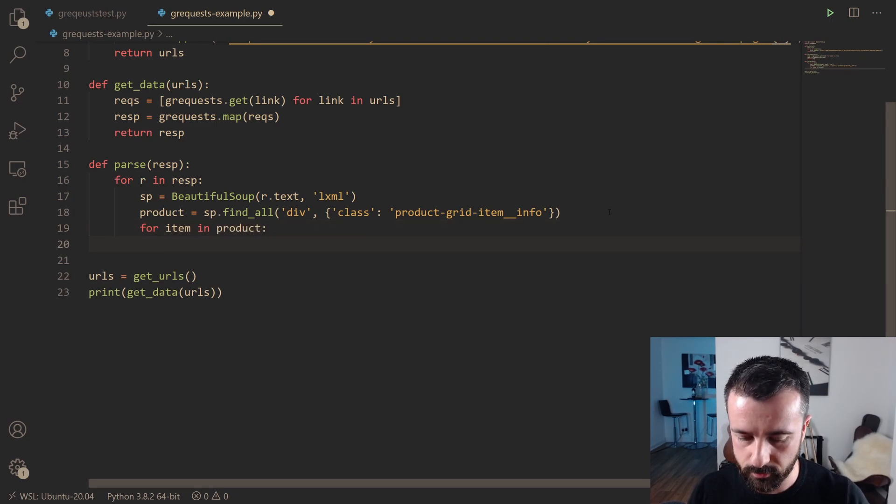
type("print(item.f")
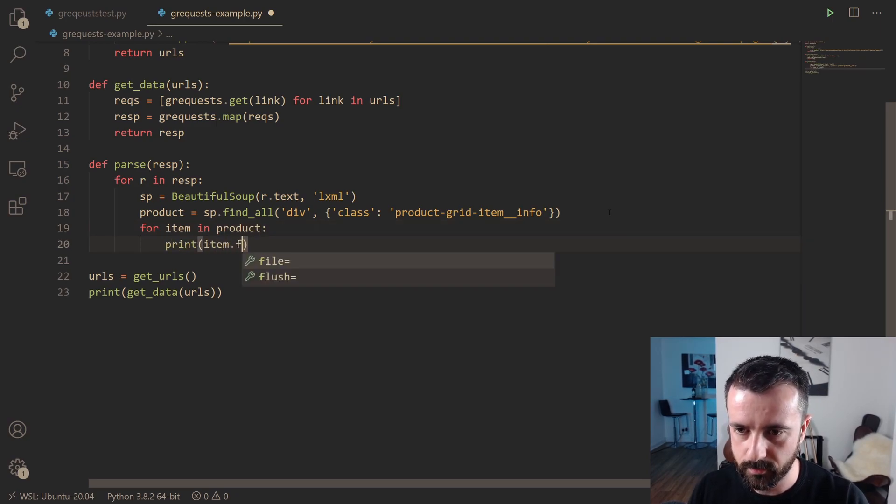
type("ind('')")
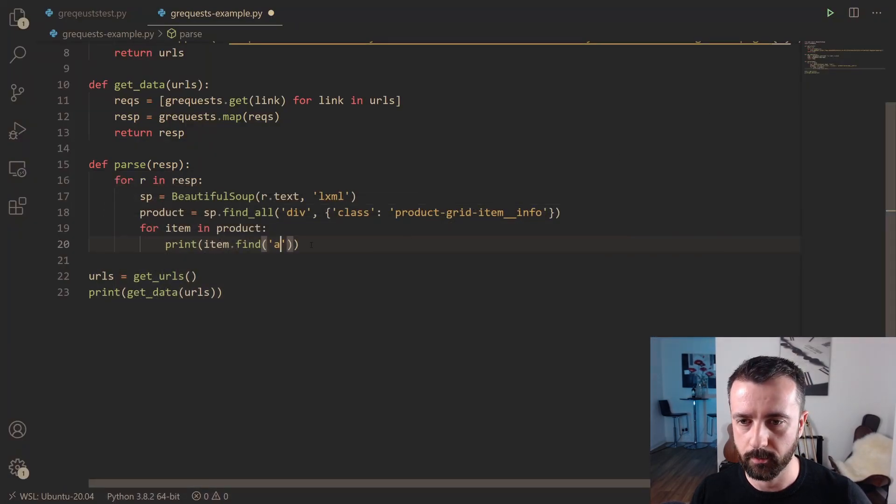
type("_all")
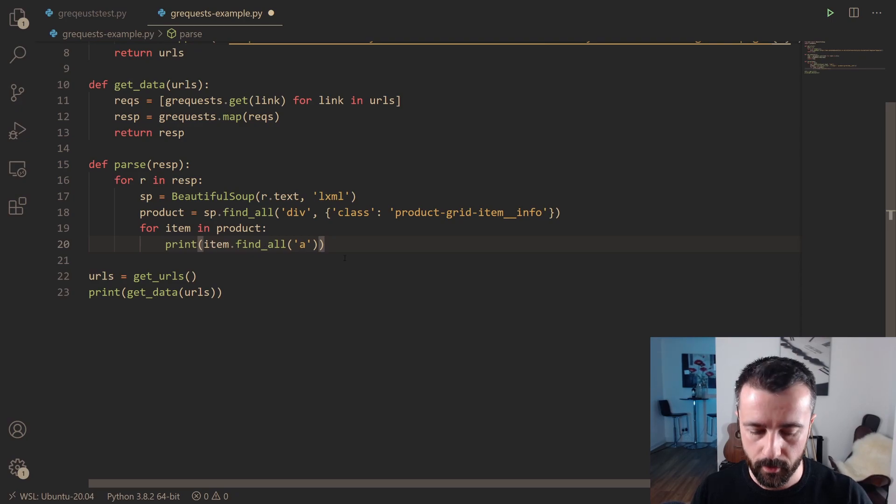
type("[0]")
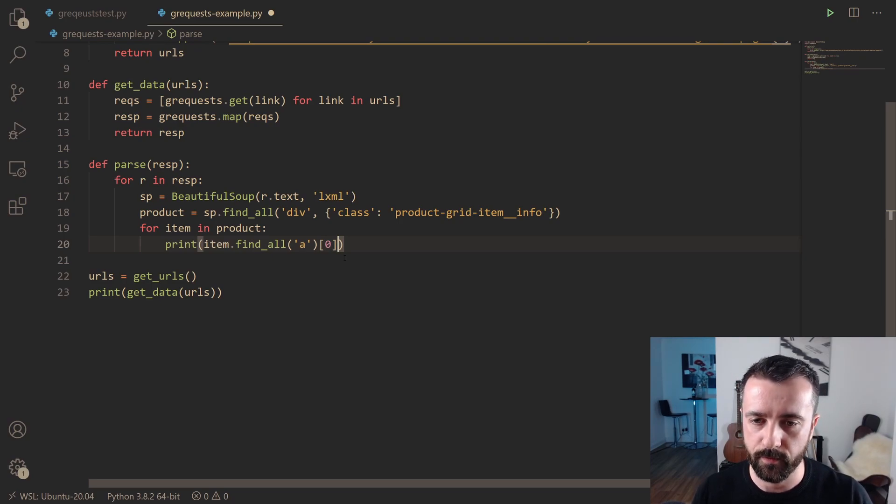
type(".text.")
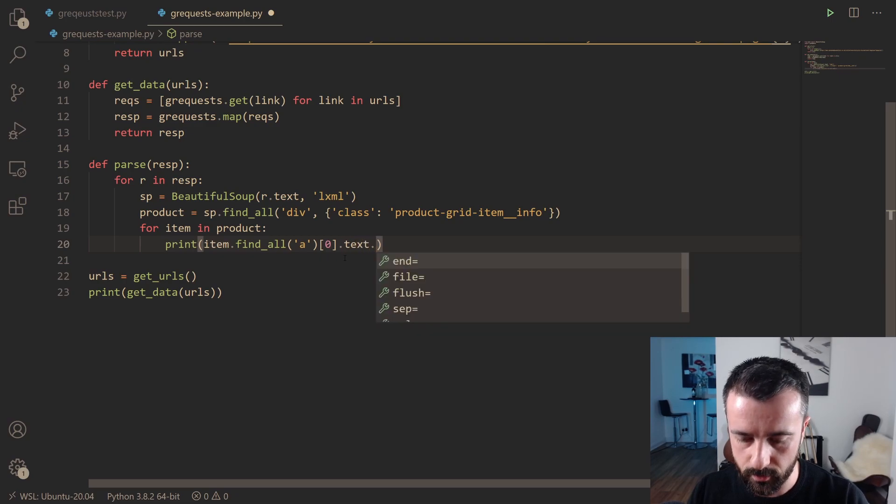
type("strip()")
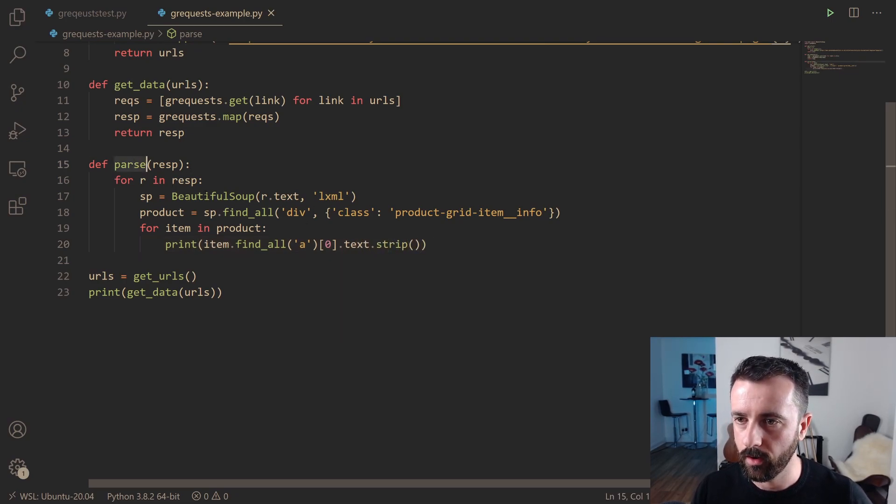
type("parse(")
left_click(156, 293)
type("res")
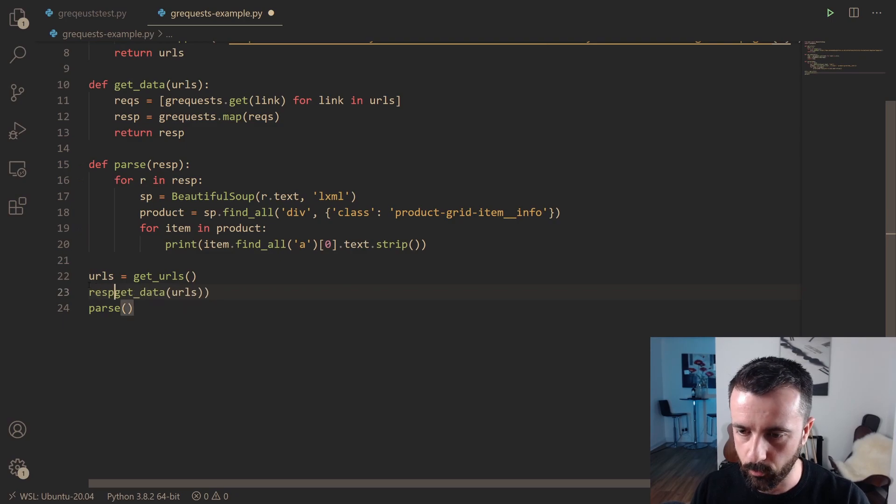
type("=")
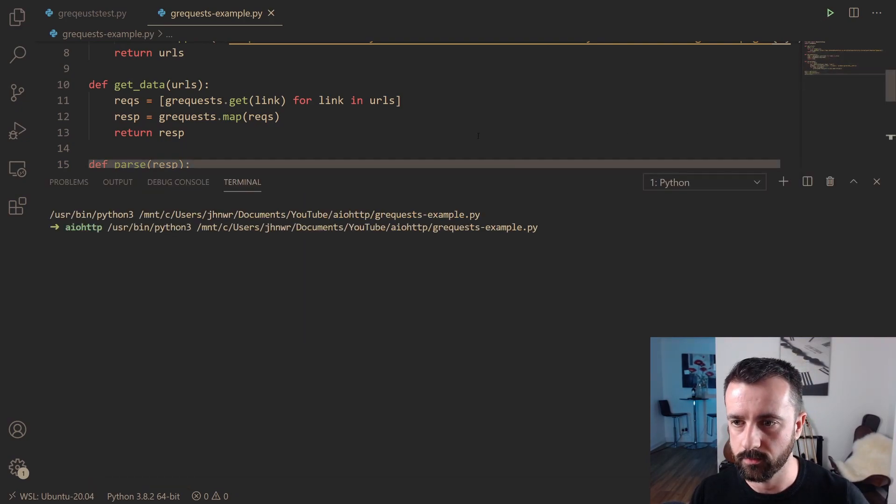
Step: Run the scraper and review the printed product titles like Venture Prospector canoes and Palm jackets
key("Return")
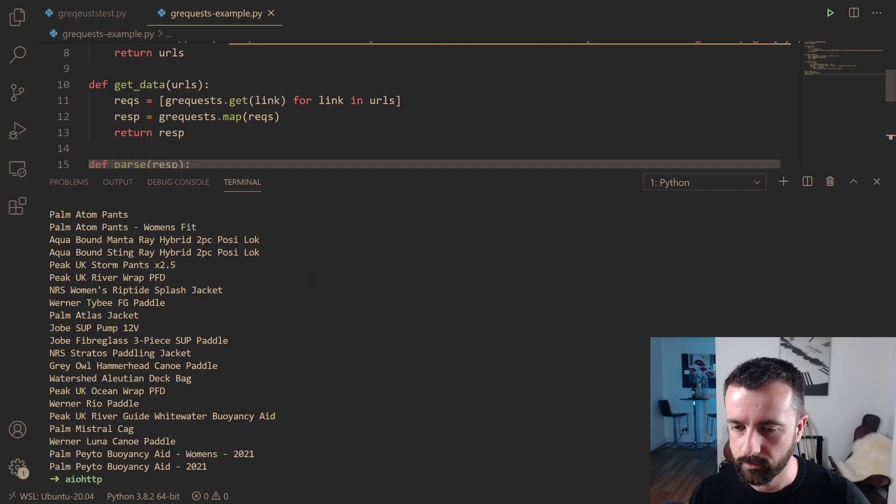
scroll("down", 3)
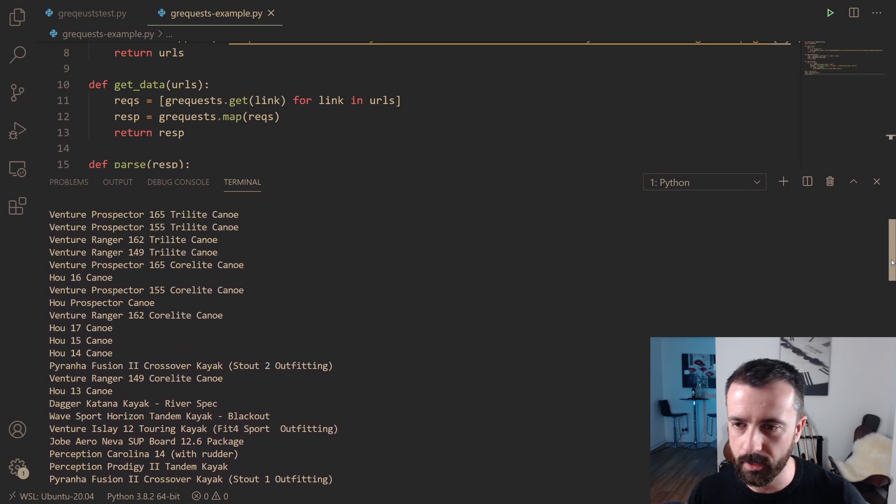
scroll("up", 3)
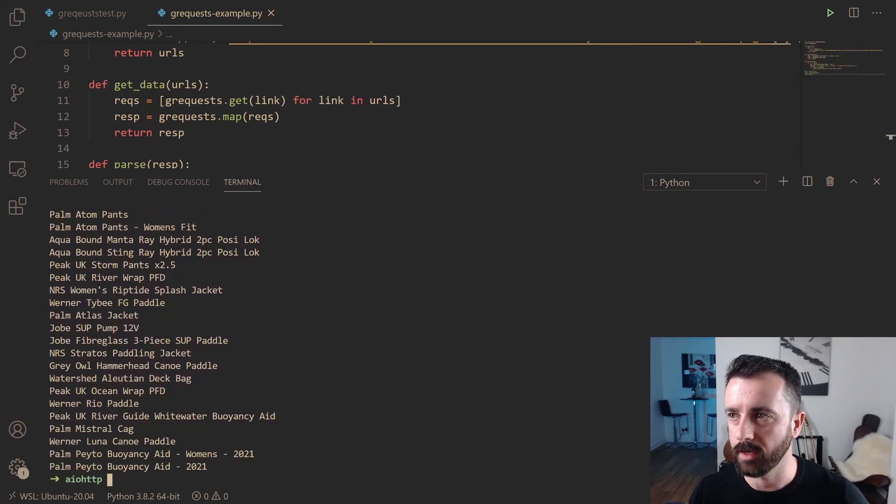
left_click(876, 182)
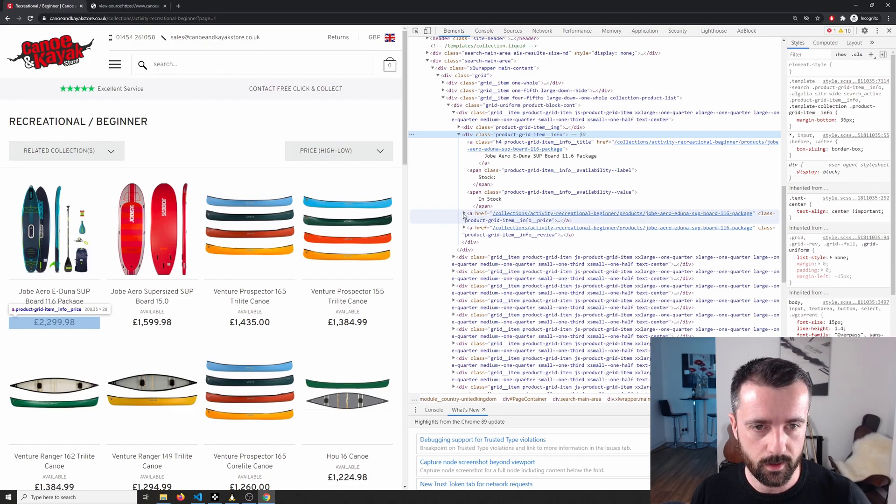
Step: Expand the first product's price anchor to reveal the inc-tax £2,299.98 and ex-tax spans
left_click(464, 220)
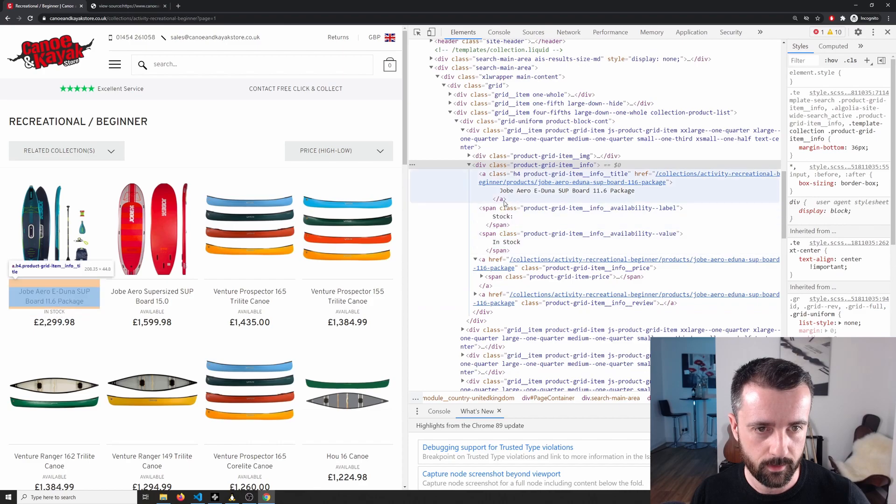
left_click(482, 277)
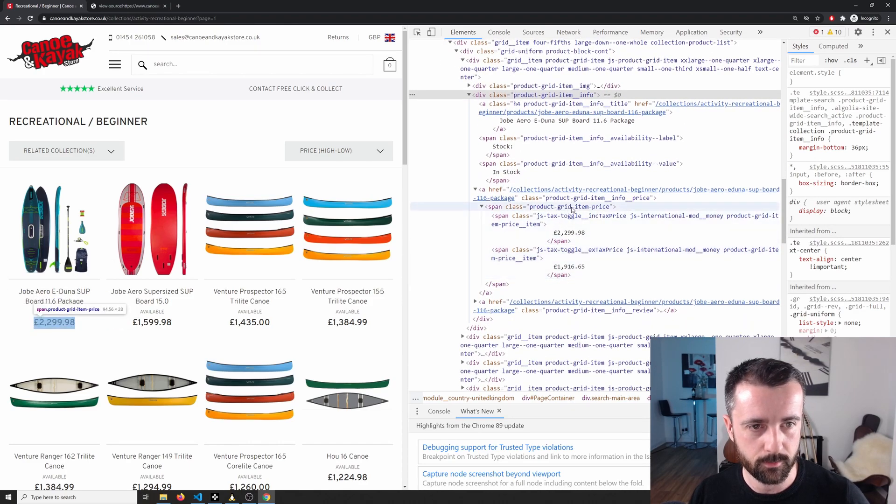
left_click(568, 206)
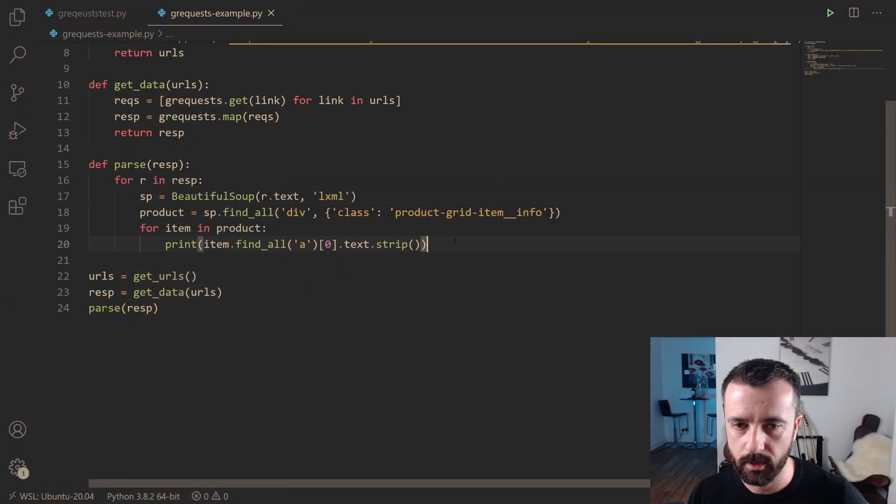
Step: Start a price = item.find() line below the title assignment in the loop
key("Enter")
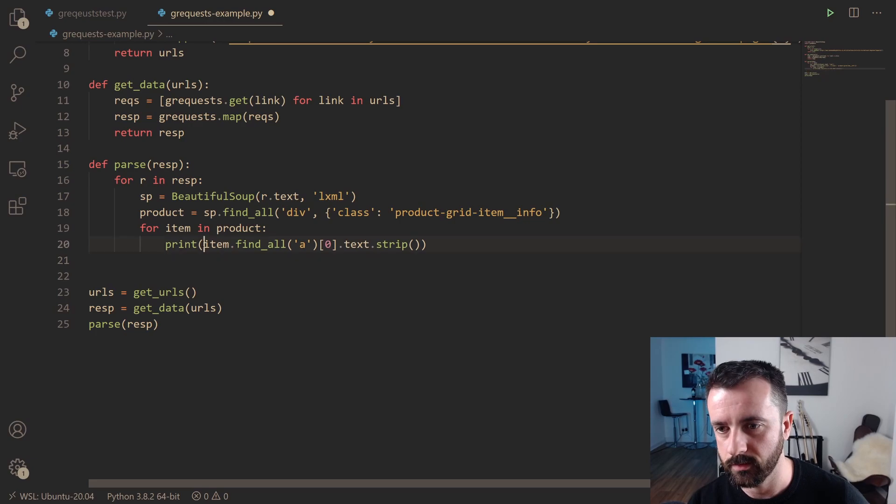
key("BackSpace")
type("title = ")
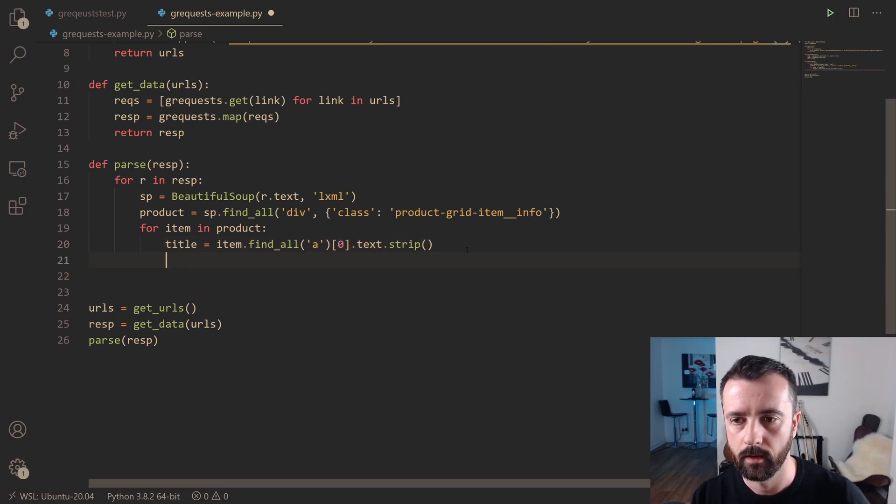
type("price")
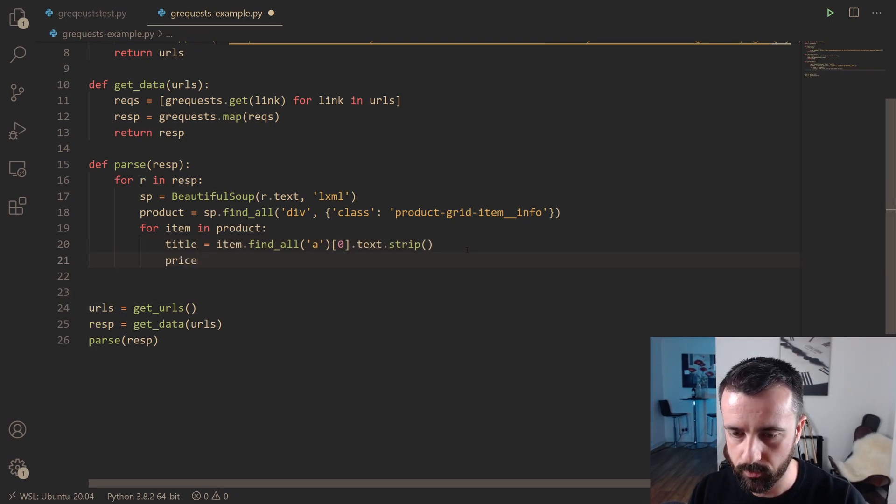
type("= itemf")
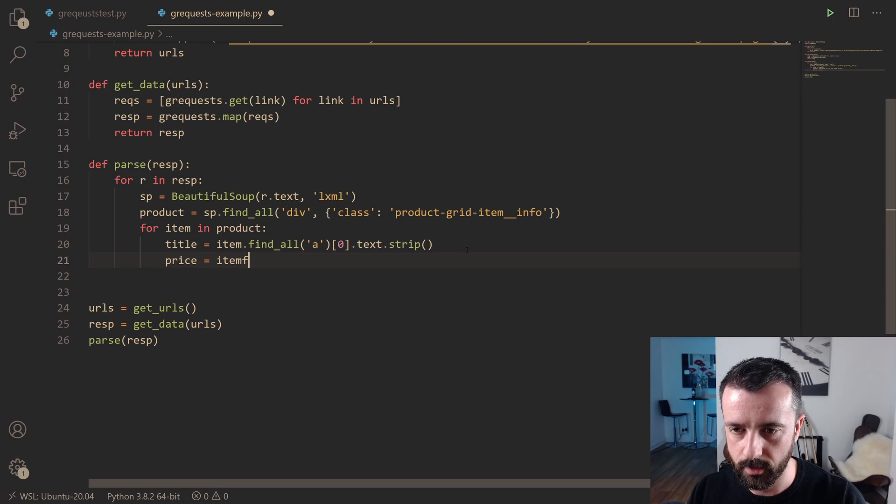
type(".find()")
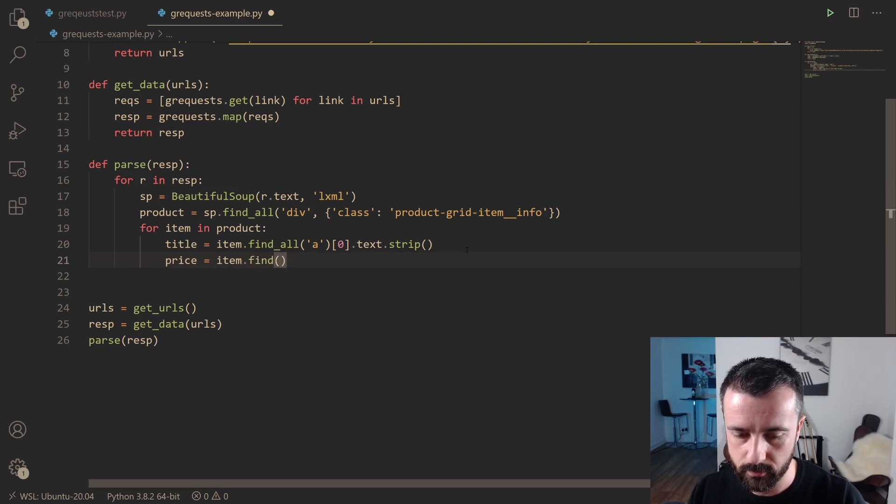
left_click(266, 497)
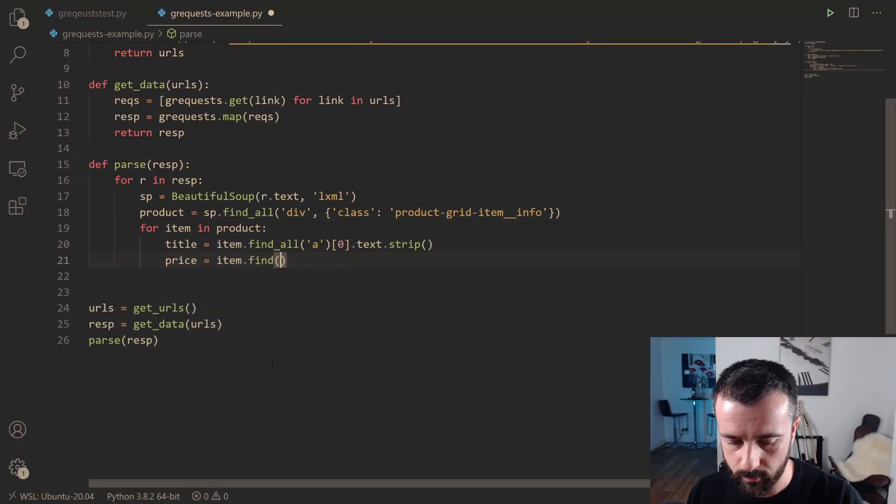
Step: Make the find target the span with class 'product-grid-item-price'
type("'span'")
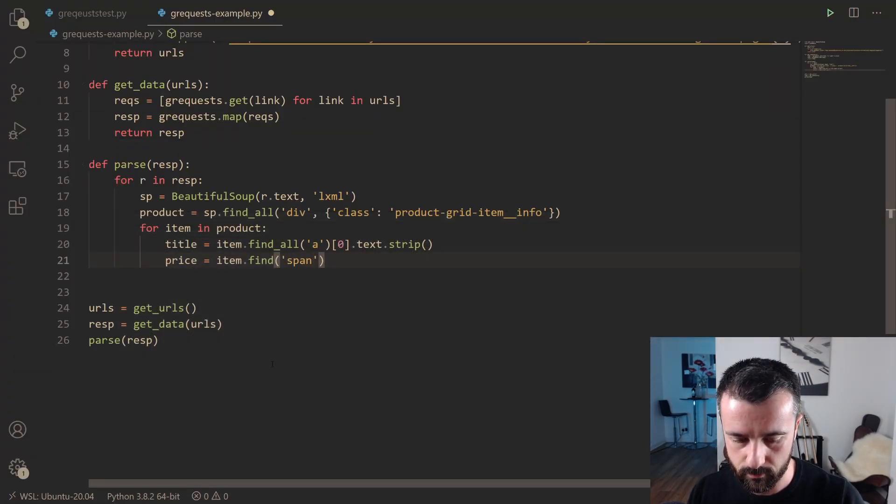
type(", {")
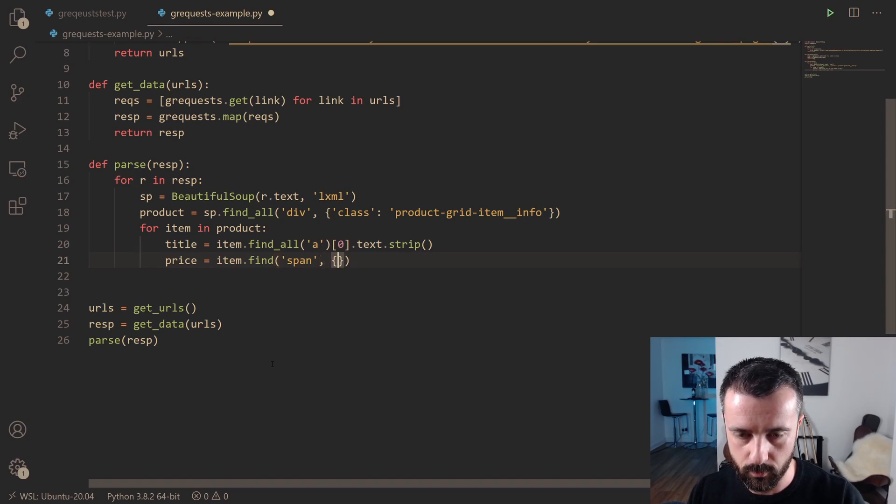
type("'class':")
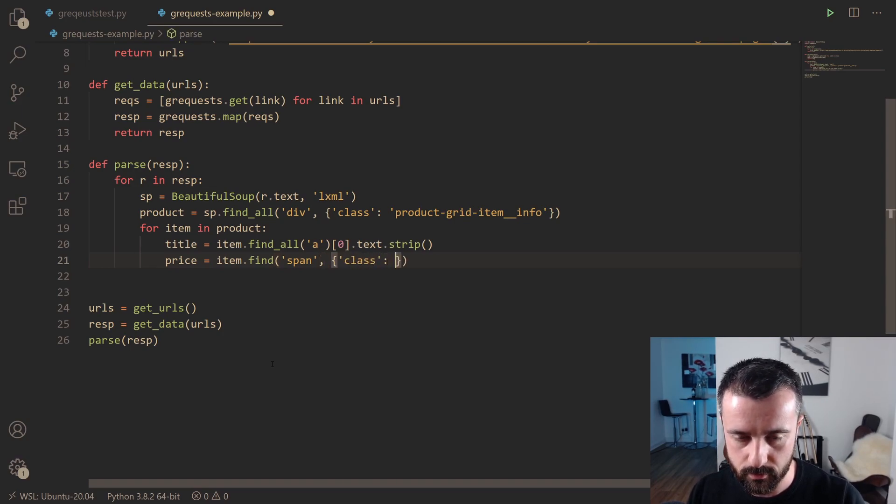
type("'product-grid-item-price'")
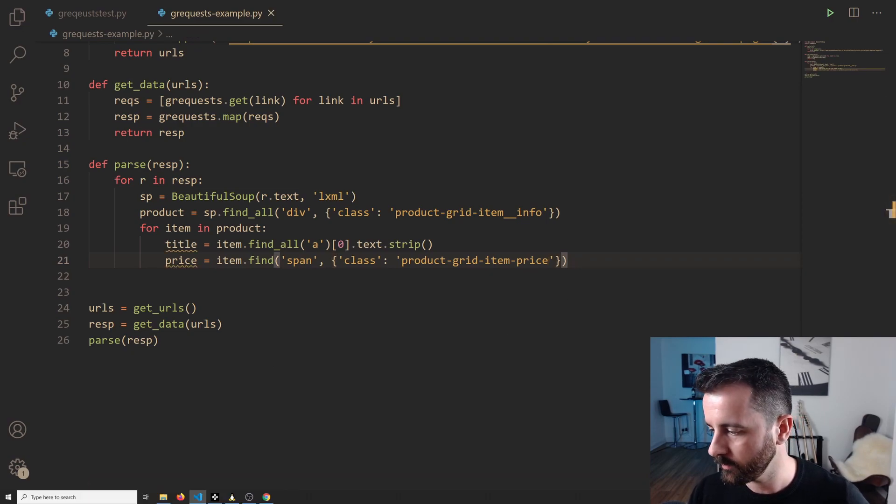
left_click(266, 497)
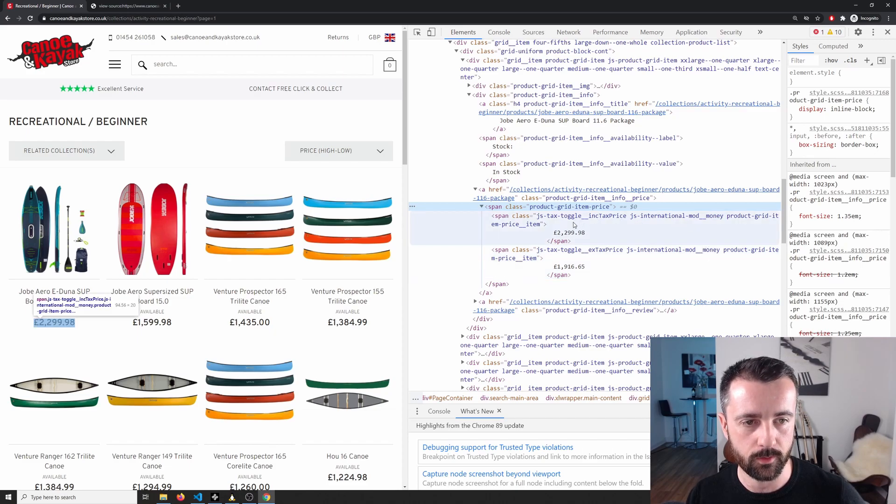
mouse_move(593, 229)
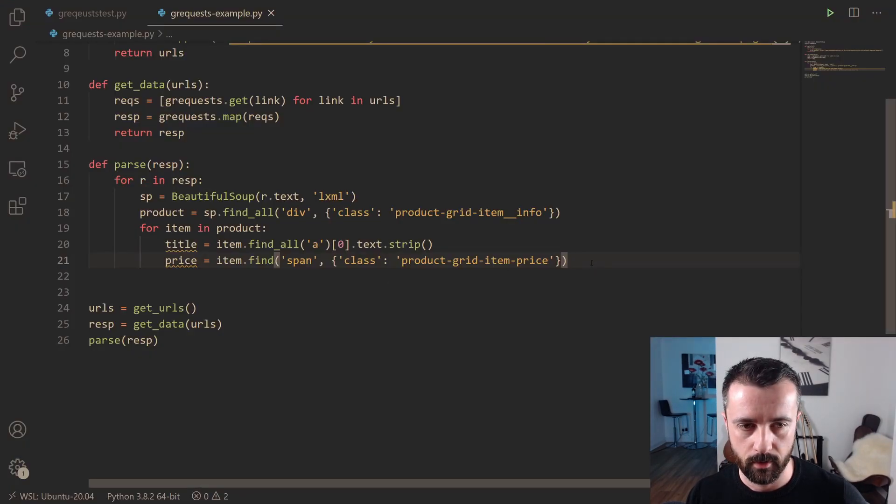
Step: Append .find_all('span')[0].text.strip() so price is the first inner span's text
type(".find(")
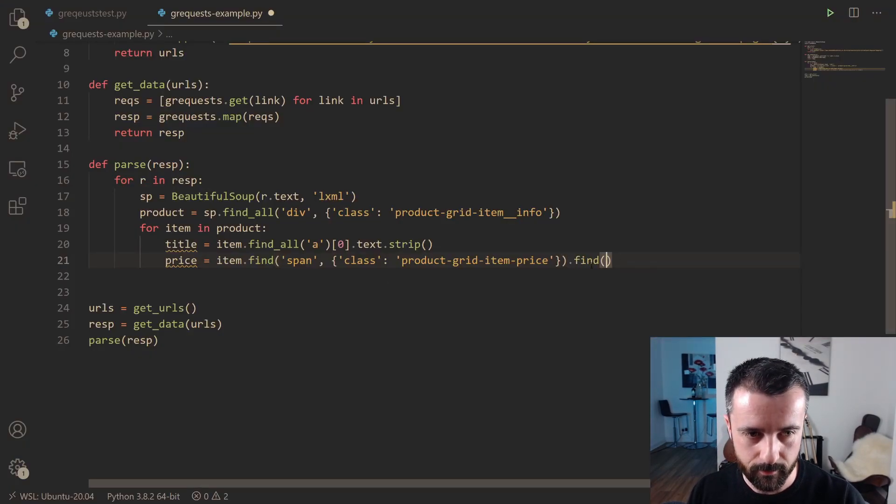
left_click(490, 260)
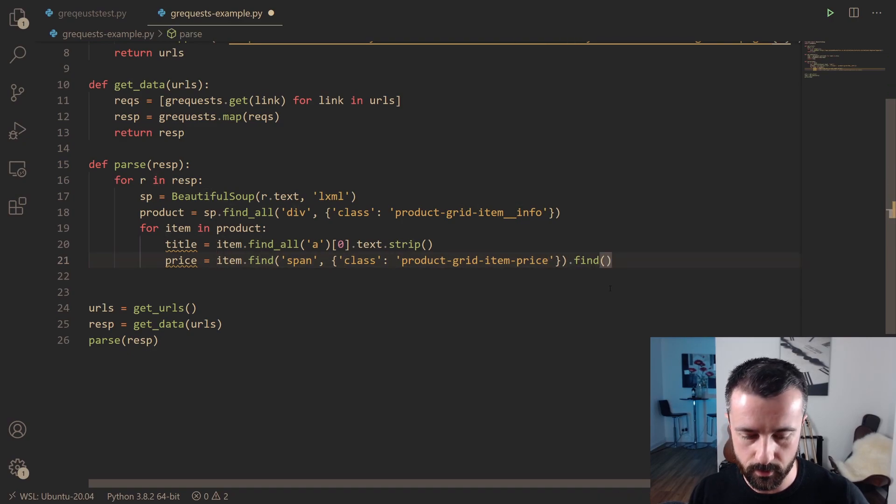
type("'span'")
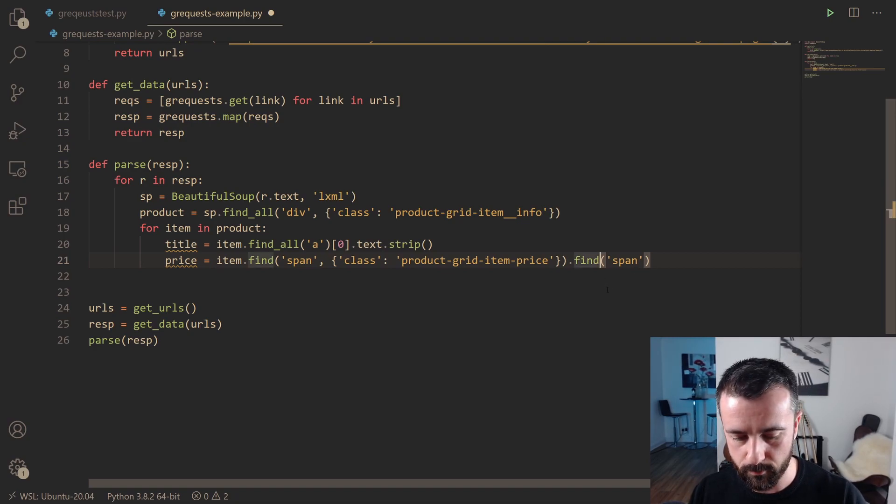
type("_all")
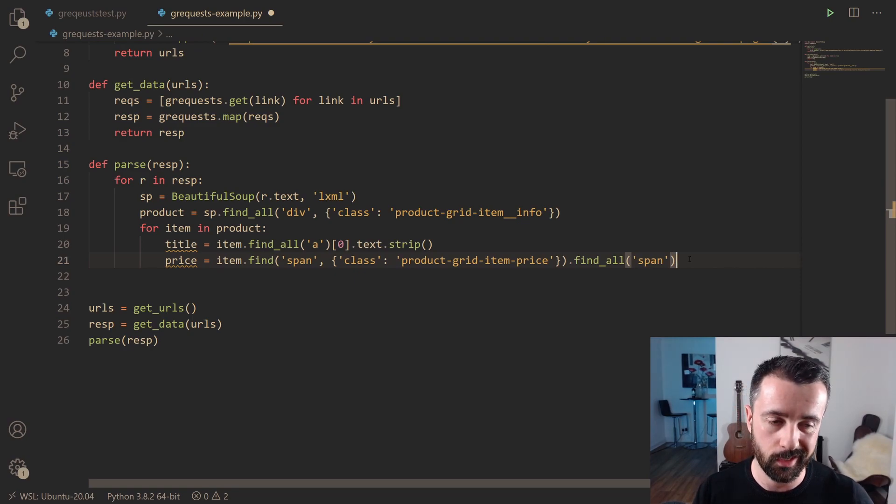
type("[0]")
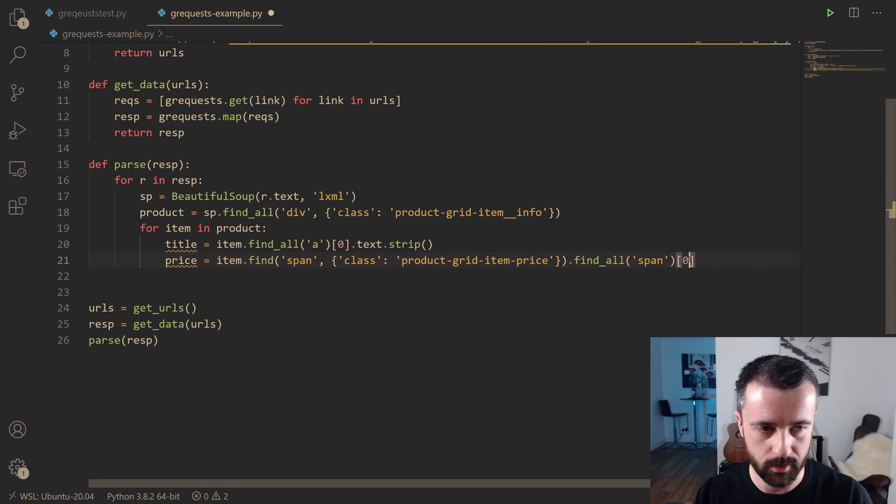
type(".text.strip(")
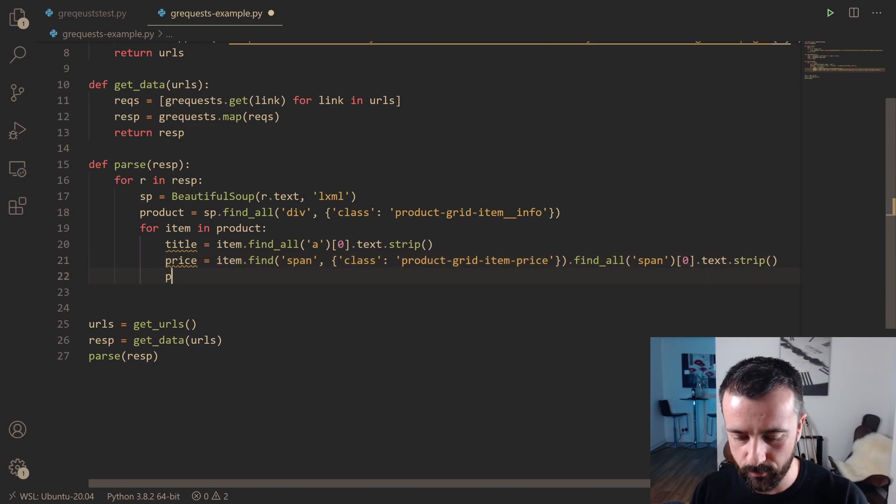
Step: Add print(title, price) below the price line
type("rint(title, rp")
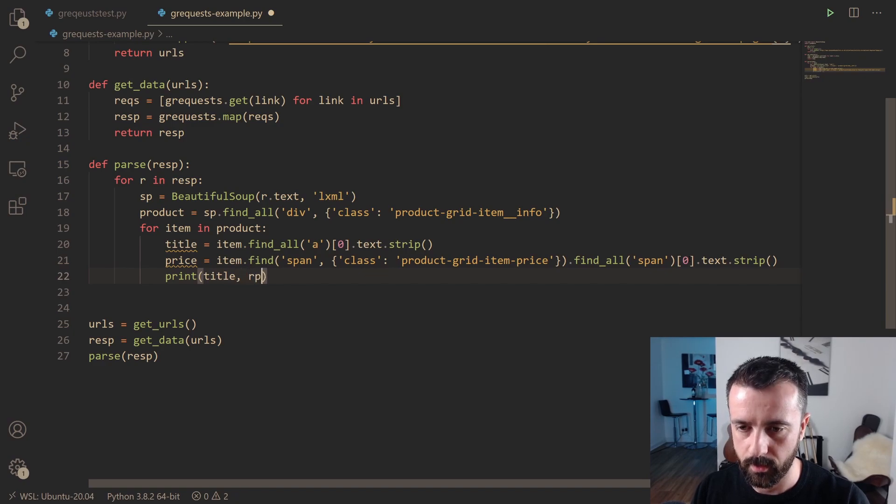
type("ice")
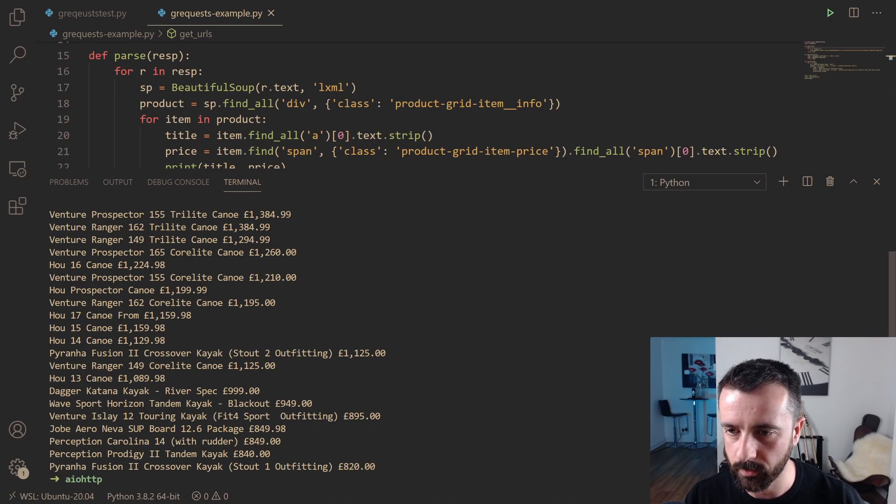
Step: Check a price value like £1,224.98 in the terminal output of titles and prices
double_click(267, 215)
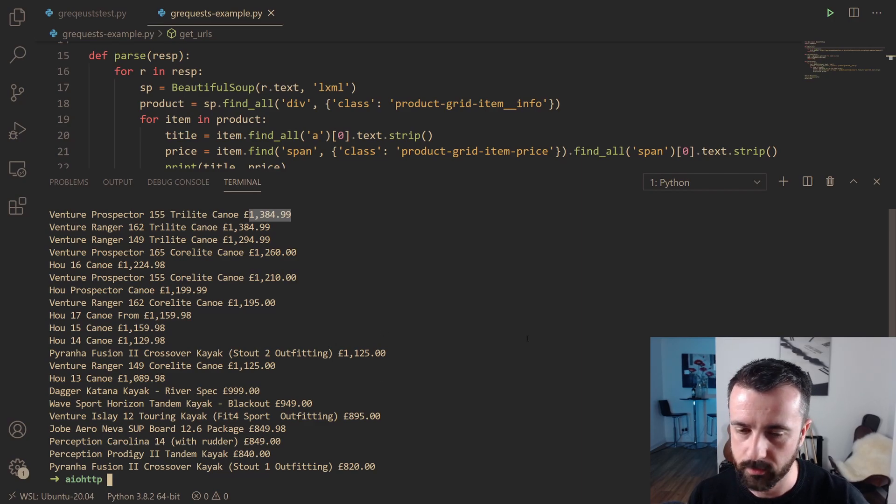
left_click(876, 182)
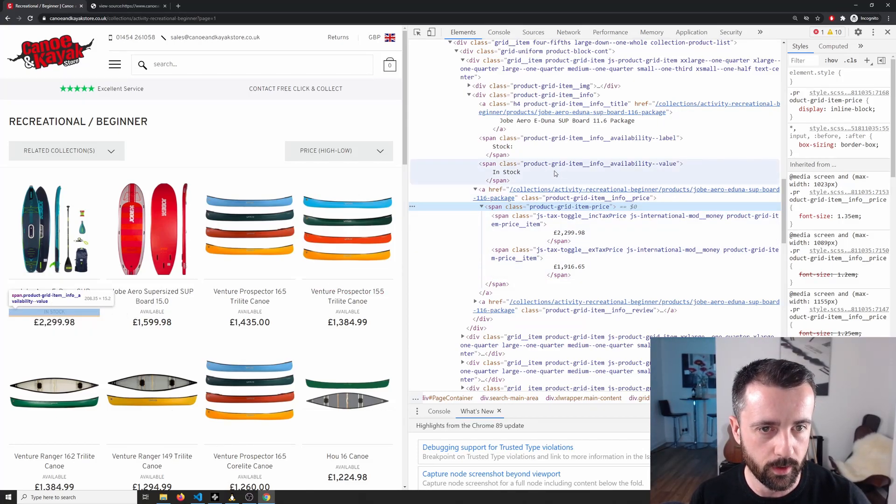
mouse_move(557, 147)
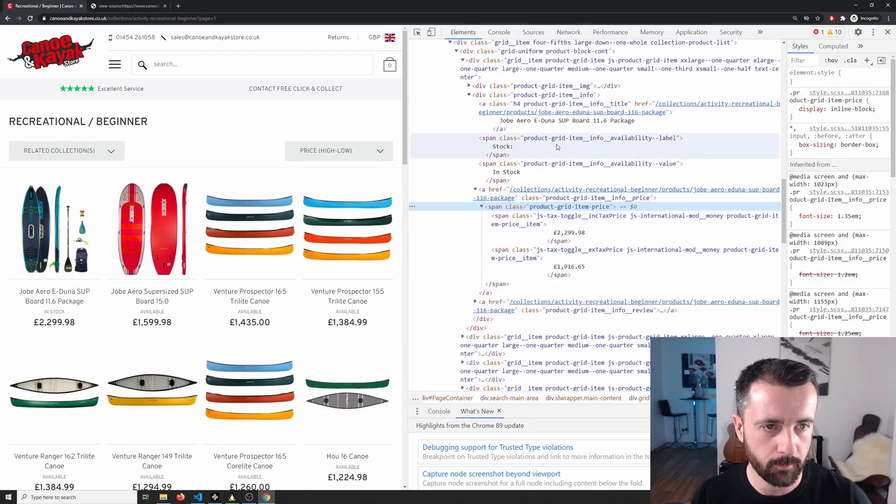
mouse_move(559, 171)
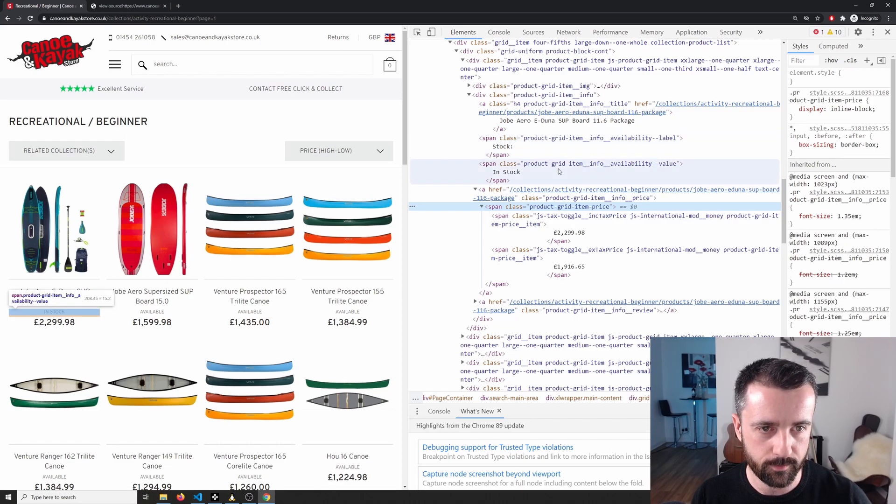
mouse_move(657, 171)
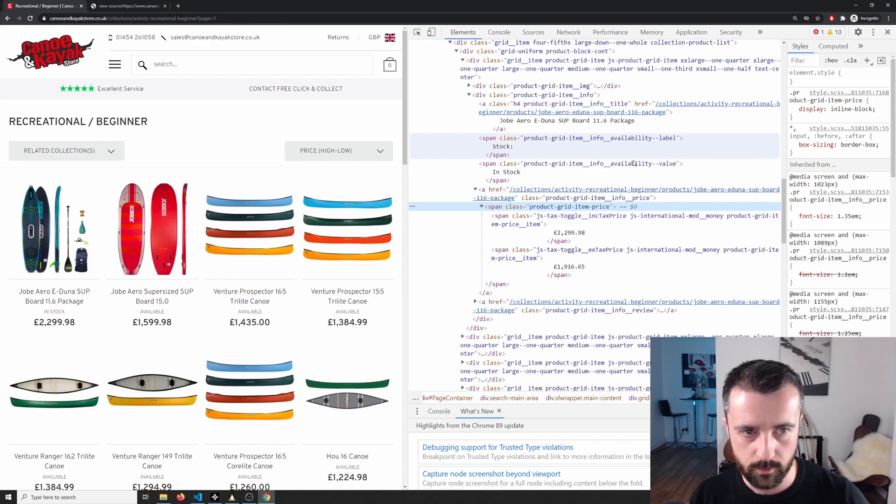
Step: Inspect the In Stock span to read its class product-grid-item__info__availability--value
left_click(582, 163)
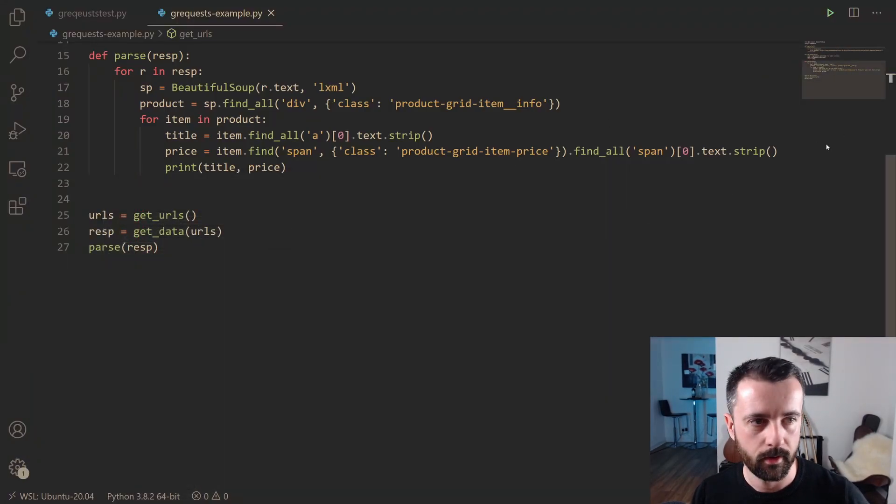
Step: Add avail = item.find('span', {'class': 'product-grid-item__info__availability--value'})
scroll("up", 3)
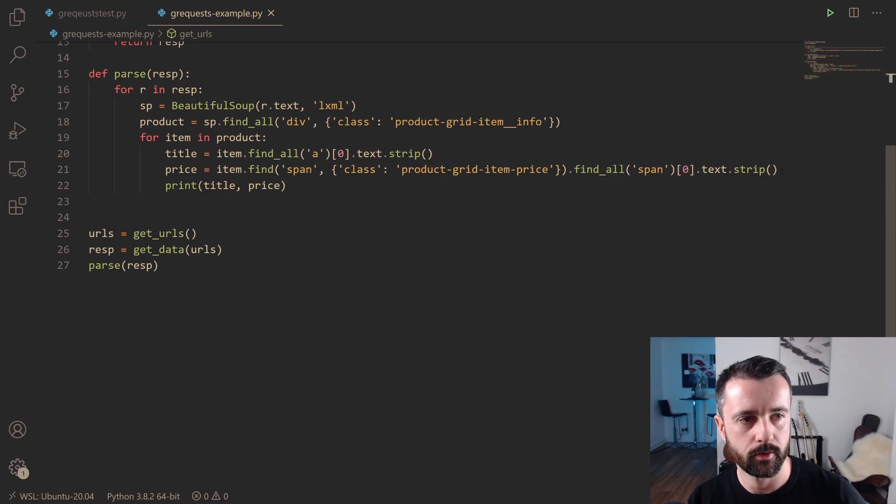
type("avail =")
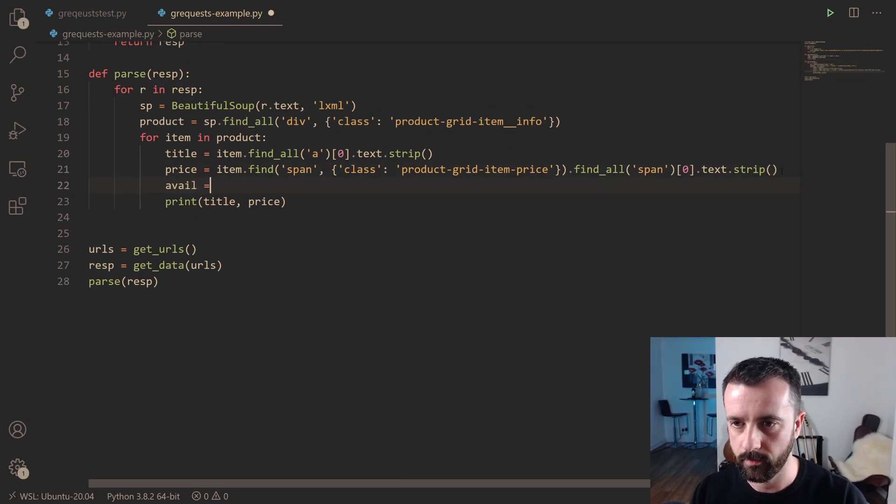
type("item.find(")
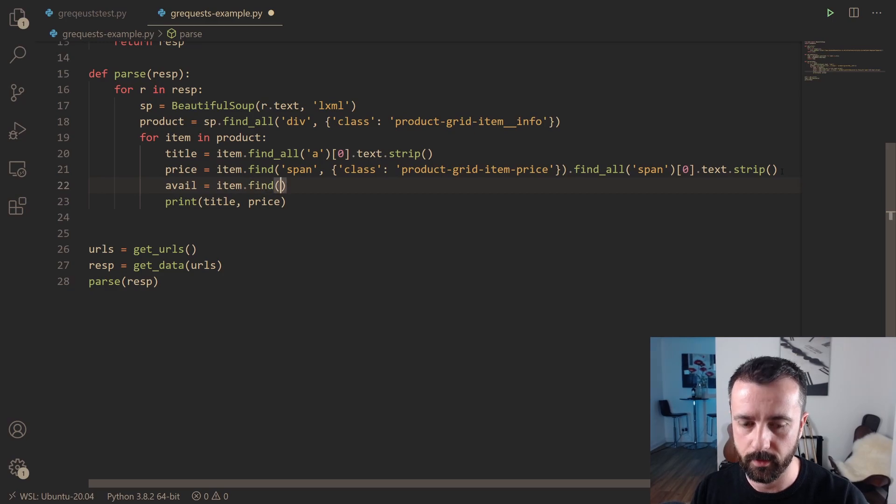
type("'span',")
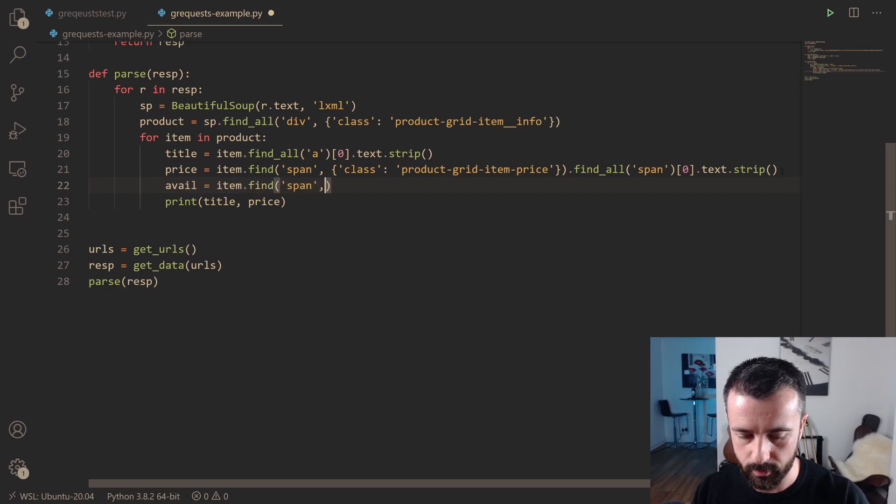
type("{'ca'}")
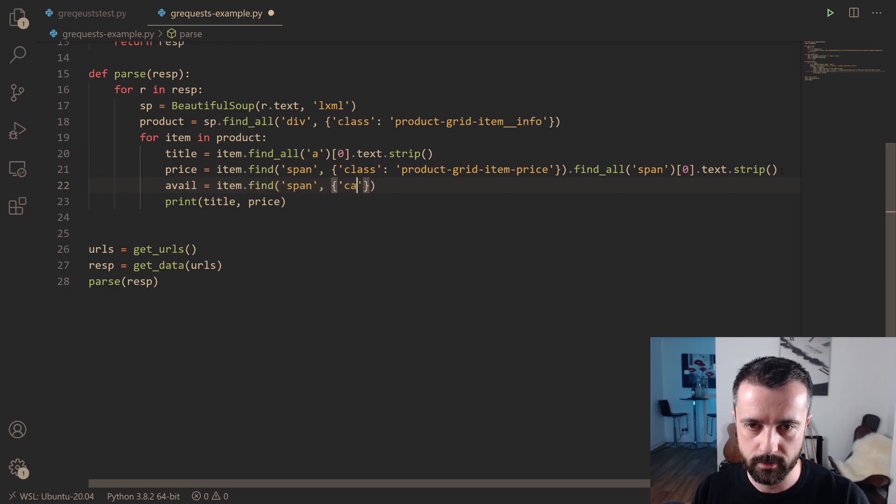
key("Backspace")
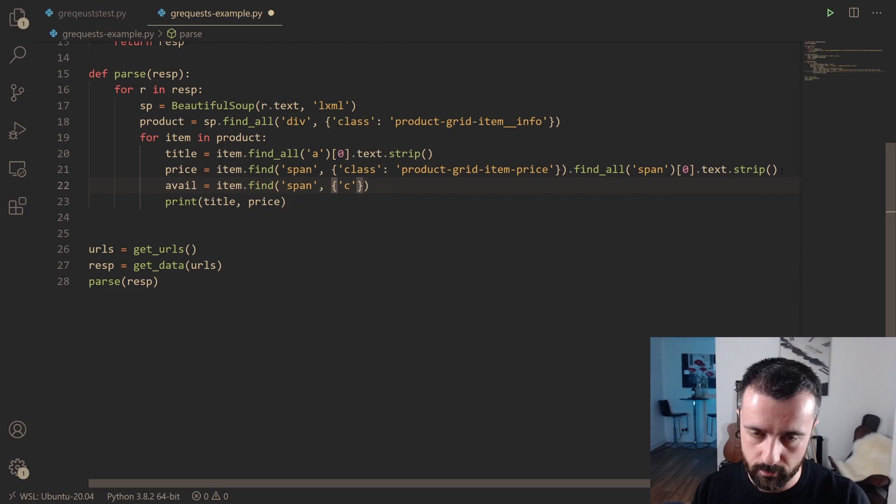
type("lass': 'product-grid-item__info__availability--value")
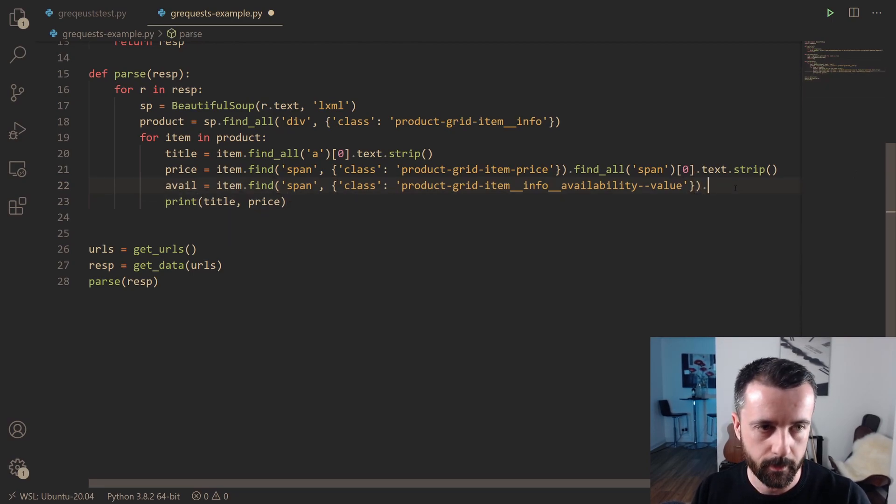
Step: Take avail's stripped text, add avail to the print call, and run the scraper
type("text.str")
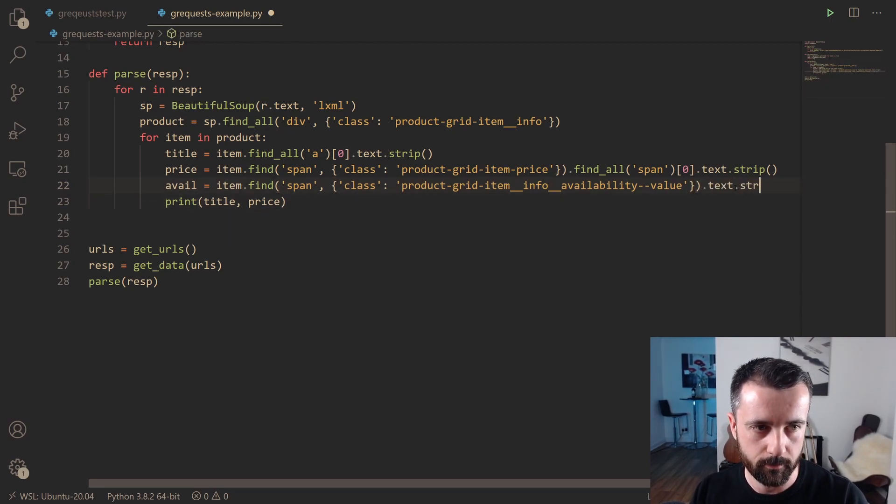
type("ip()")
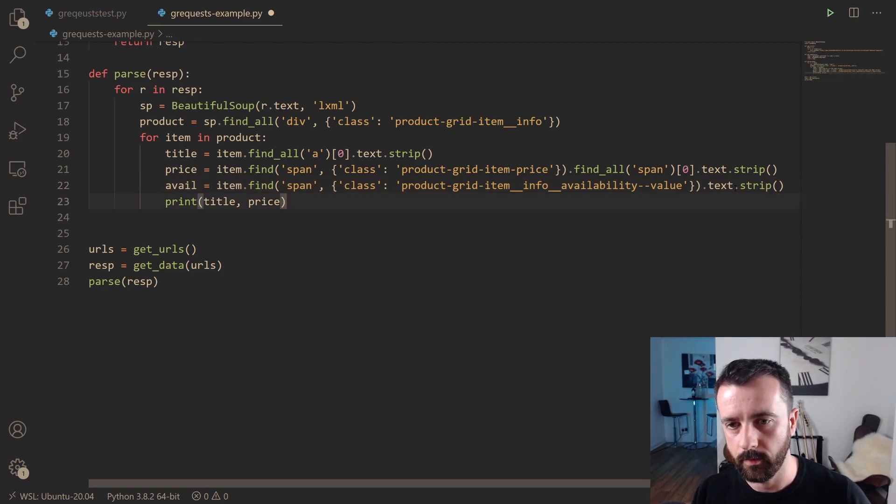
type(", avail;")
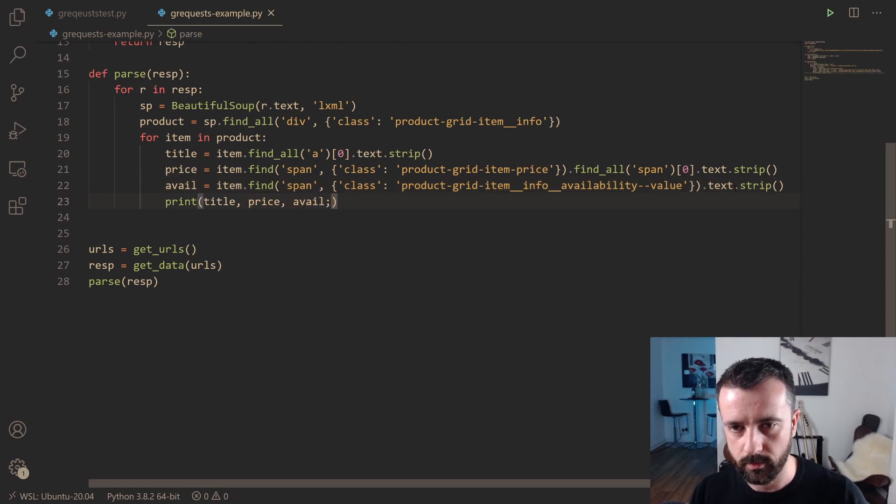
left_click(831, 12)
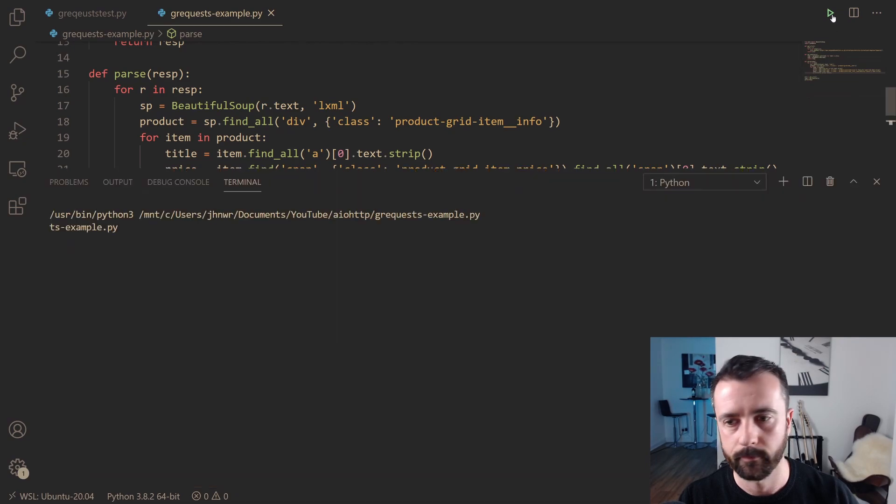
Step: Review the title, price and availability output, then return to the loop code in parse
left_click(830, 12)
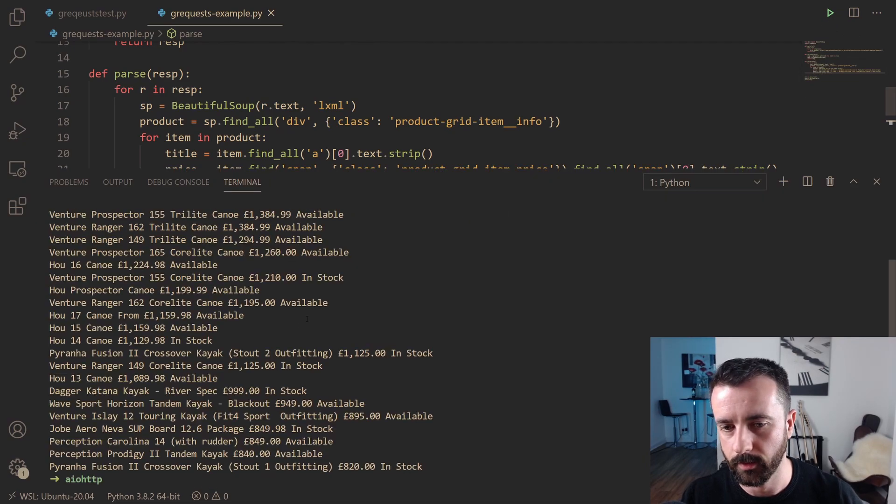
left_click(876, 182)
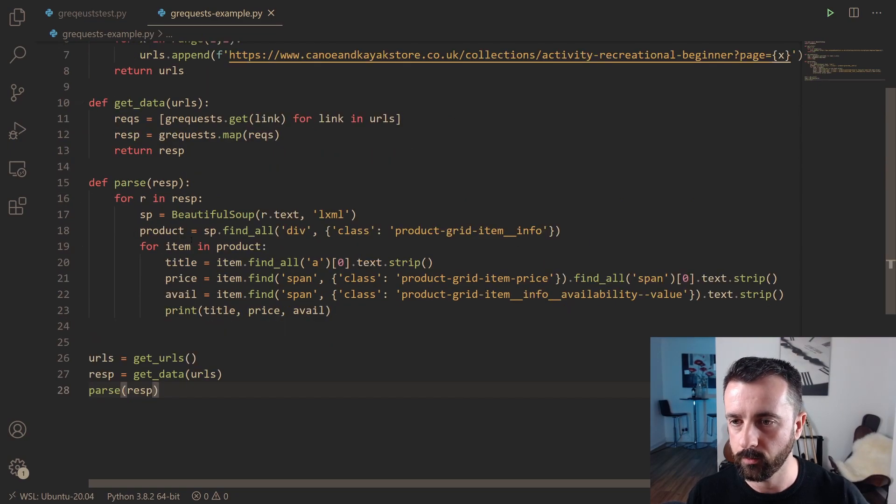
mouse_move(237, 247)
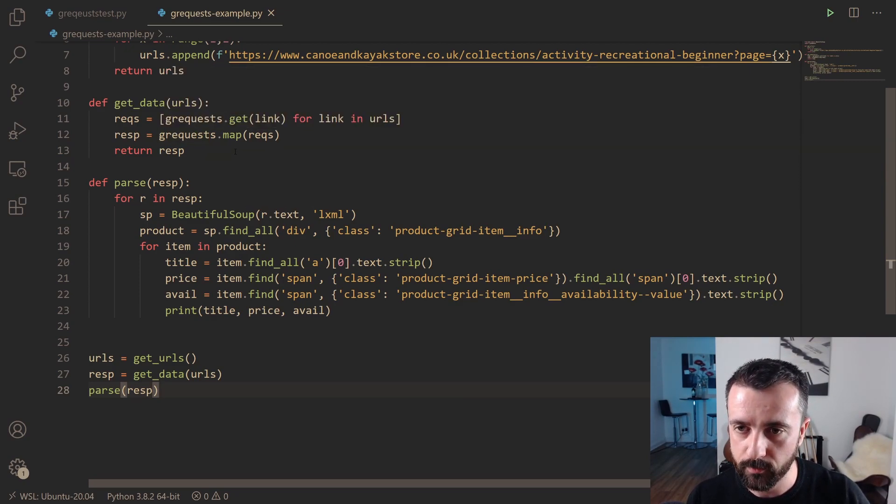
scroll("down", 3)
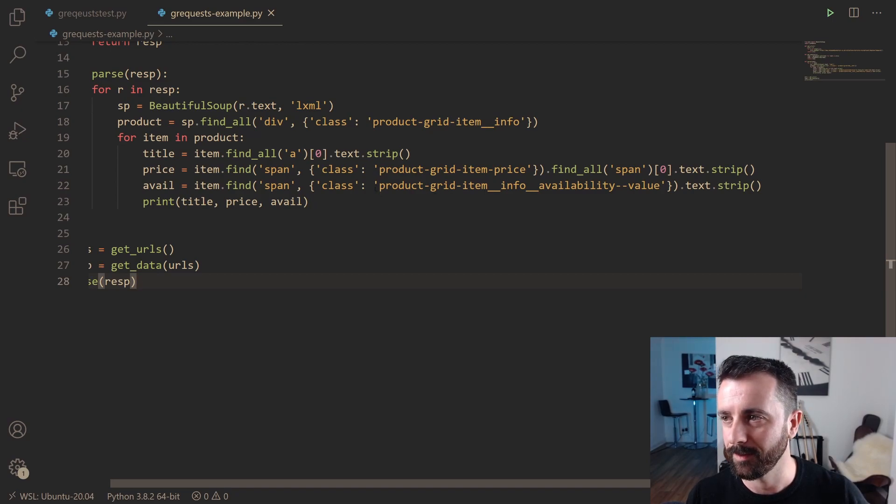
scroll("up", 3)
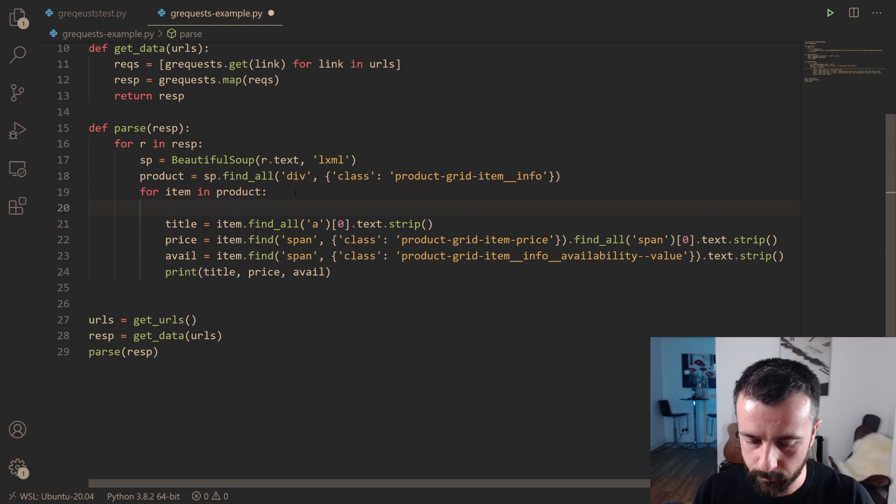
Step: Rename the list to items and wrap title, price and avail in a product dictionary, then save
type("product =")
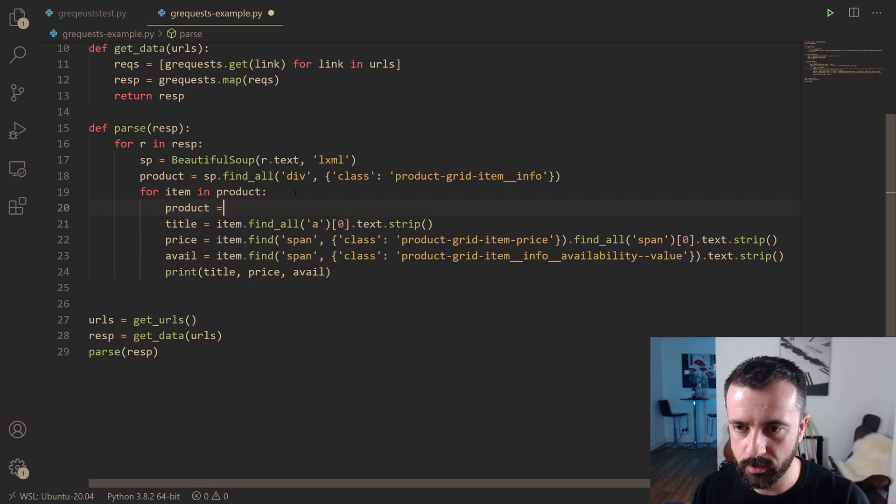
type("{")
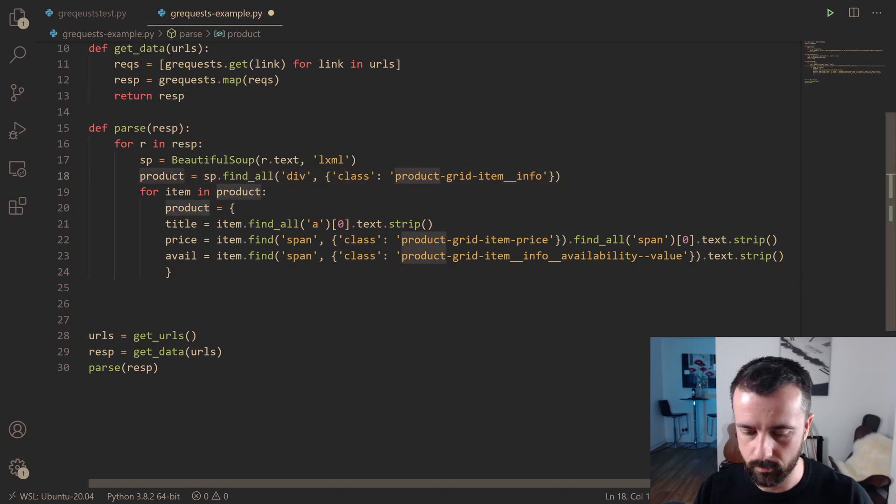
type("items")
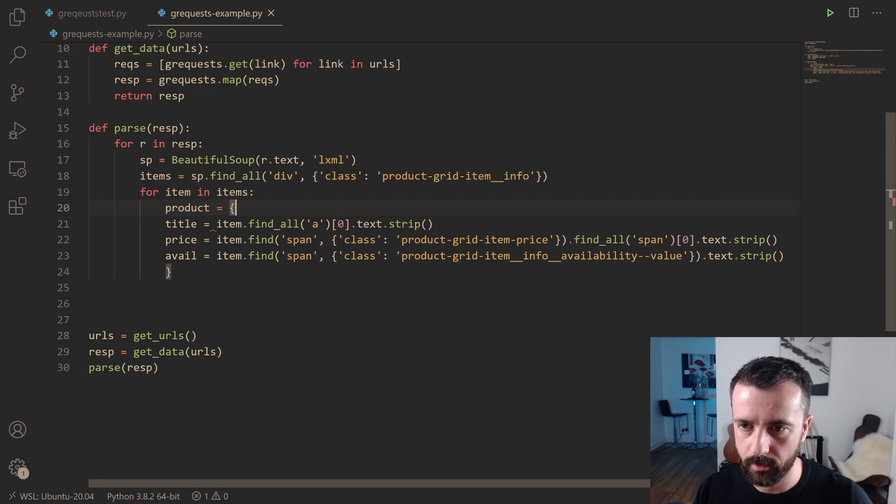
key("BackSpace")
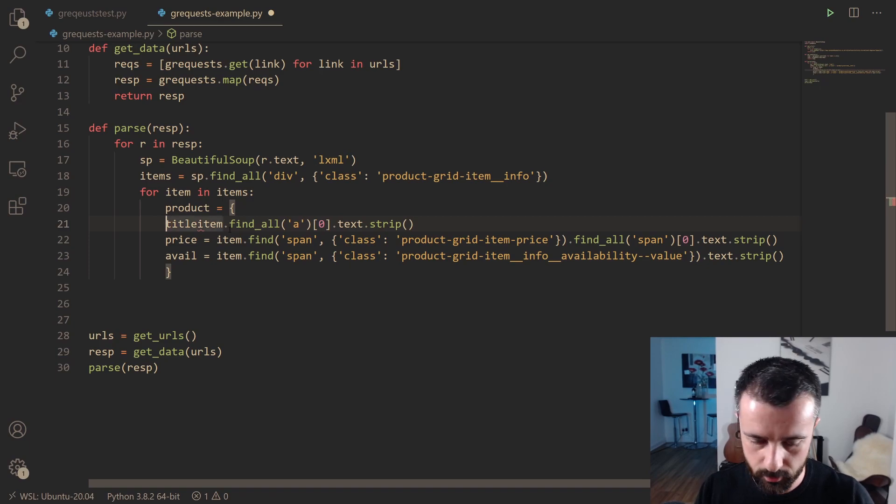
type("'title' :")
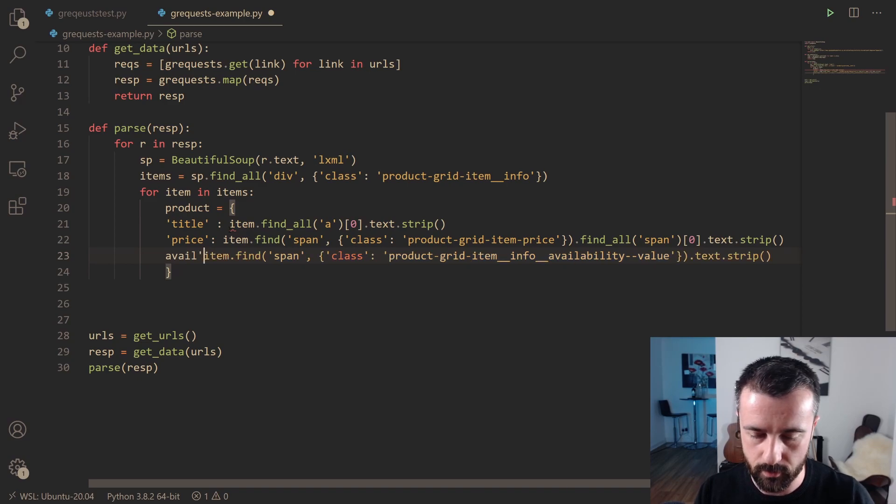
type("'")
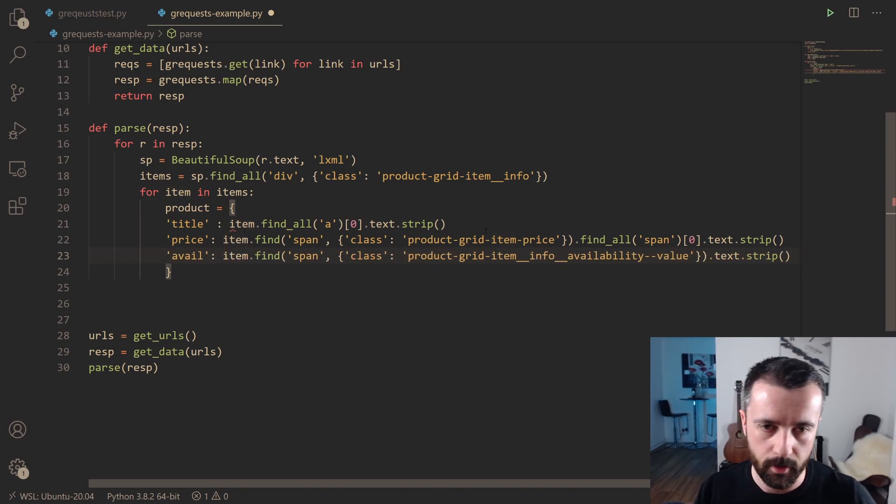
type(",")
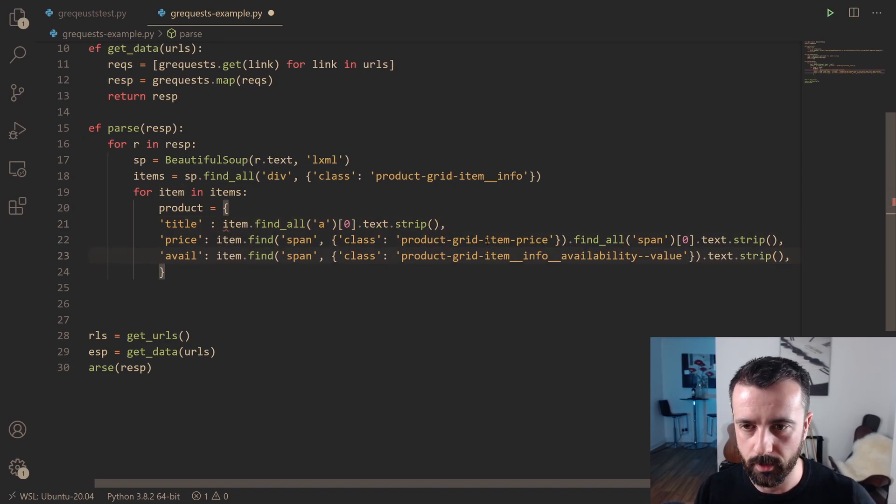
key("ctrl+s")
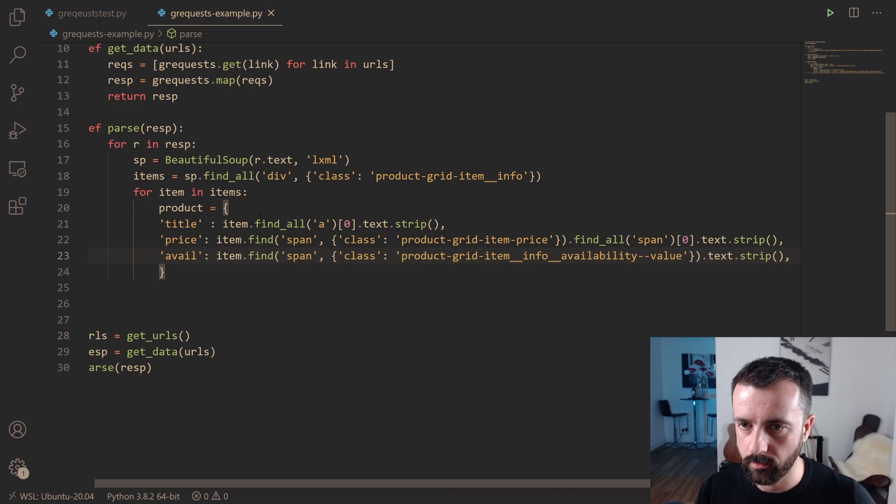
Step: Print the product dictionary and run the scraper to confirm the dictionary output
key("Return")
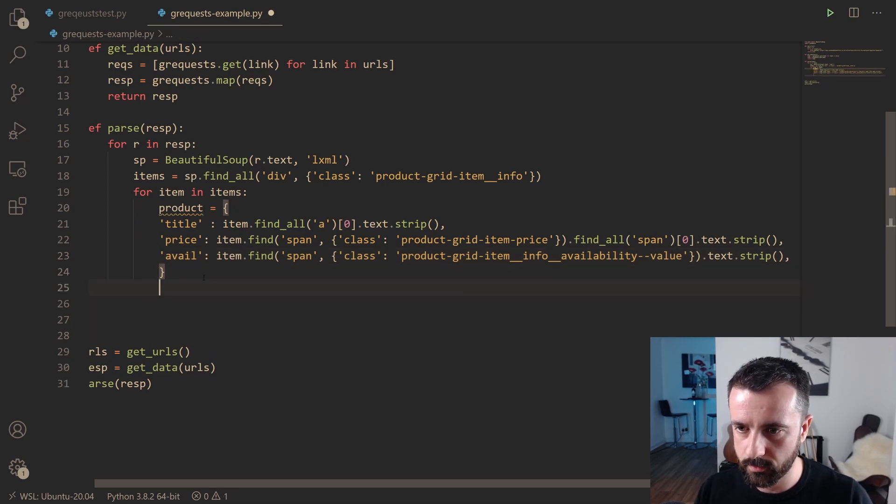
type("print(pro")
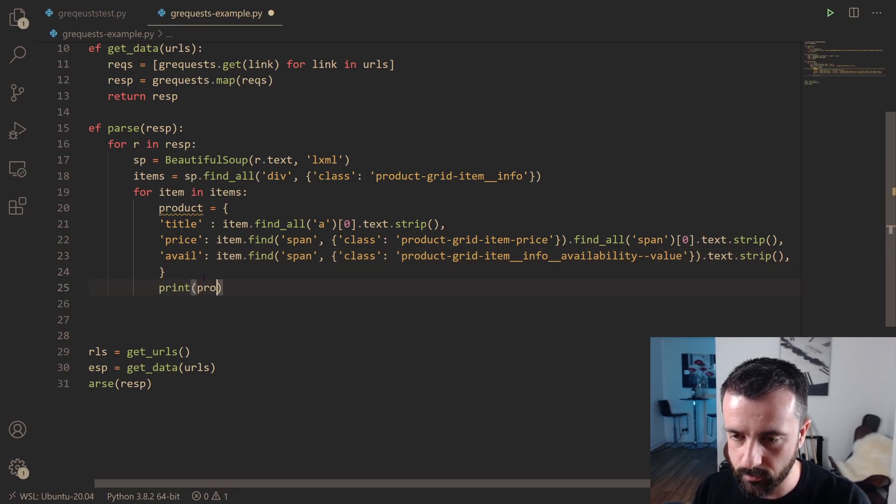
type("duct")
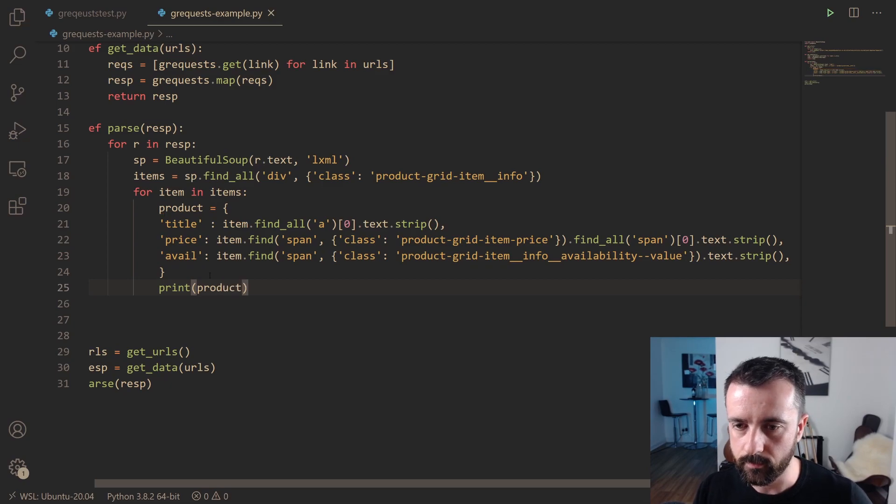
left_click(830, 13)
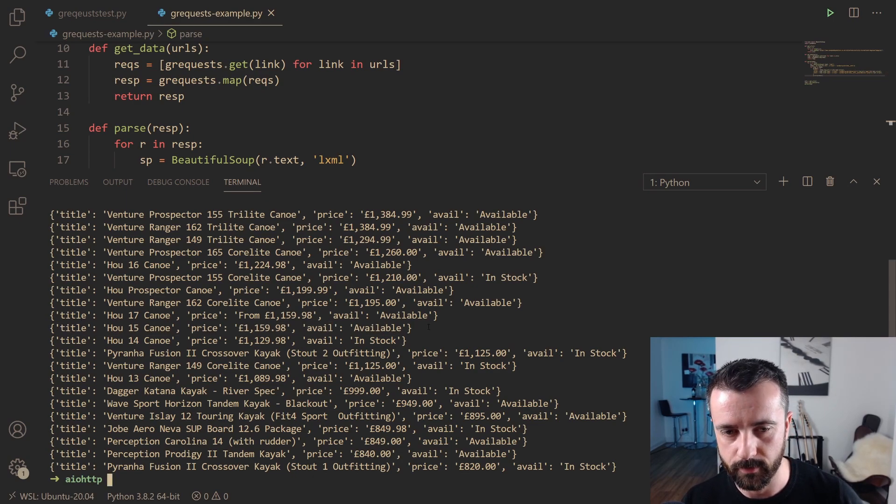
left_click(877, 182)
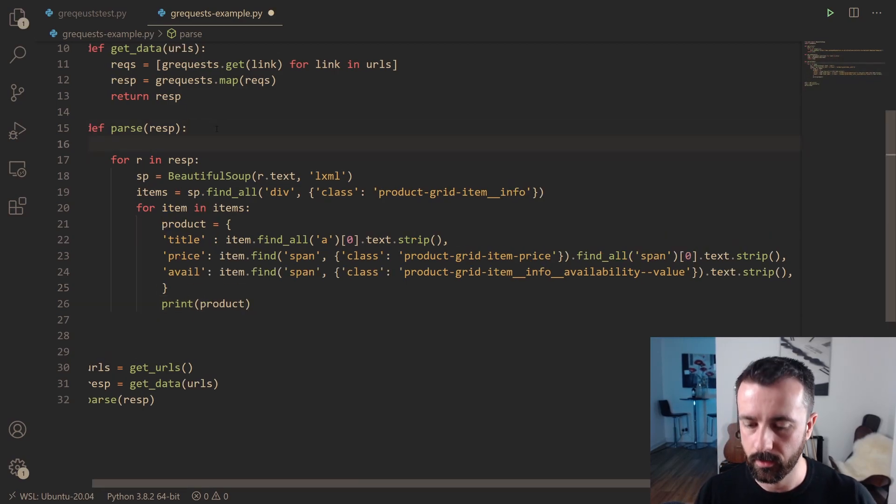
Step: Replace print(product) with productlist.append(product)
type("productlist = [")
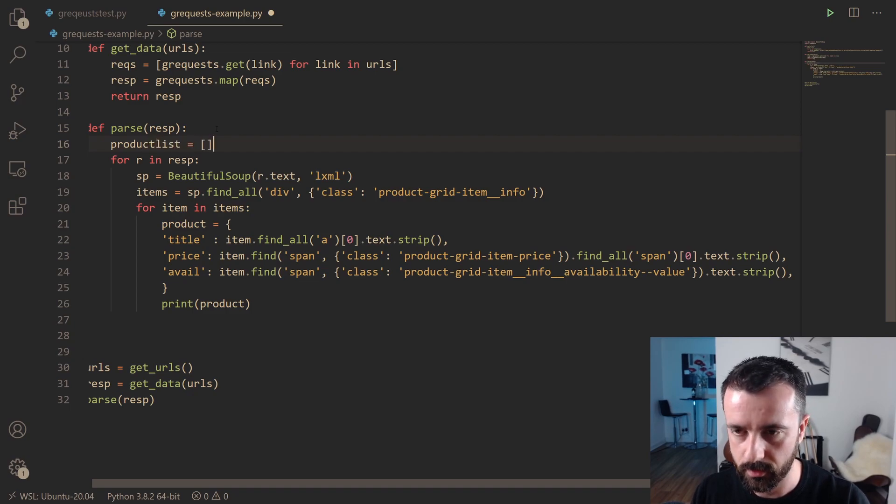
left_click(227, 303)
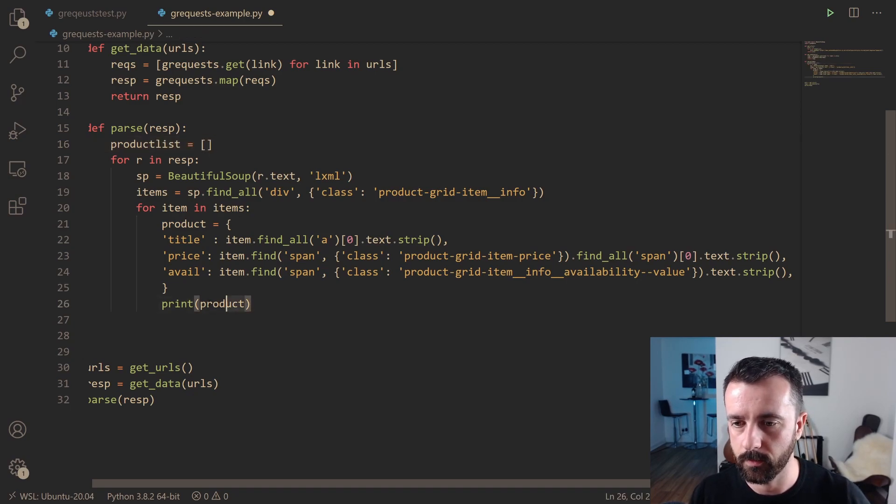
key("BackSpace")
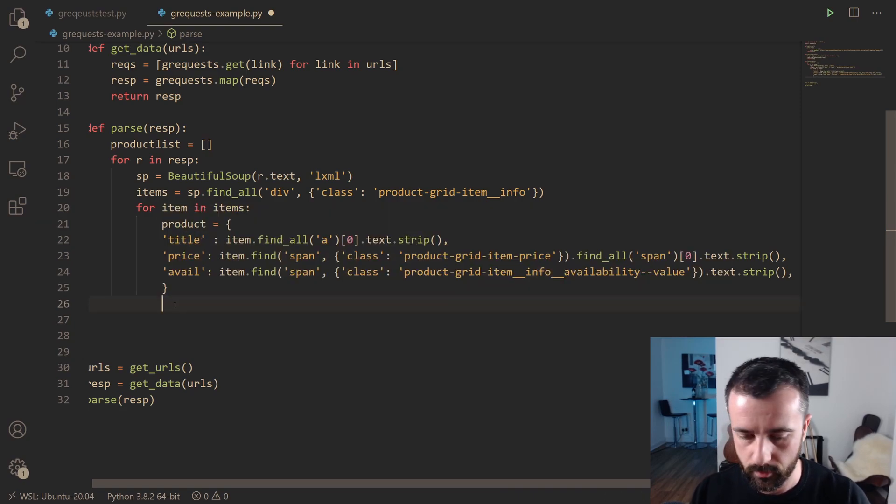
type("product")
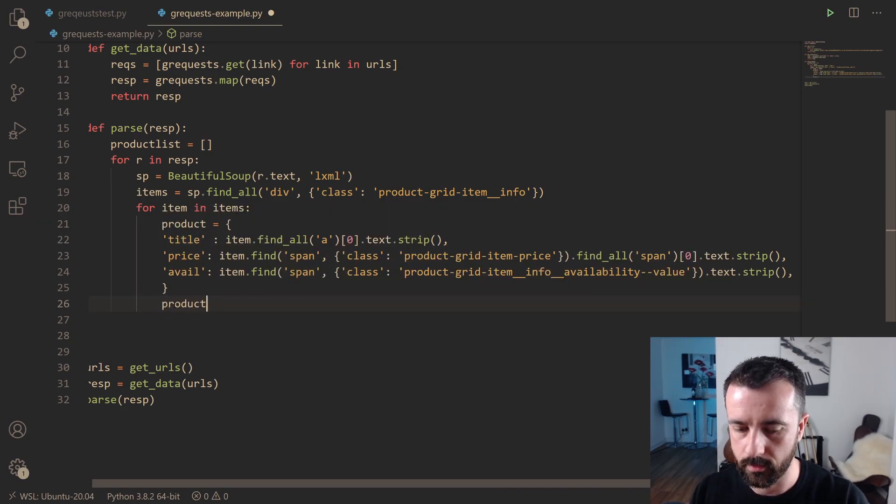
type(".append()")
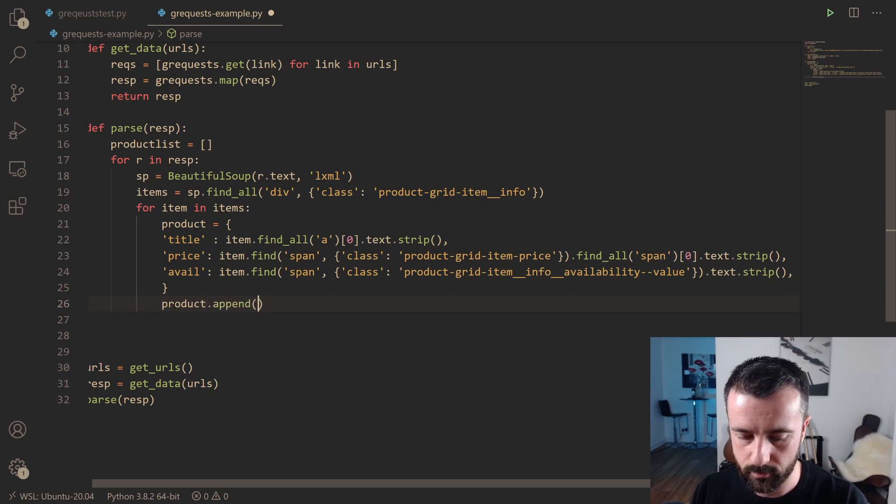
type("product")
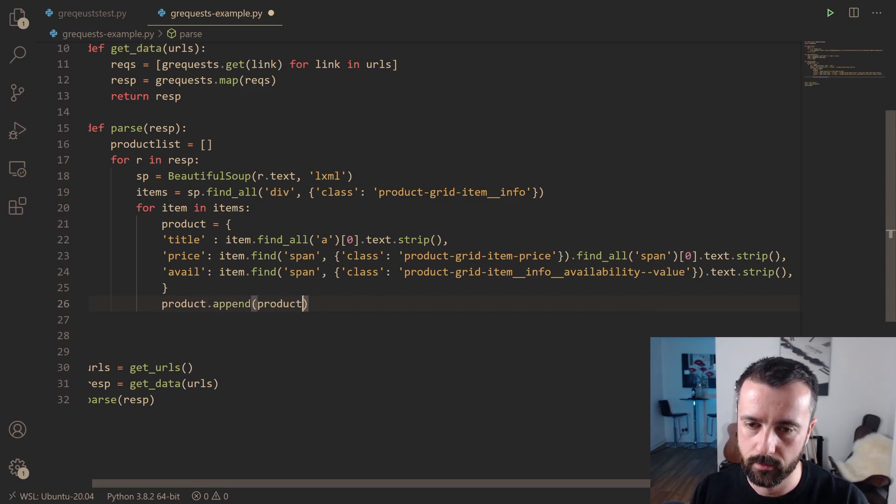
type("lst")
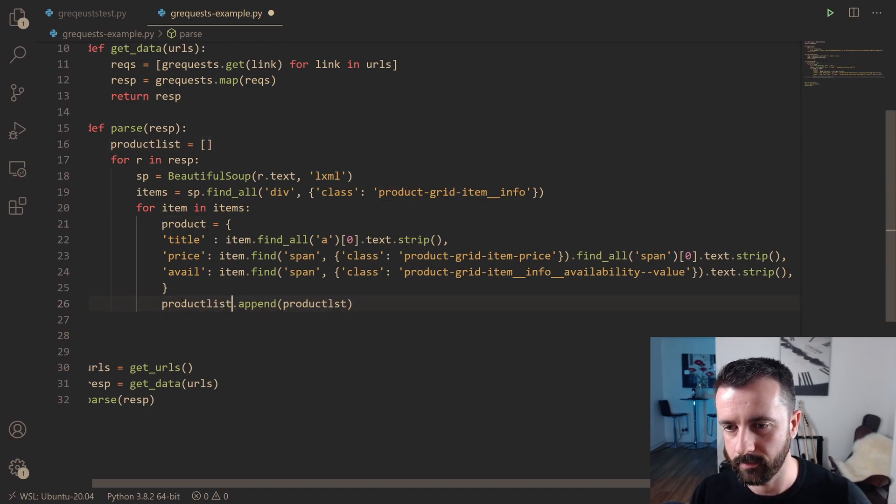
left_click(323, 304)
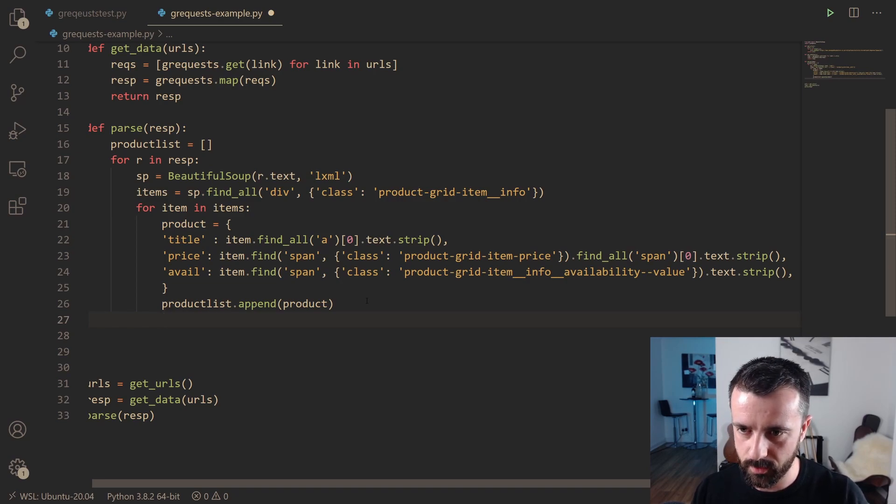
Step: Add print('Added: ', product) and return productlist from parse
type("rint(")
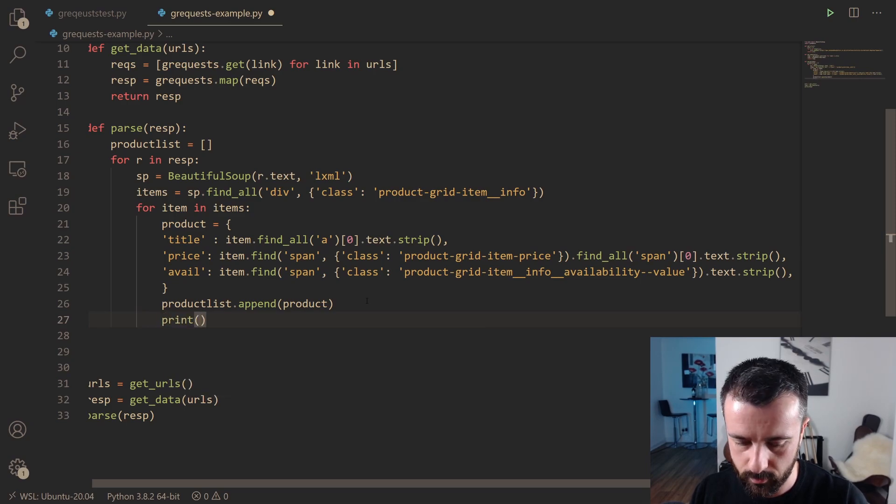
type("'Added'")
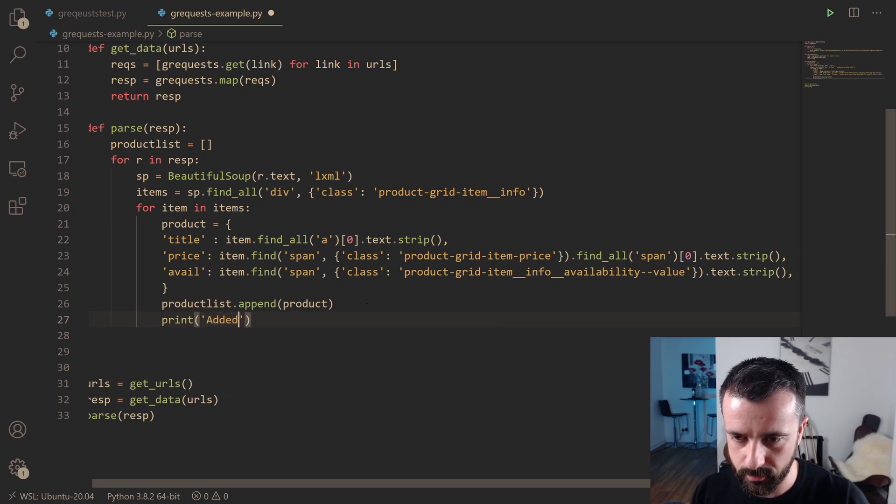
type(":")
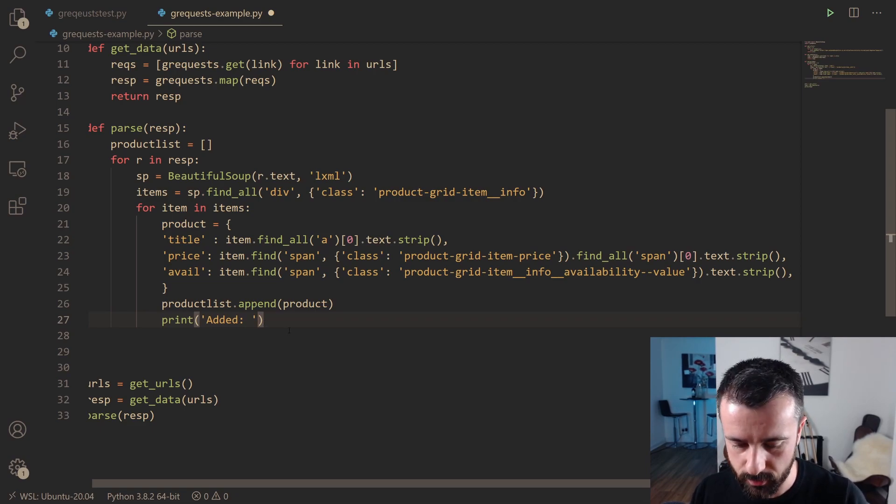
type(", product")
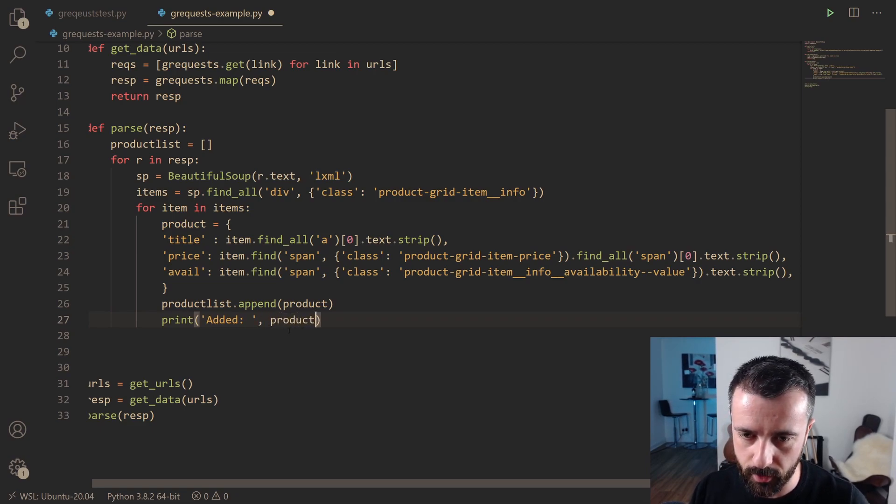
key("ctrl+s")
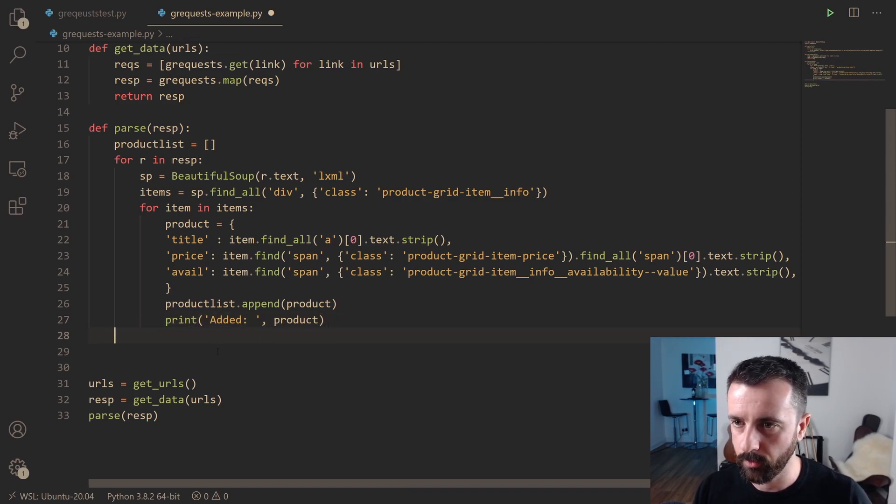
type("return produ")
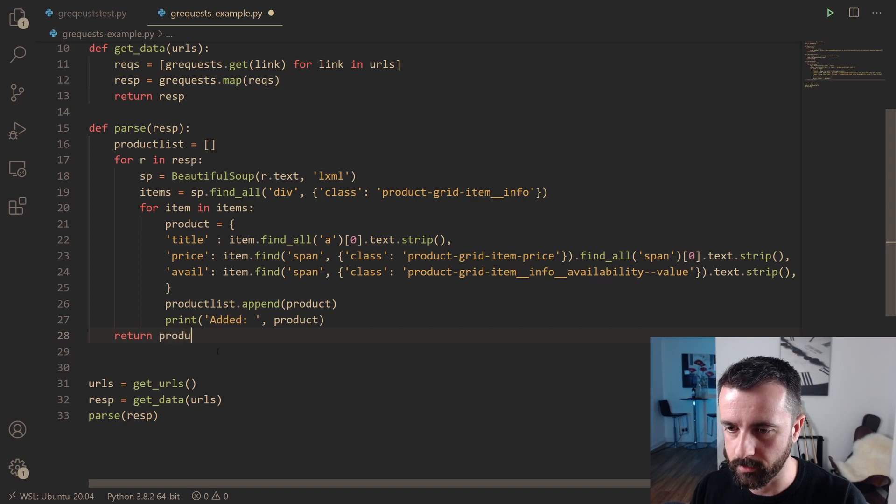
type("ctlist")
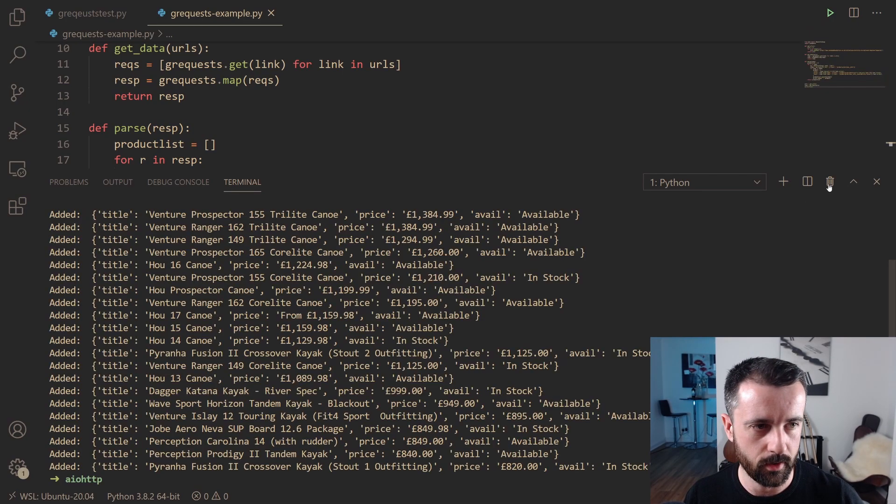
Step: Hide the terminal so only the scraper script's code remains visible
left_click(877, 182)
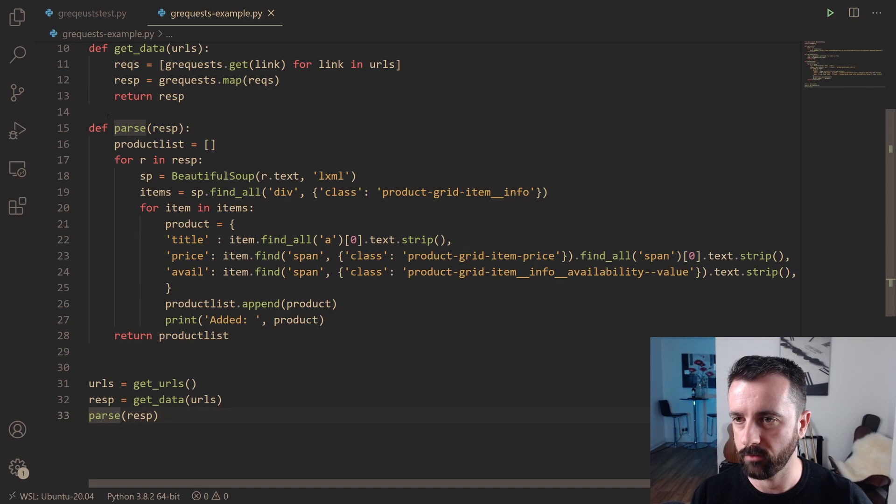
Step: Add 'import pandas as pd' under the imports, then return to the parse(resp) line at the bottom
scroll("up", 3)
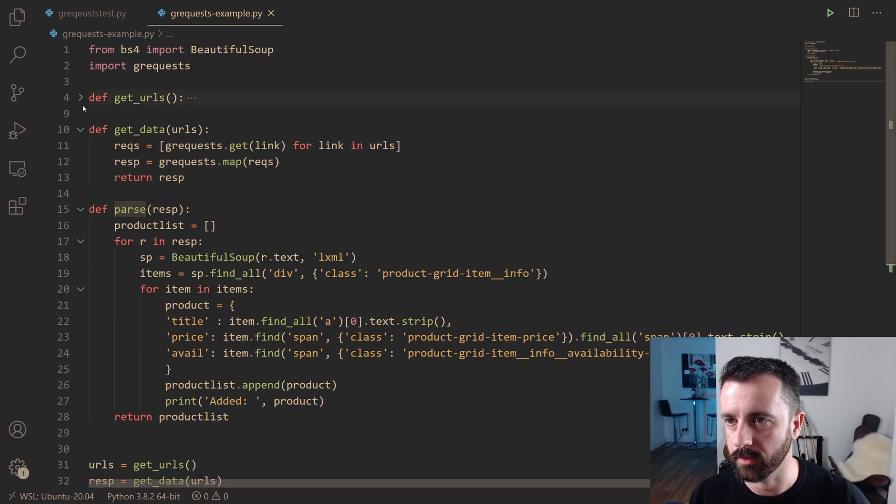
scroll("down", 3)
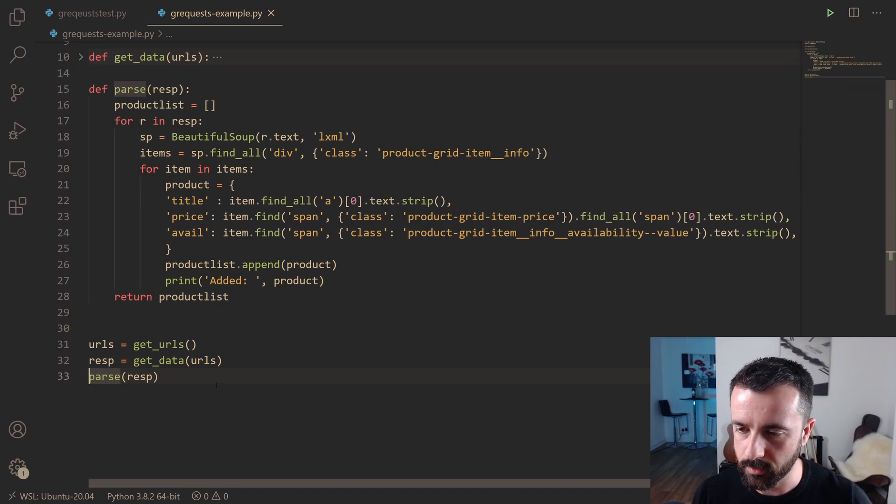
scroll("up", 3)
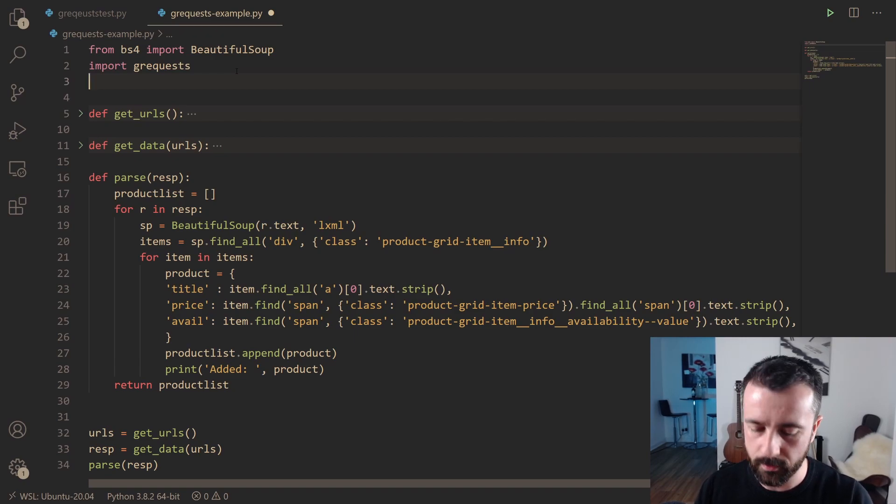
type("import pandas")
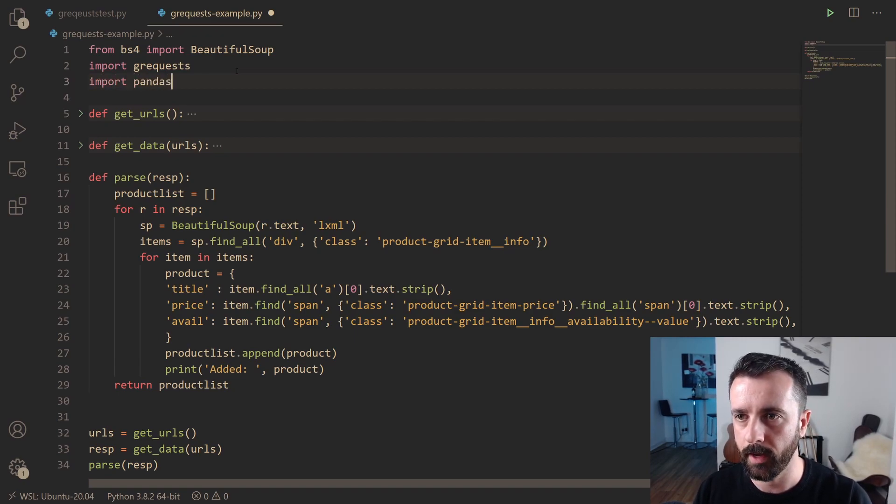
type("as pd")
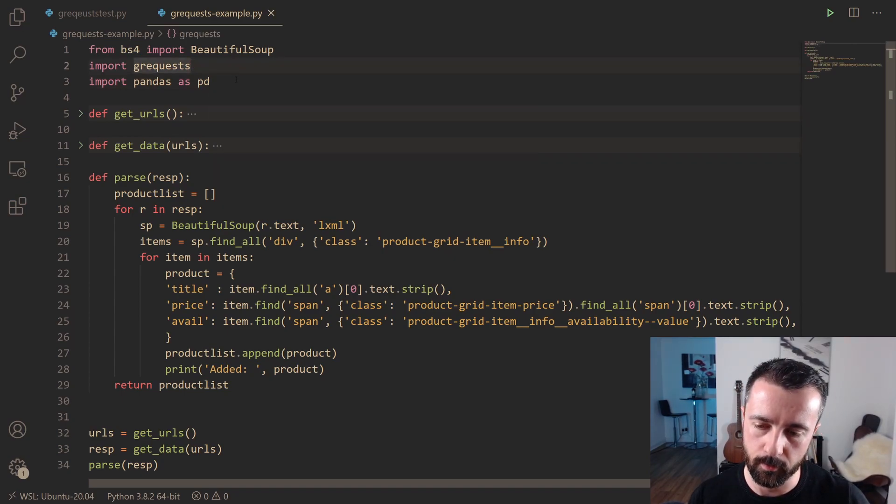
scroll("down", 3)
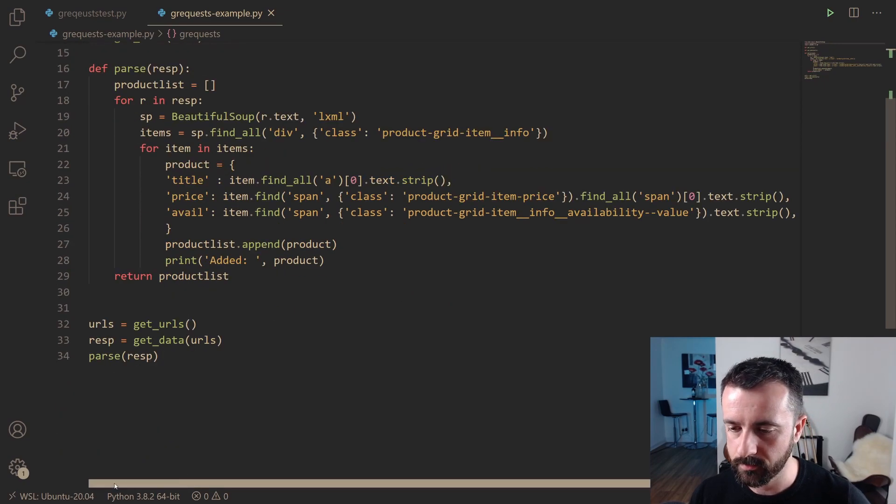
scroll("up", 3)
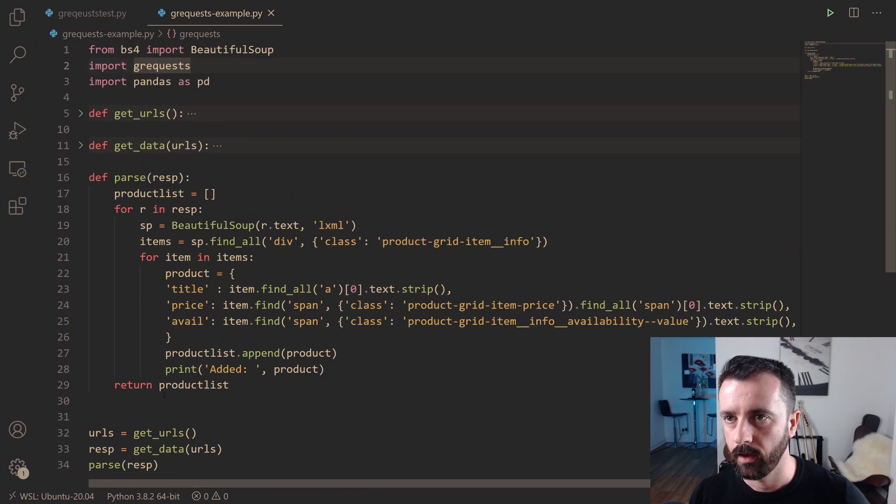
mouse_move(187, 273)
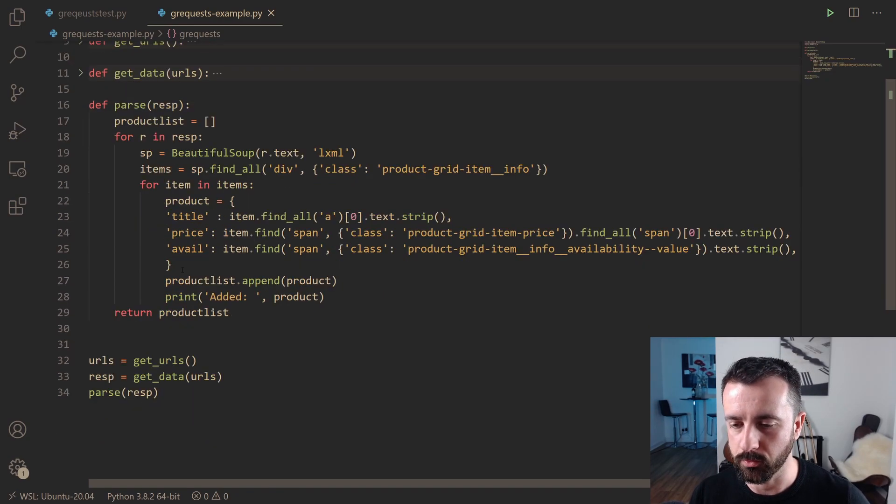
left_click(89, 393)
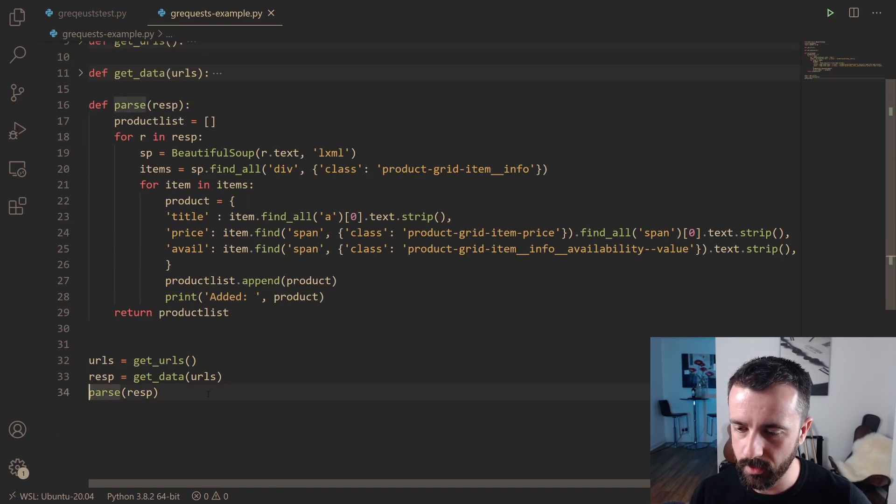
Step: Assign df = pd.DataFrame(parse(resp)) and add print(df.head()) at the script's end
type("df =")
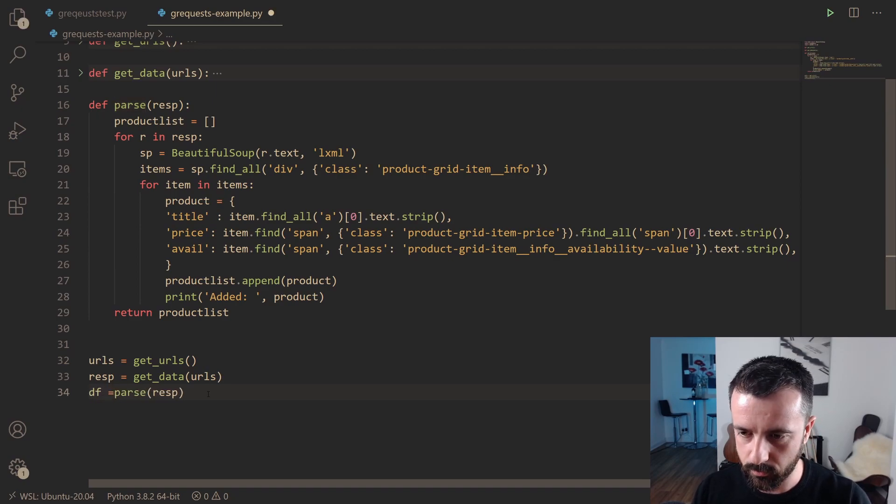
type("pd.Data")
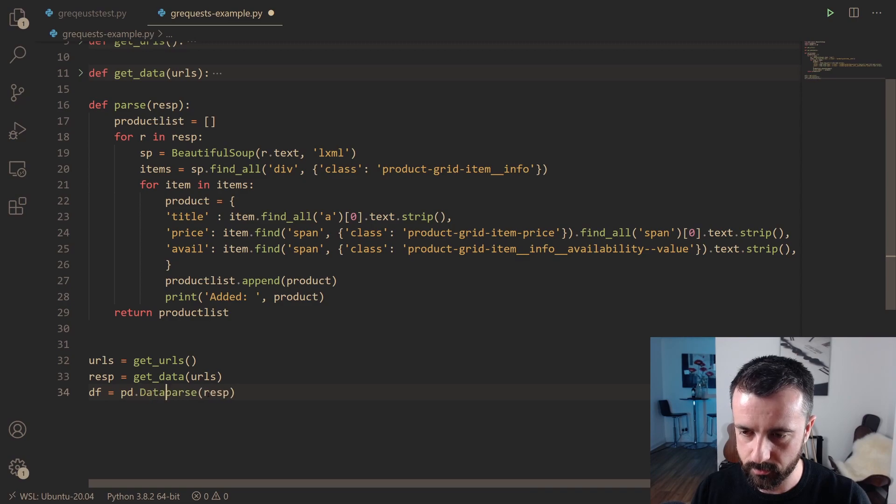
type("Frame")
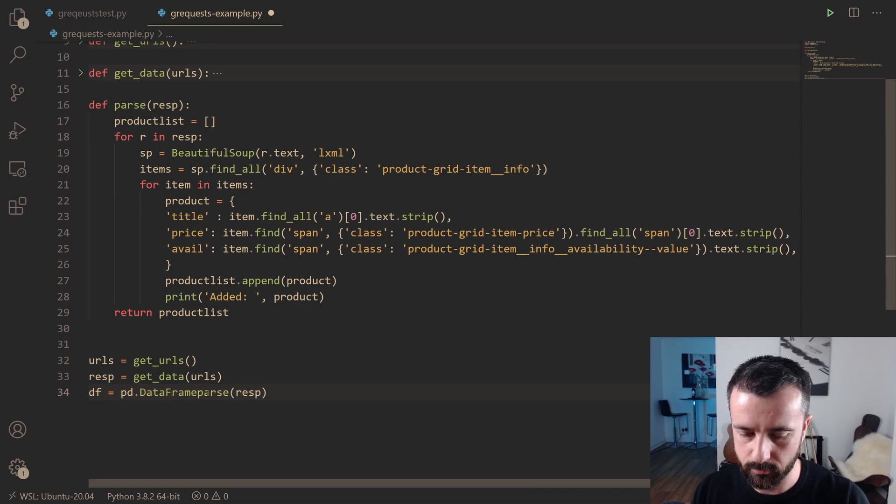
type("(parse(resp))")
type("print")
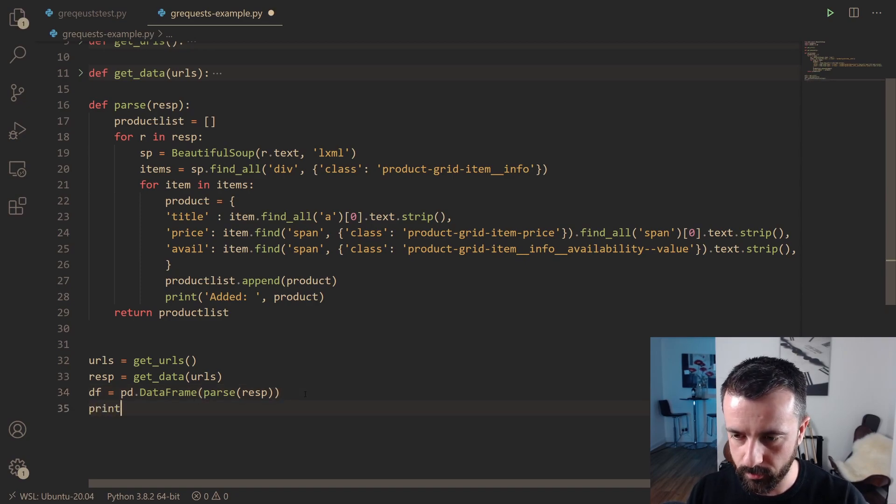
type("(df.head())")
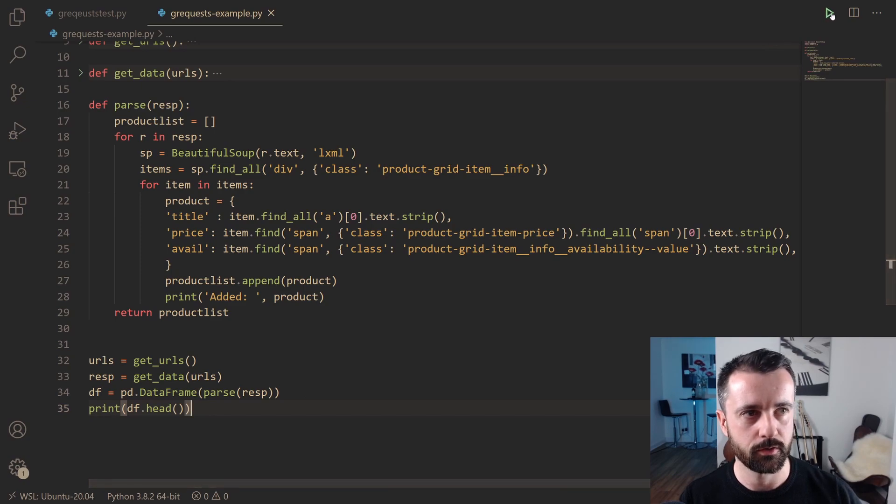
Step: Run the scraper to show the five-row product table, then dismiss the output
left_click(831, 13)
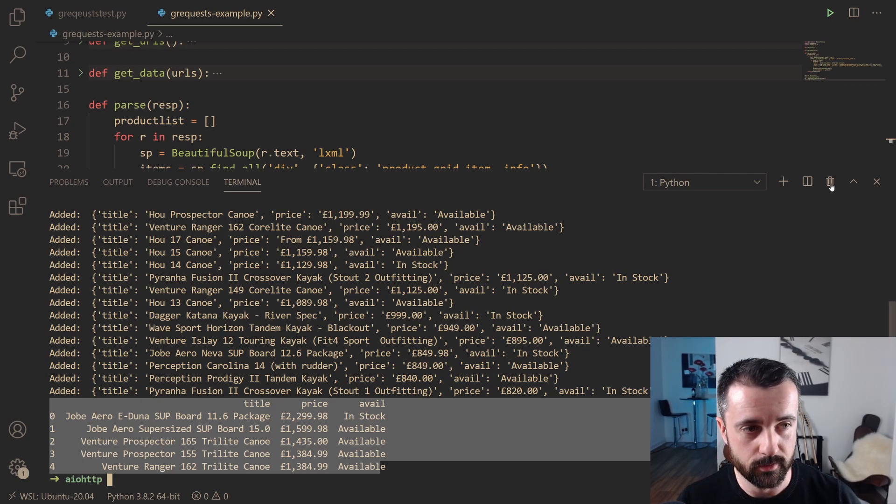
left_click(877, 182)
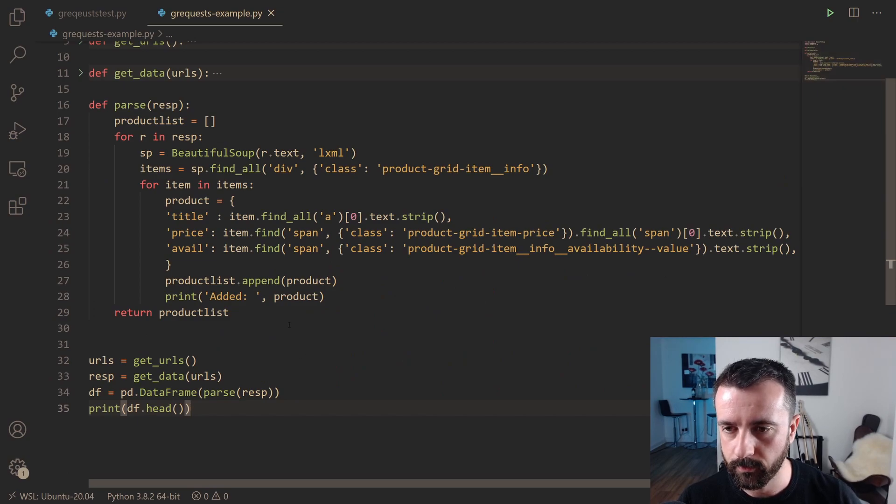
mouse_move(296, 295)
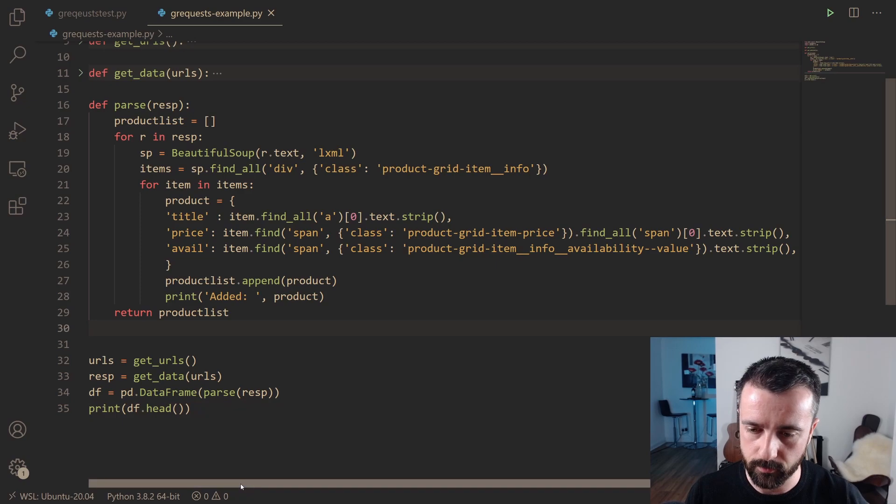
Step: Replace print(df.head()) with df.to_csv('canoes.csv', index=False) and save
left_click(88, 408)
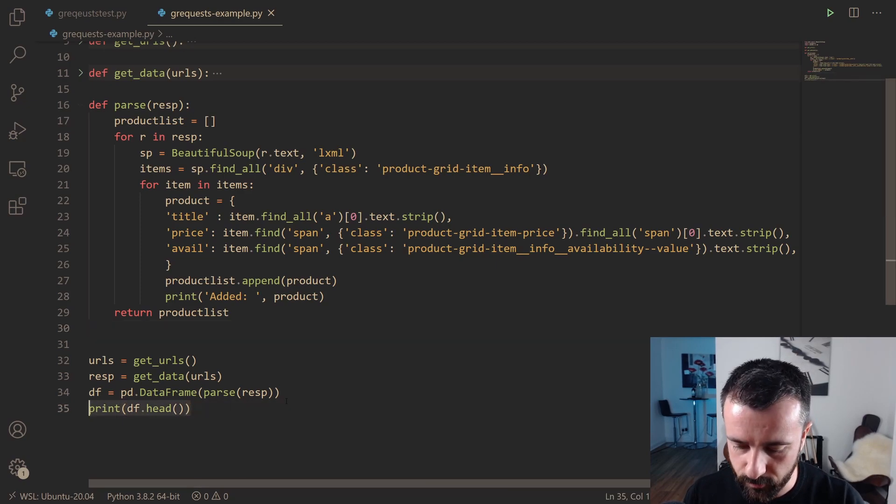
type("df.to)")
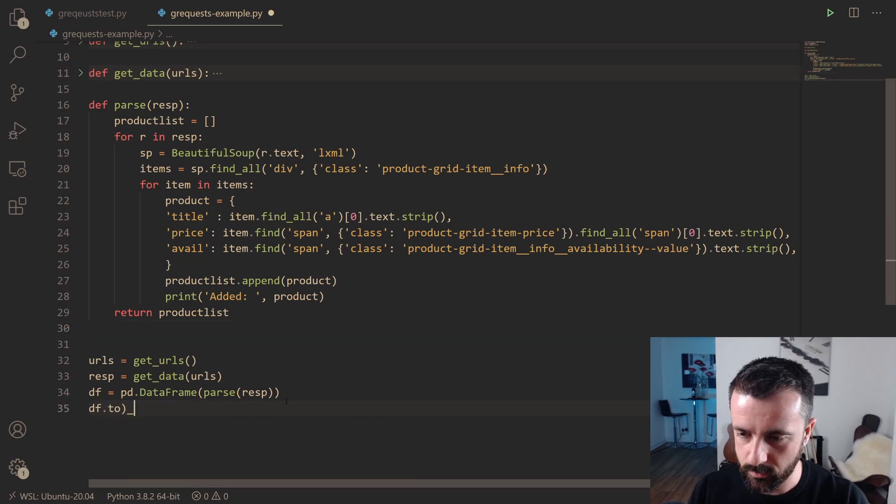
type("_csv('")
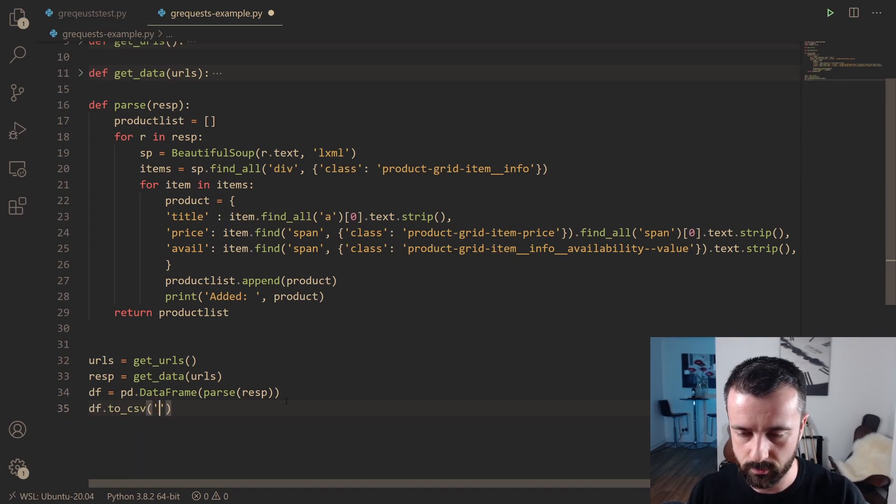
type("cano")
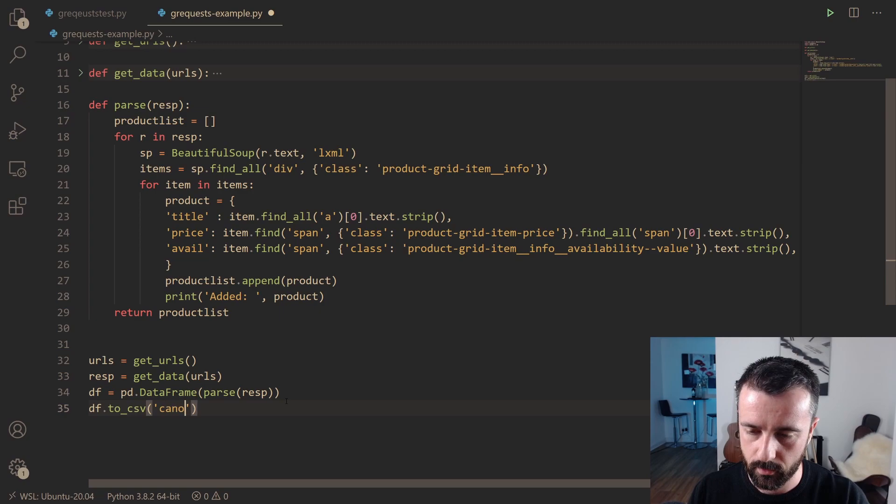
type("es.csv',")
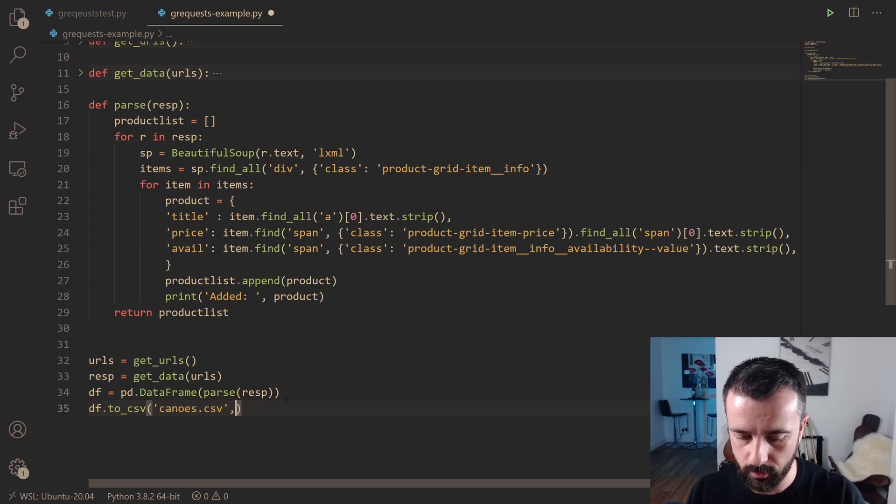
type("index=")
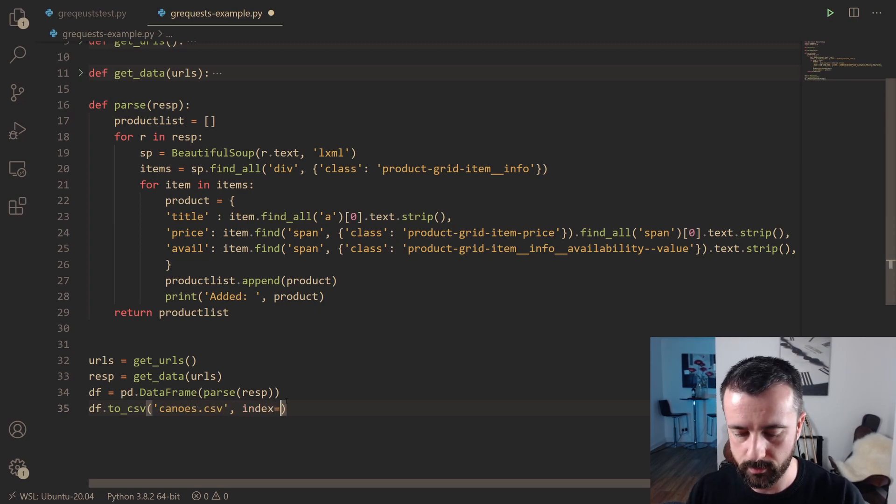
type("False")
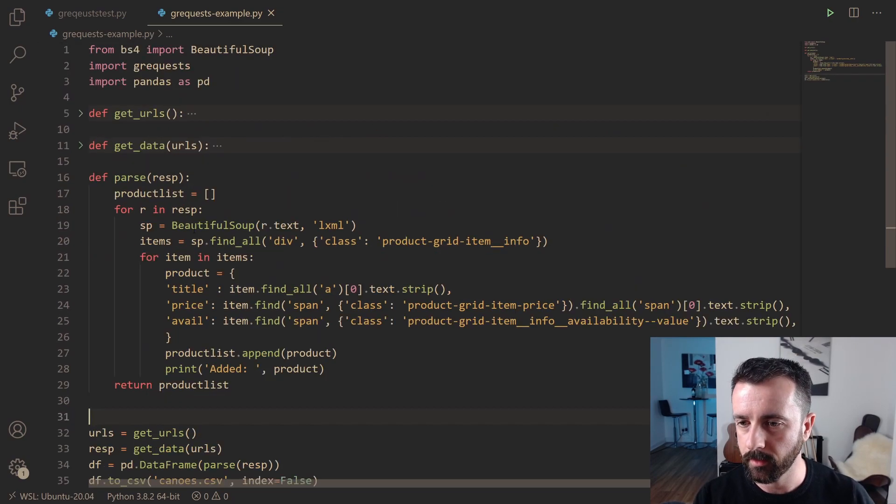
Step: Change get_urls to range(1,6) so the scraper covers pages 1 to 5
left_click(82, 177)
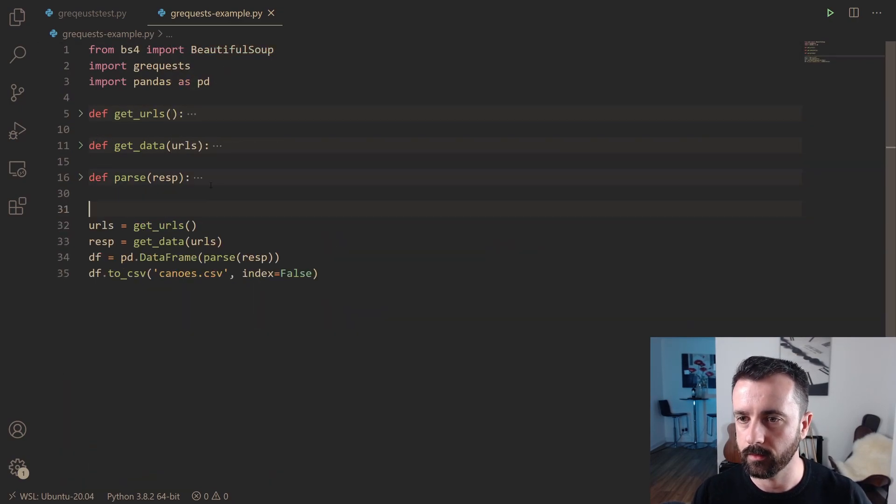
left_click(80, 113)
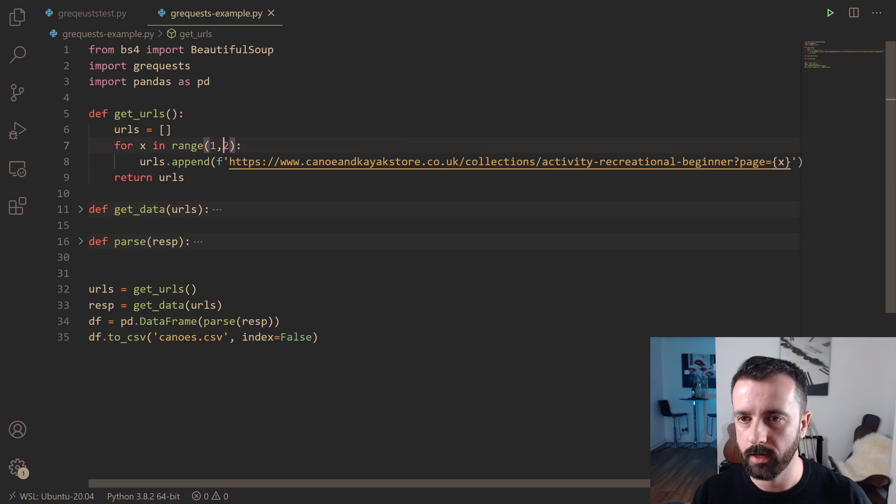
key("Backspace")
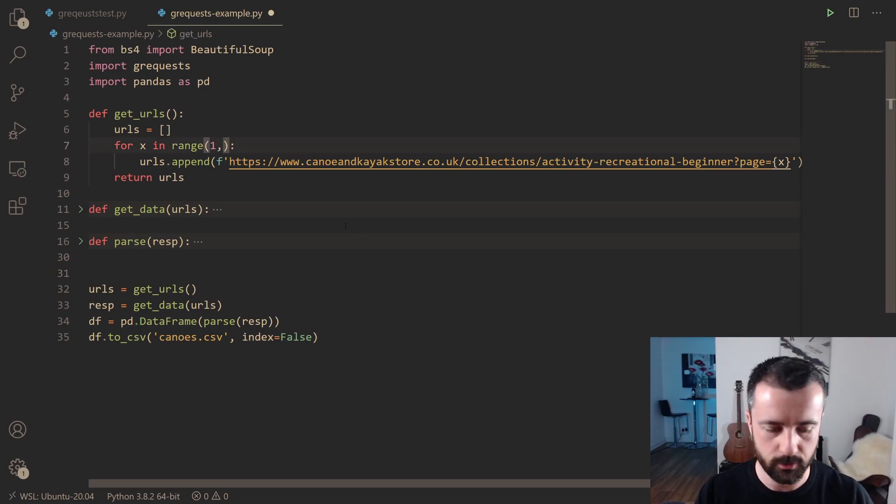
type("6")
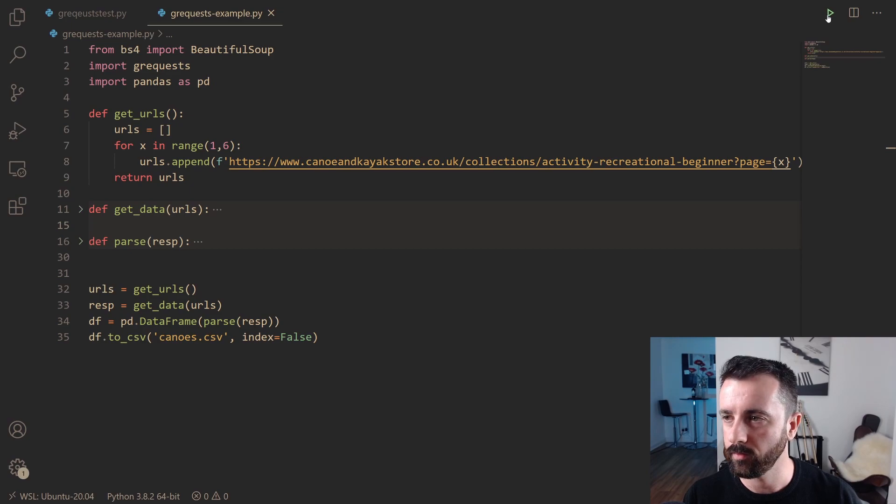
Step: Run the scraper and open the generated canoes.csv with title, price and avail rows
left_click(829, 12)
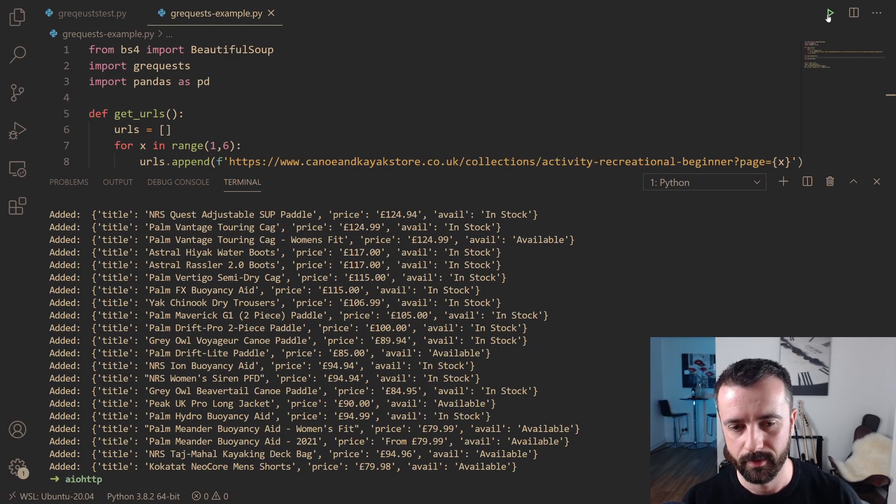
left_click(17, 16)
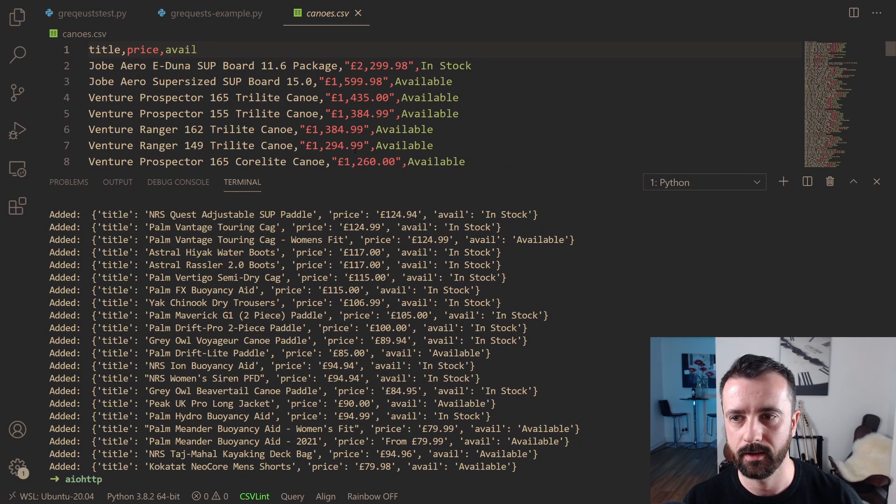
Step: Hide the terminal and review canoes.csv's 121 product rows from bottom back to top
left_click(876, 182)
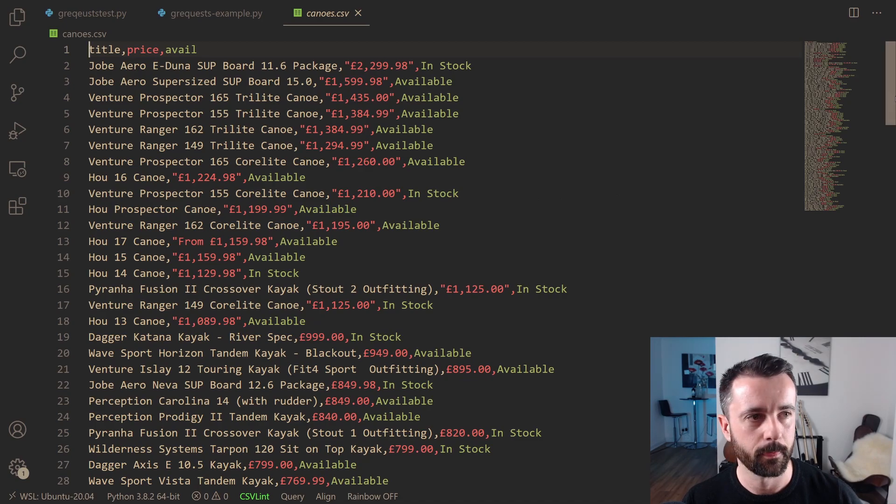
scroll("down", 3)
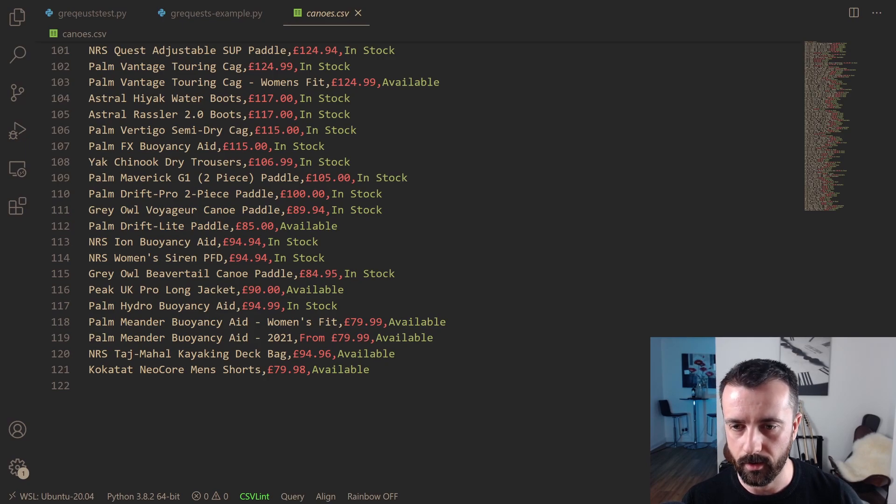
scroll("up", 3)
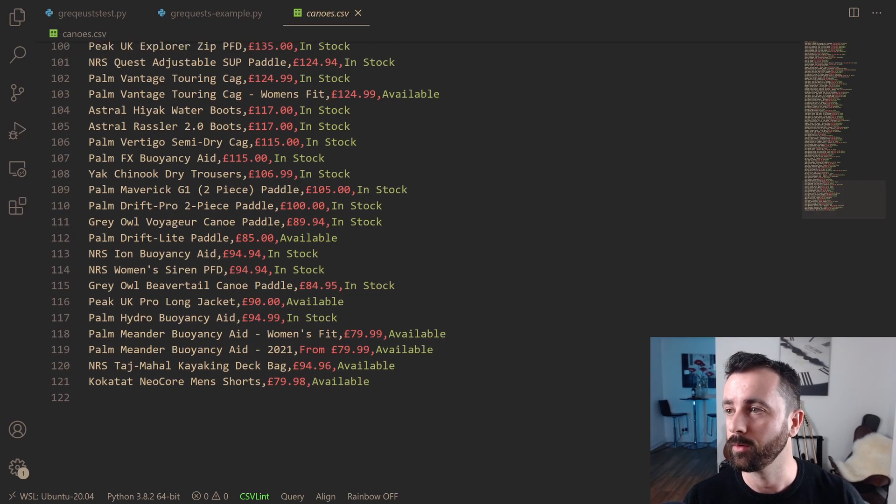
key("ctrl+Home")
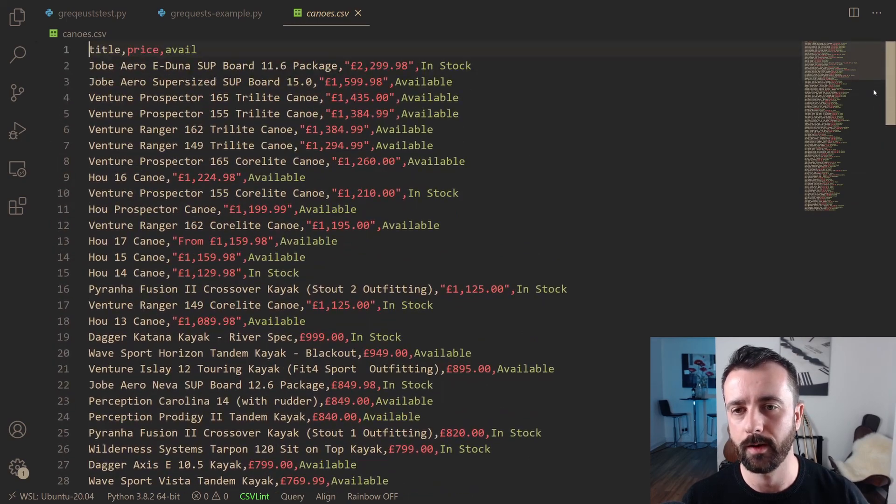
mouse_move(436, 161)
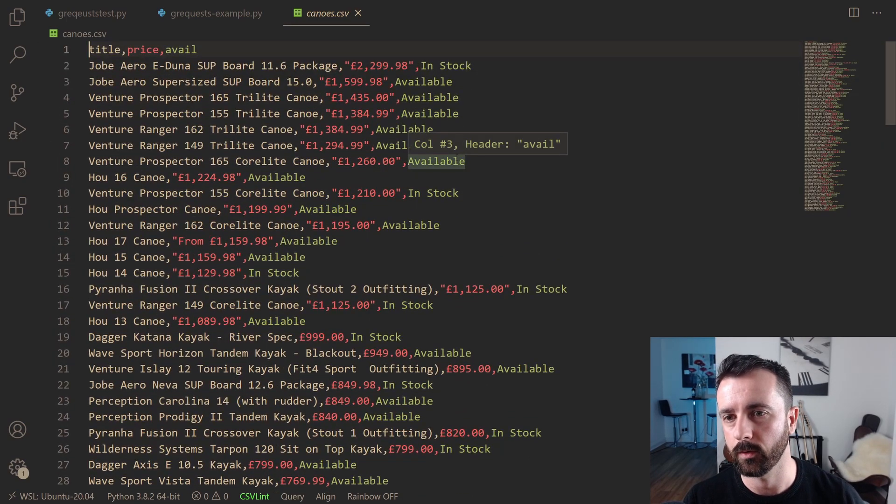
mouse_move(479, 156)
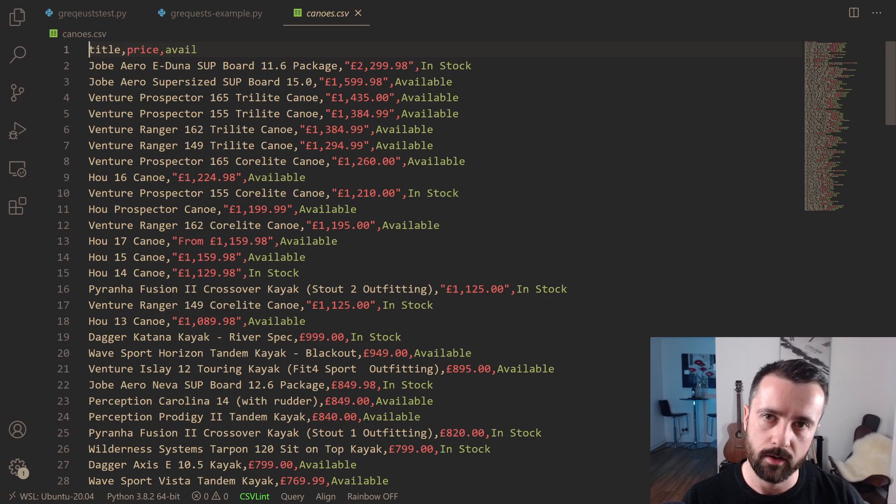
mouse_move(358, 13)
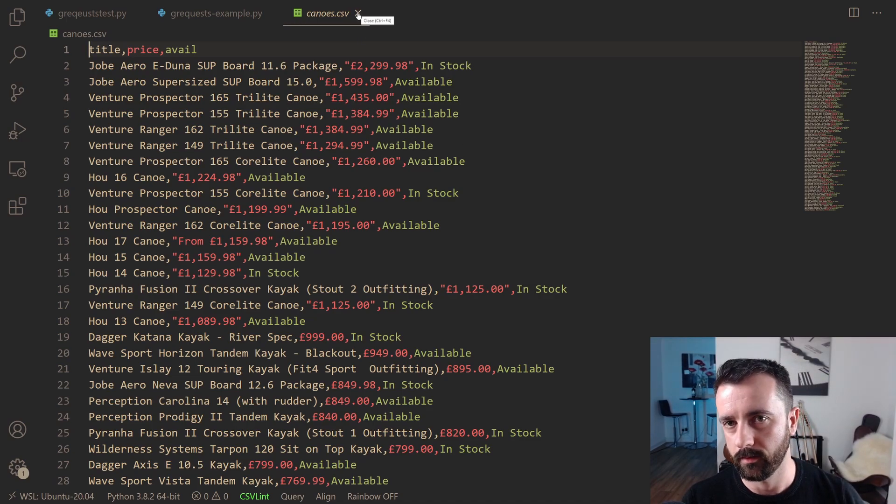
Step: Set the page range to range(1,11), rerun the scraper, and open the 229-line canoes.csv
left_click(358, 13)
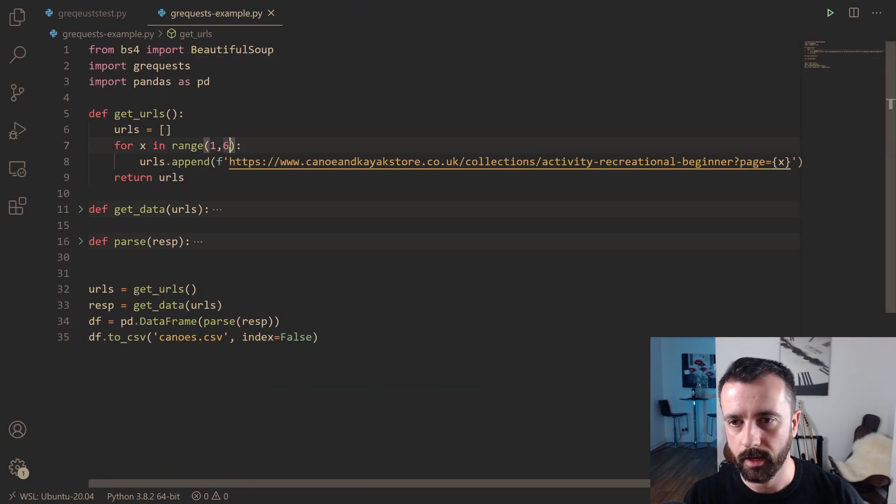
type("11")
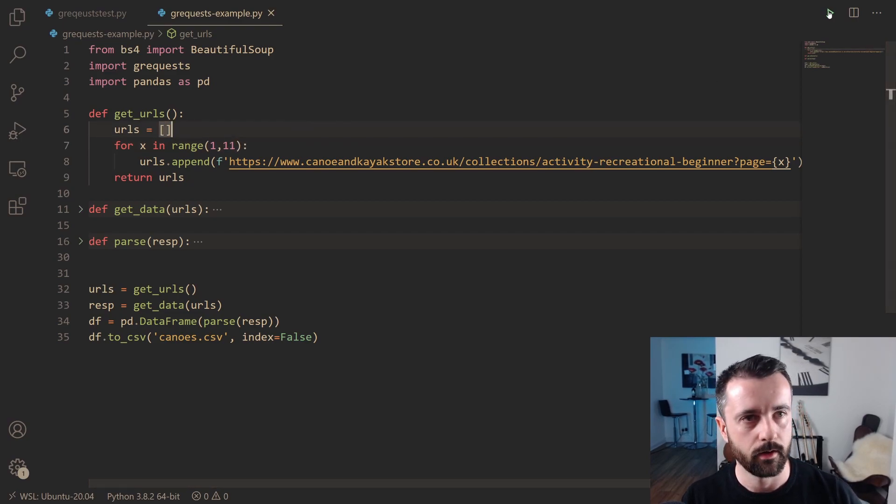
left_click(831, 12)
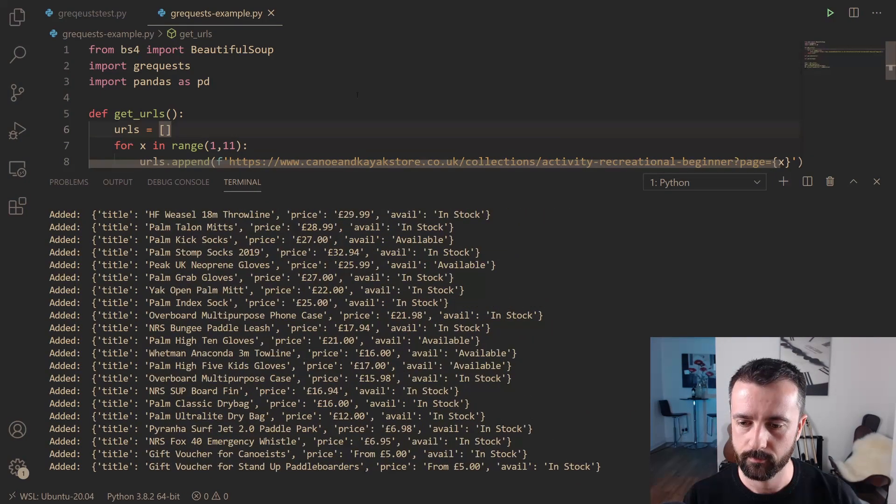
left_click(17, 16)
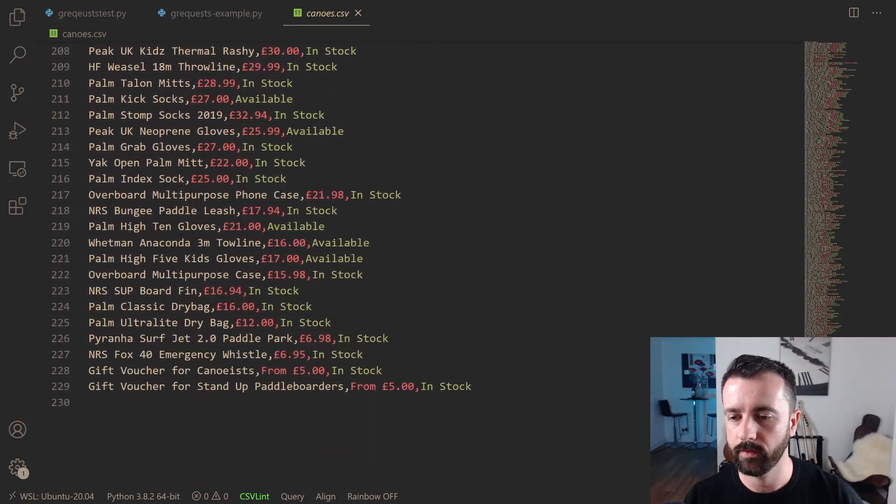
Step: Close canoes.csv and fold get_urls alongside get_data and parse
scroll("down", 3)
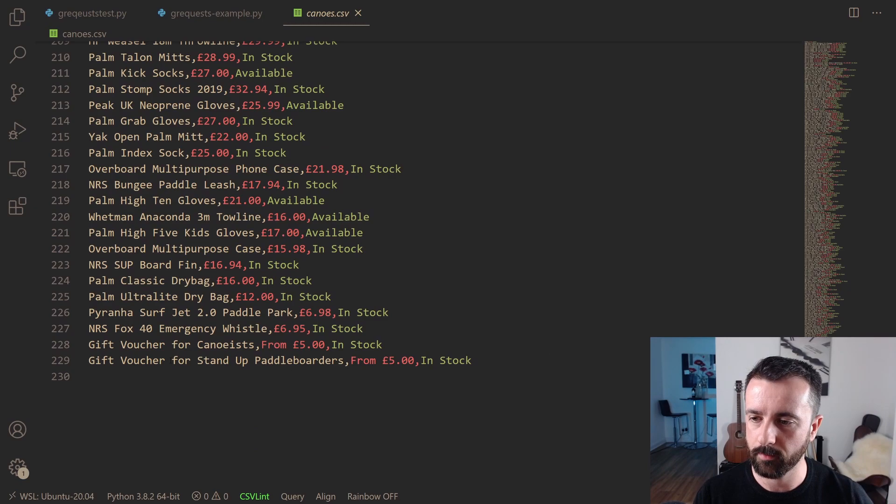
mouse_move(212, 360)
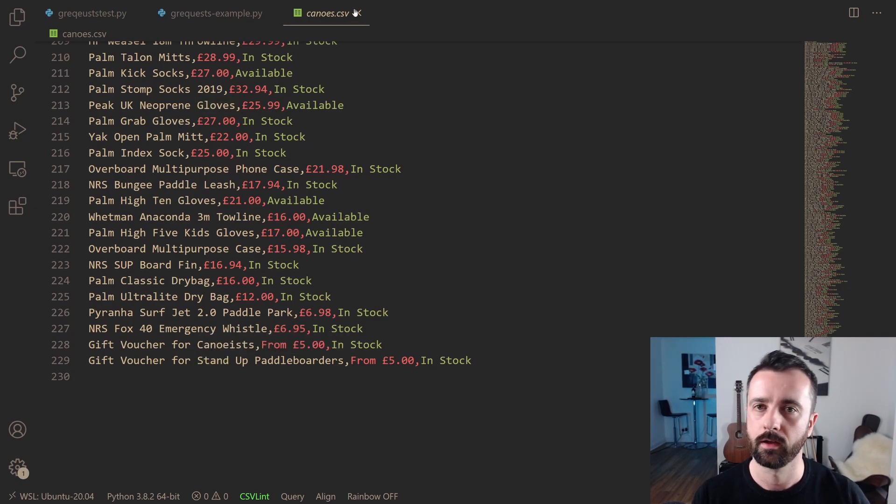
left_click(217, 13)
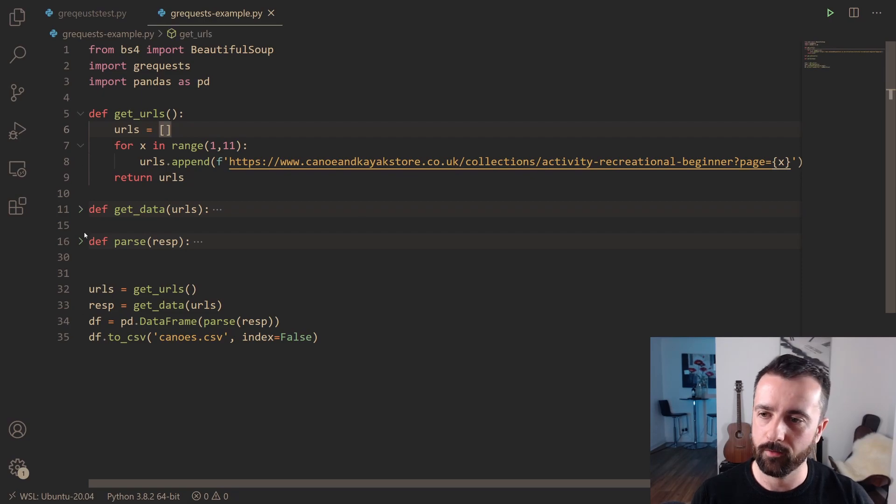
left_click(80, 113)
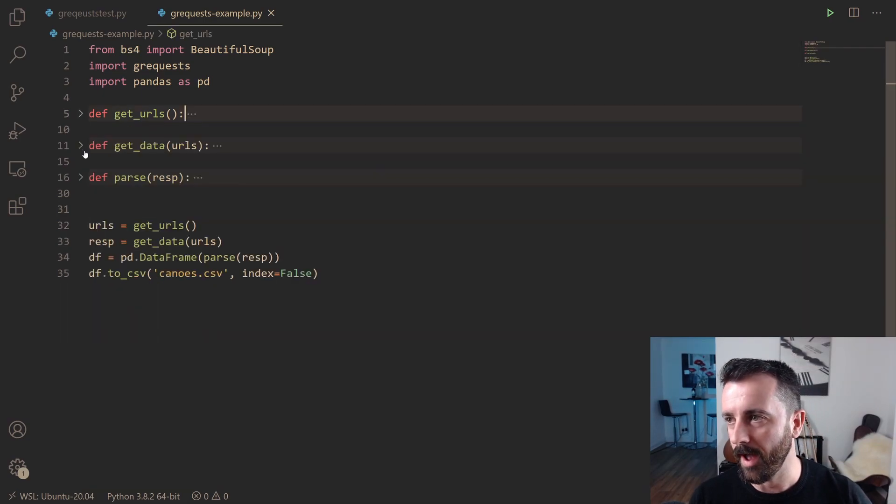